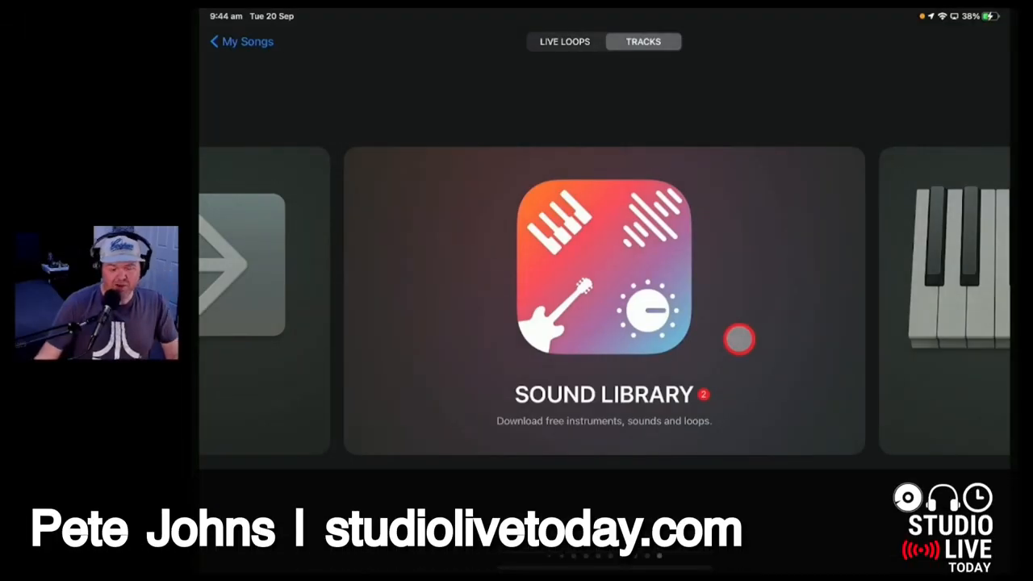
# Open the Sound Library and view the downloaded Beat Tape Hip-Hop Pack details
pyautogui.click(604, 267)
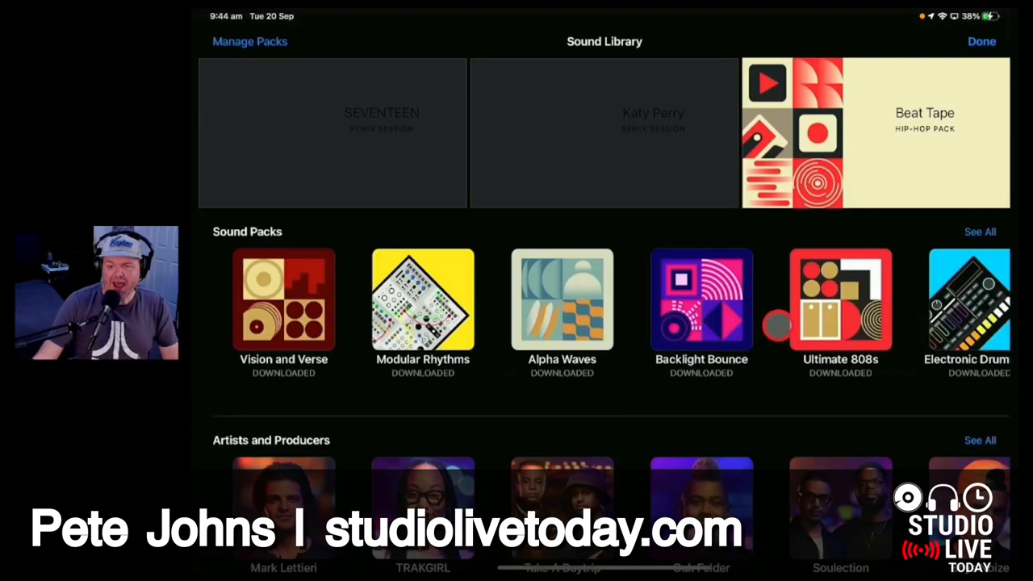
pyautogui.click(876, 133)
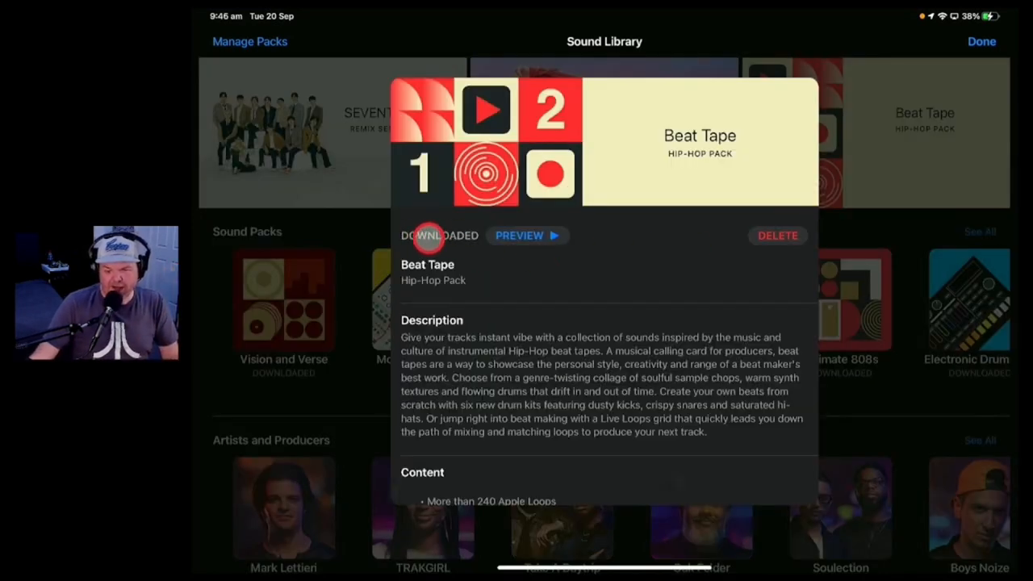
# Review the Beat Tape pack contents (240+ loops, six drum kits) and close the Sound Library
pyautogui.scroll(-3)
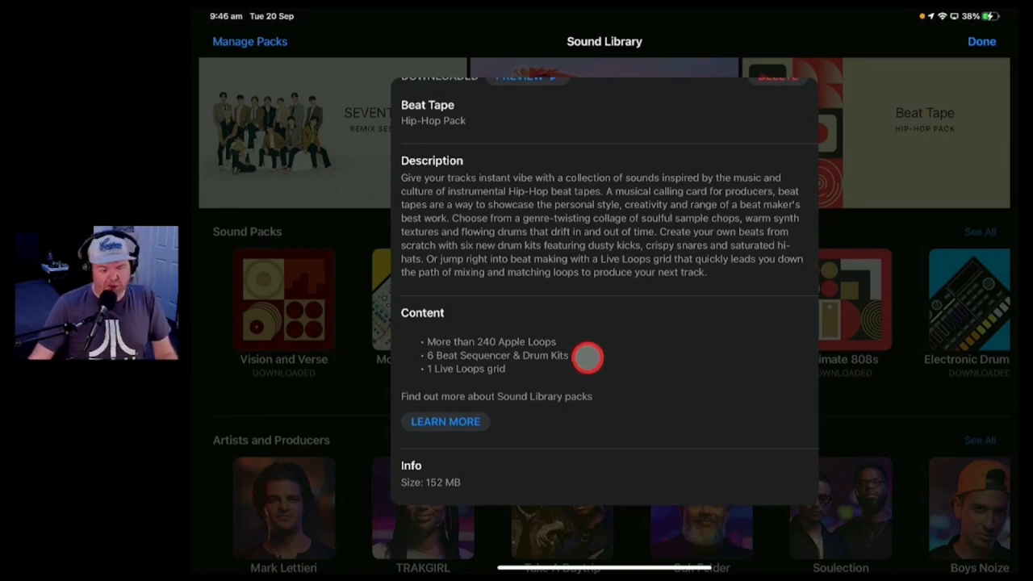
pyautogui.moveTo(588, 356)
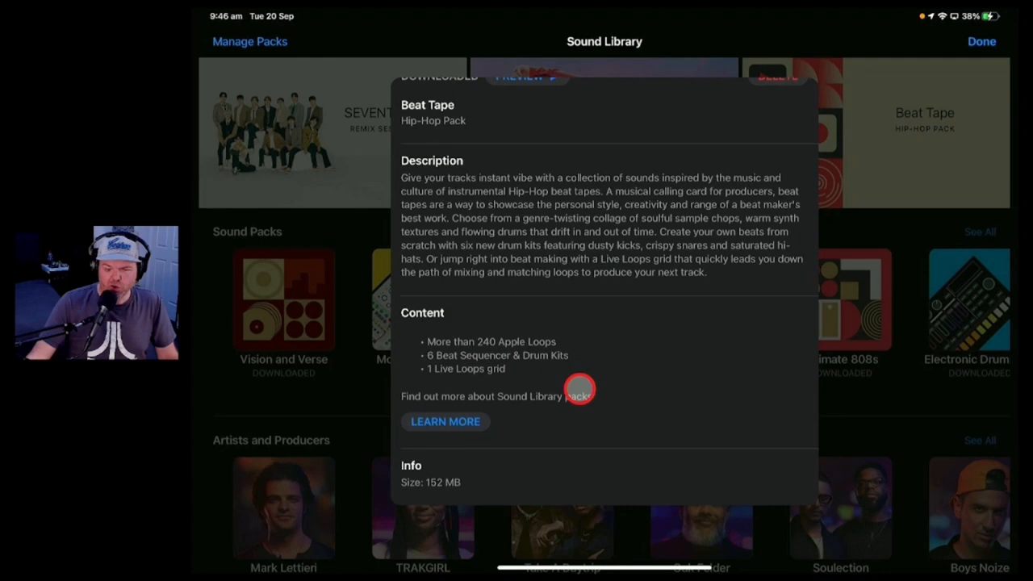
pyautogui.click(982, 41)
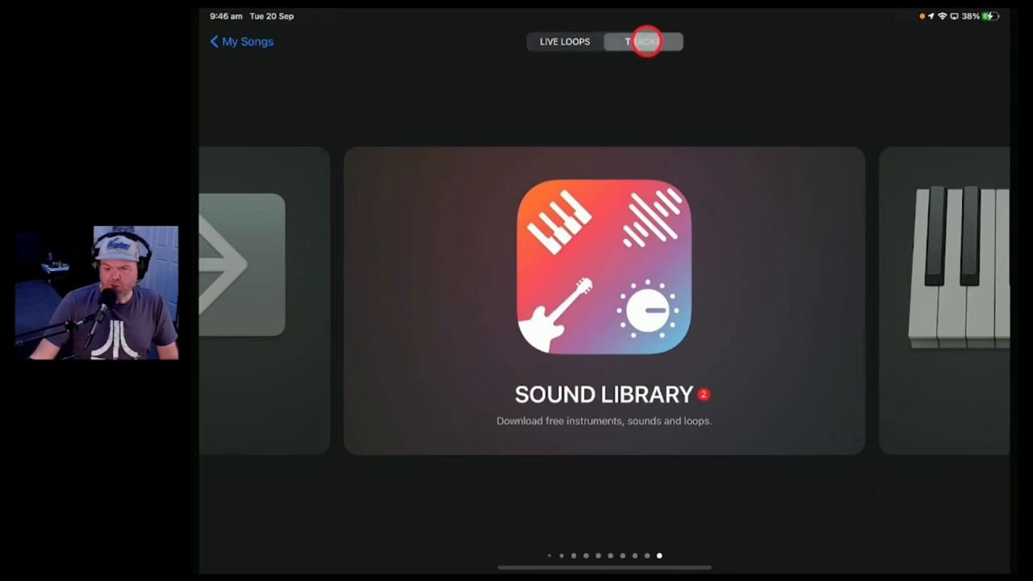
# Switch to Live Loops templates and browse to the Beat Tape template
pyautogui.click(643, 41)
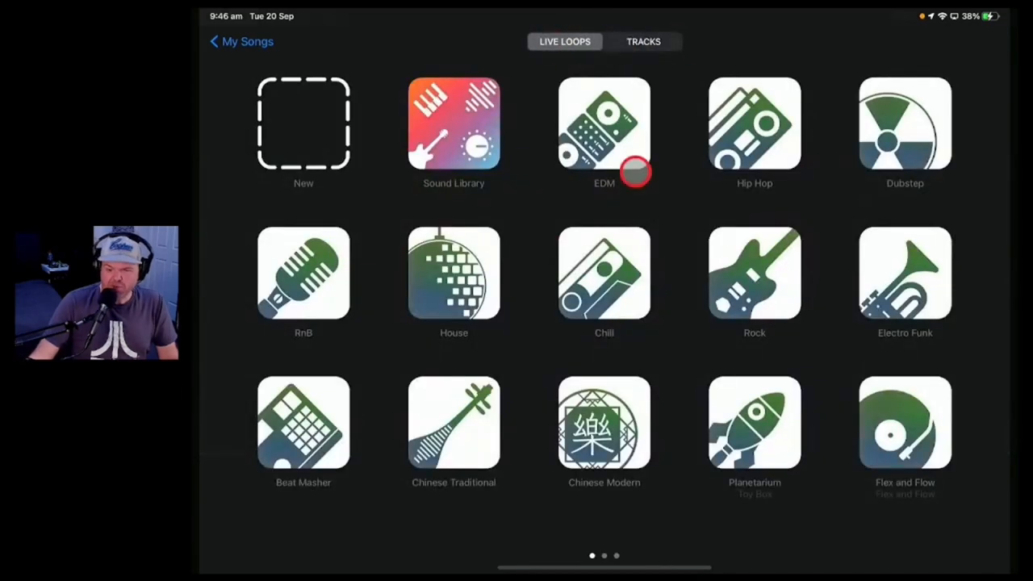
pyautogui.hscroll(-3)
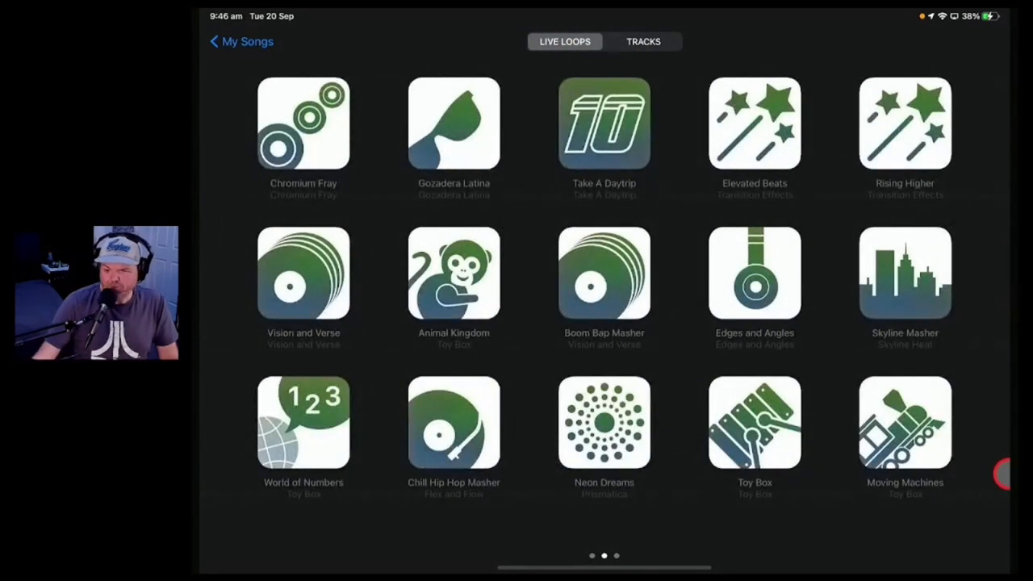
pyautogui.hscroll(-3)
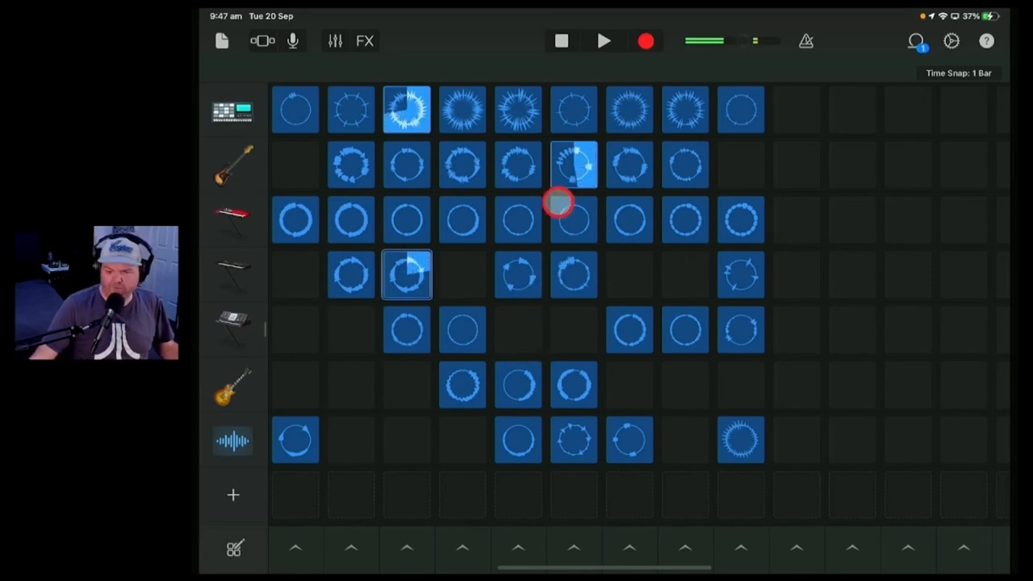
# Record a Live Loops performance by triggering loop cells, then stop recording
pyautogui.click(604, 41)
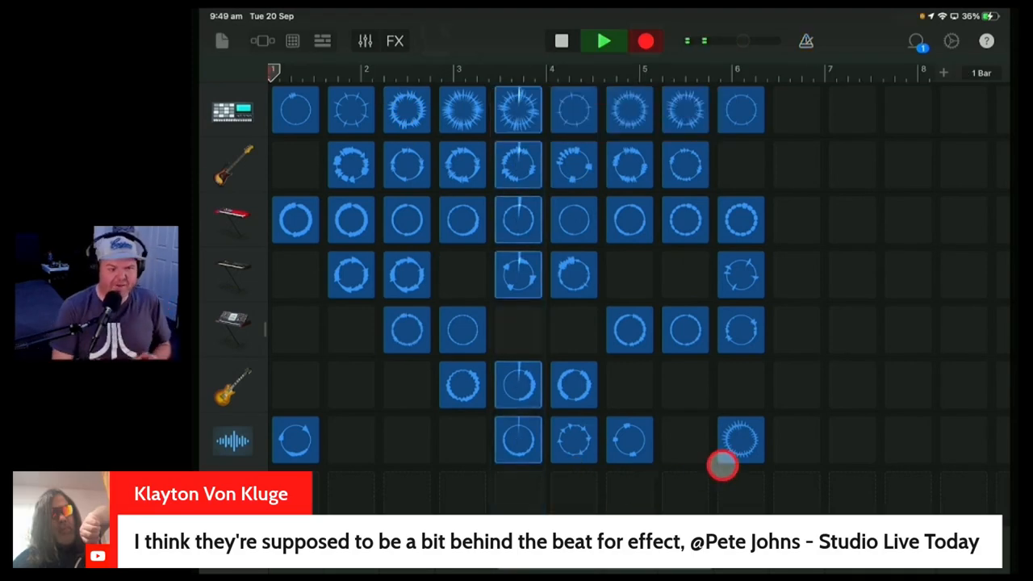
pyautogui.click(604, 40)
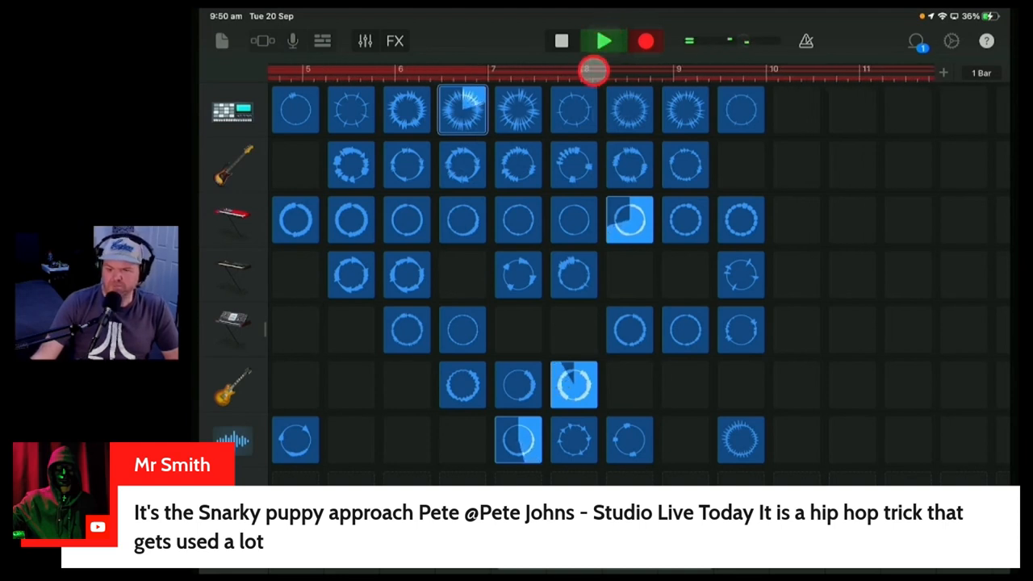
pyautogui.click(604, 41)
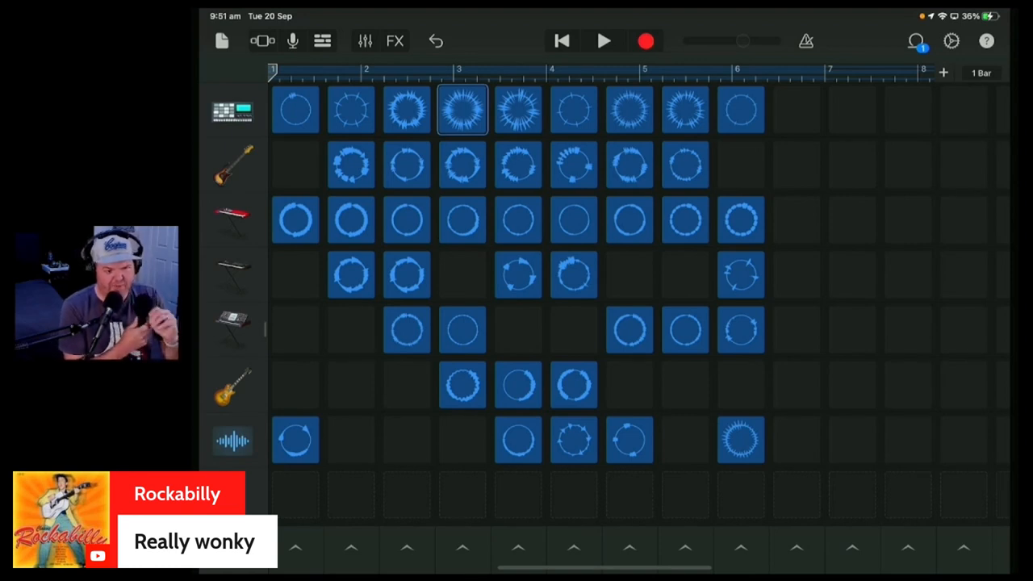
pyautogui.click(322, 41)
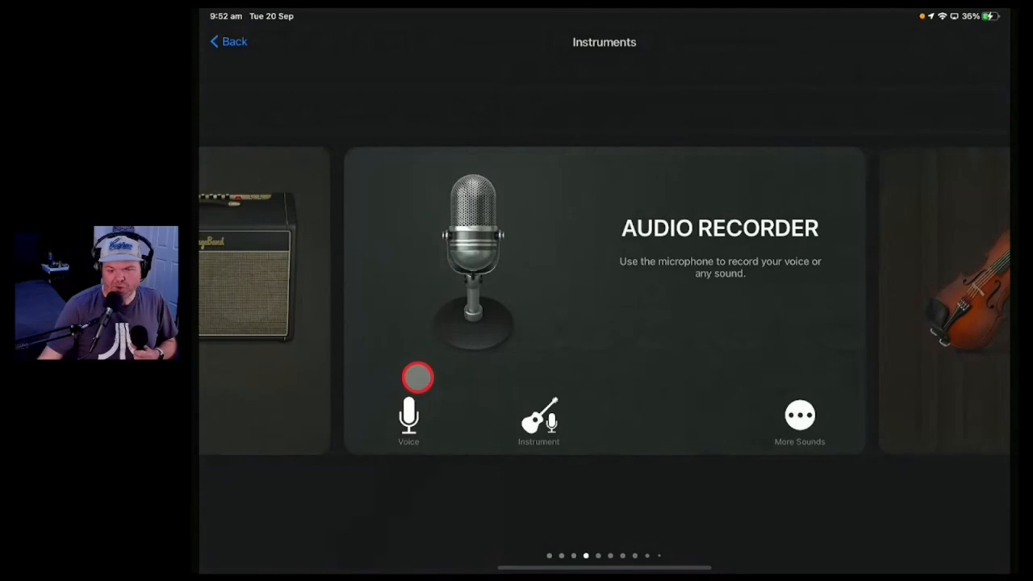
# Create a Voice track with the Pop Overdrive sound and record a vocal take
pyautogui.click(418, 377)
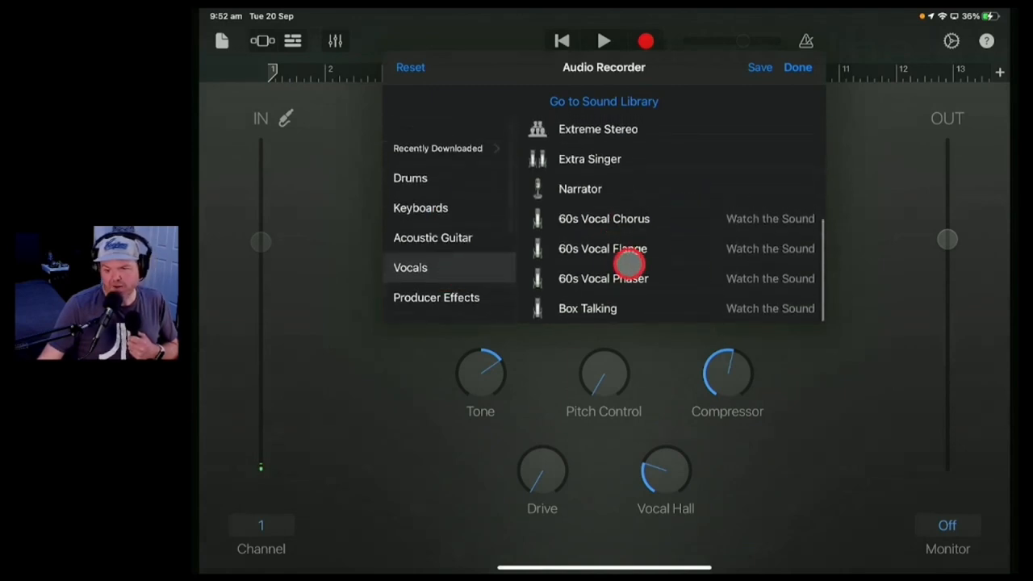
pyautogui.scroll(-3)
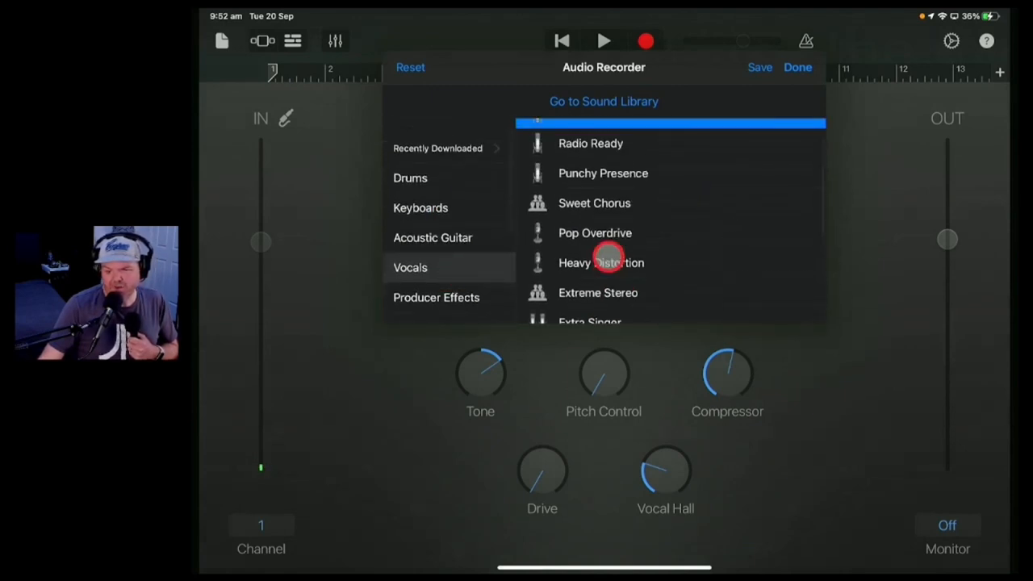
pyautogui.click(595, 234)
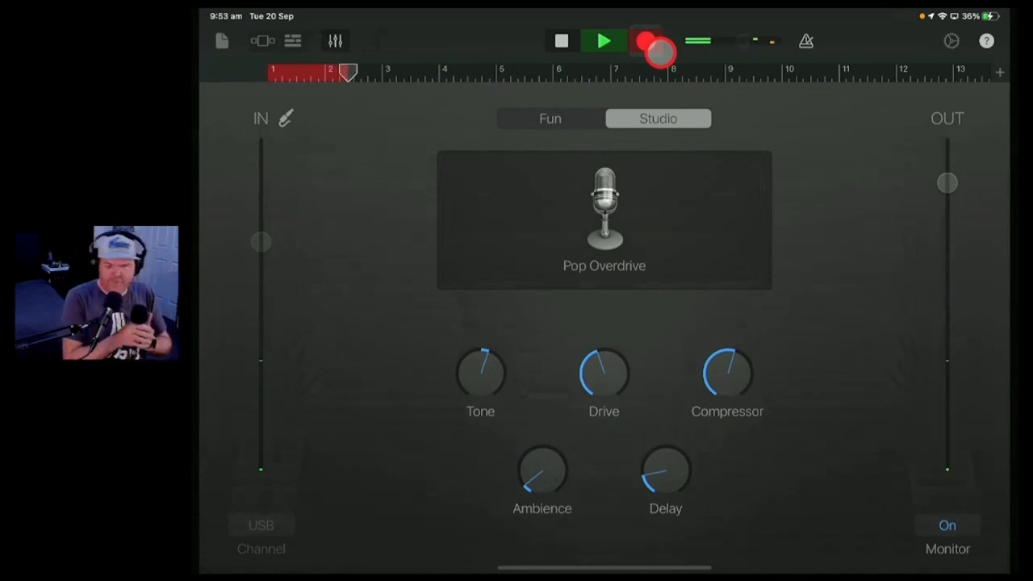
pyautogui.click(646, 41)
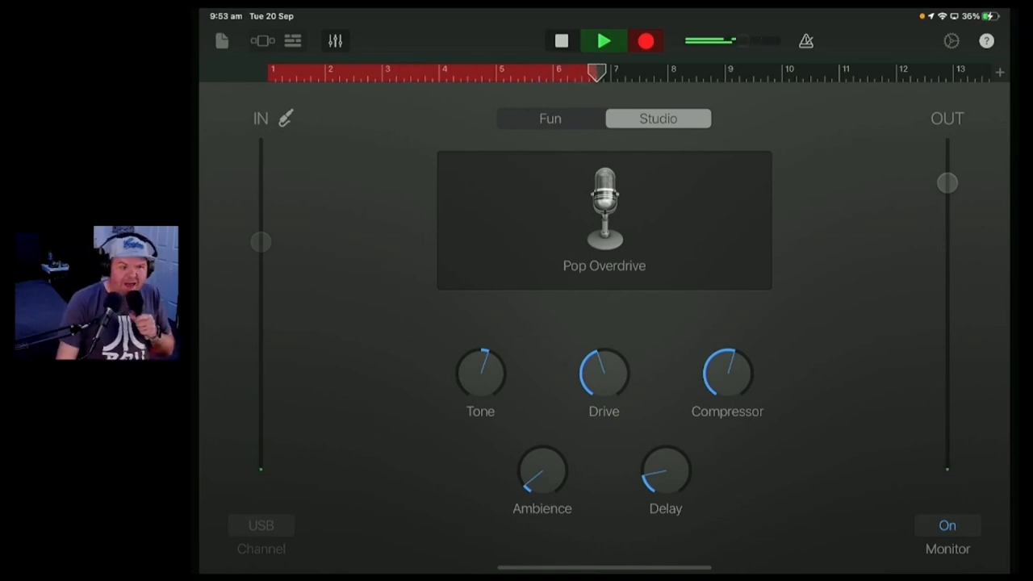
pyautogui.click(604, 41)
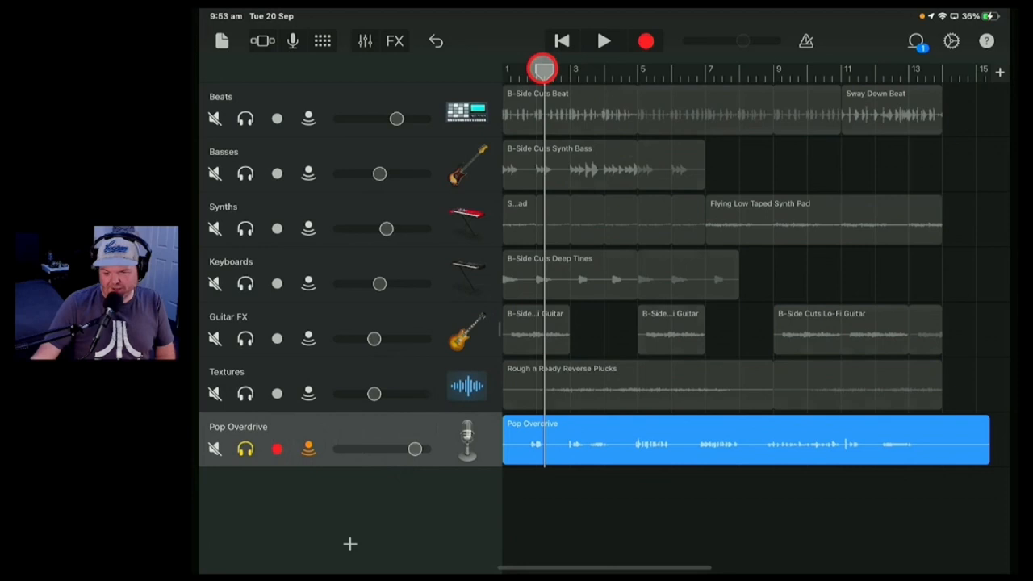
# Move the playhead near the start and slightly lower the Pop Overdrive track volume
pyautogui.click(605, 40)
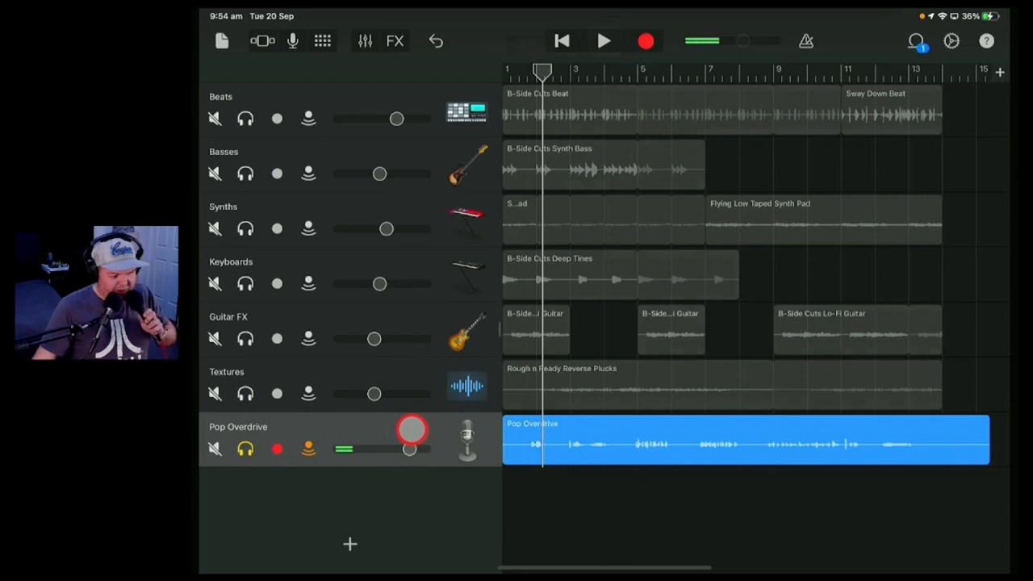
pyautogui.click(322, 40)
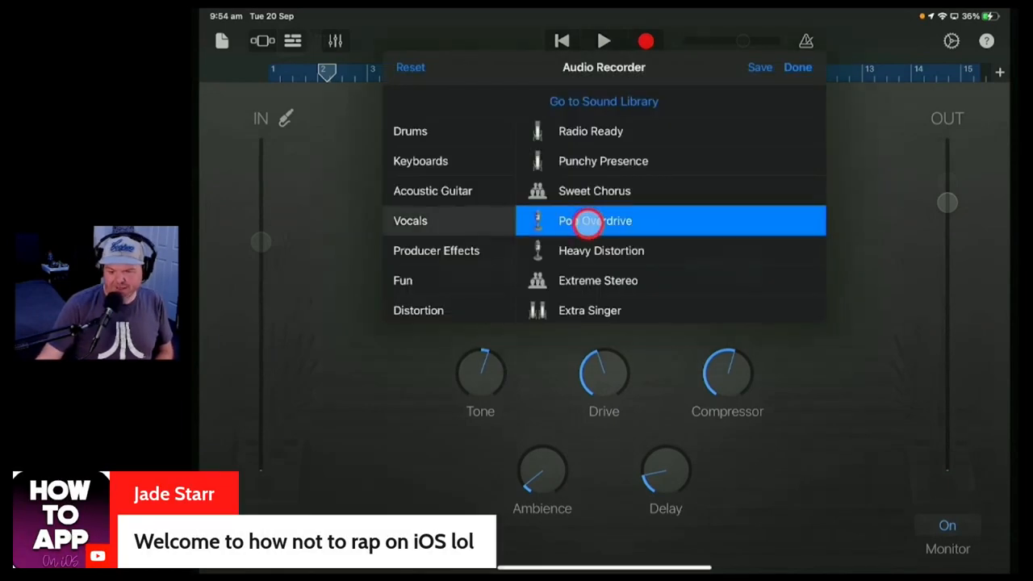
# Switch the vocal track to the Lead Vocals sound with increased Pitch Control
pyautogui.scroll(-3)
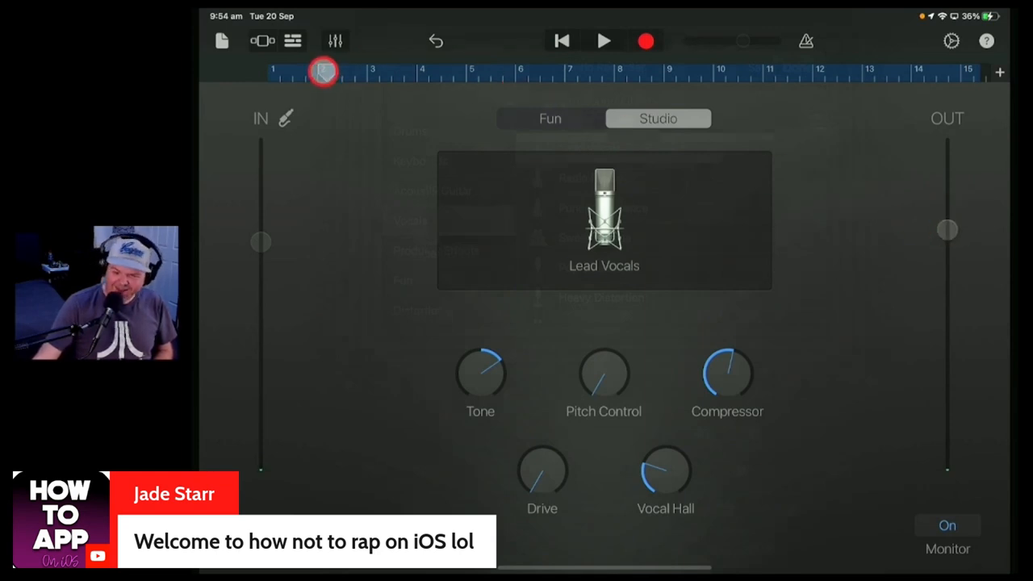
pyautogui.click(603, 41)
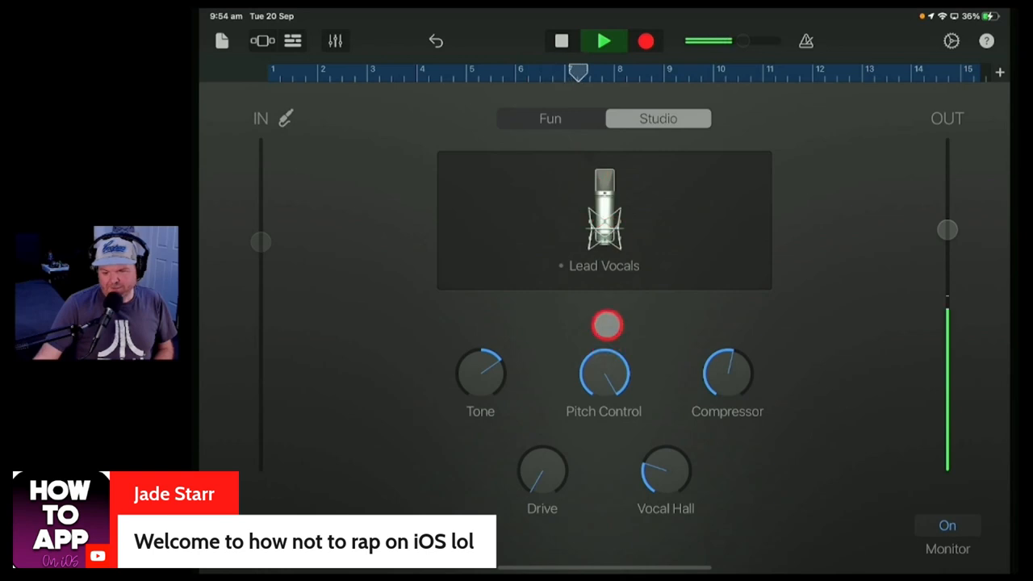
pyautogui.click(603, 40)
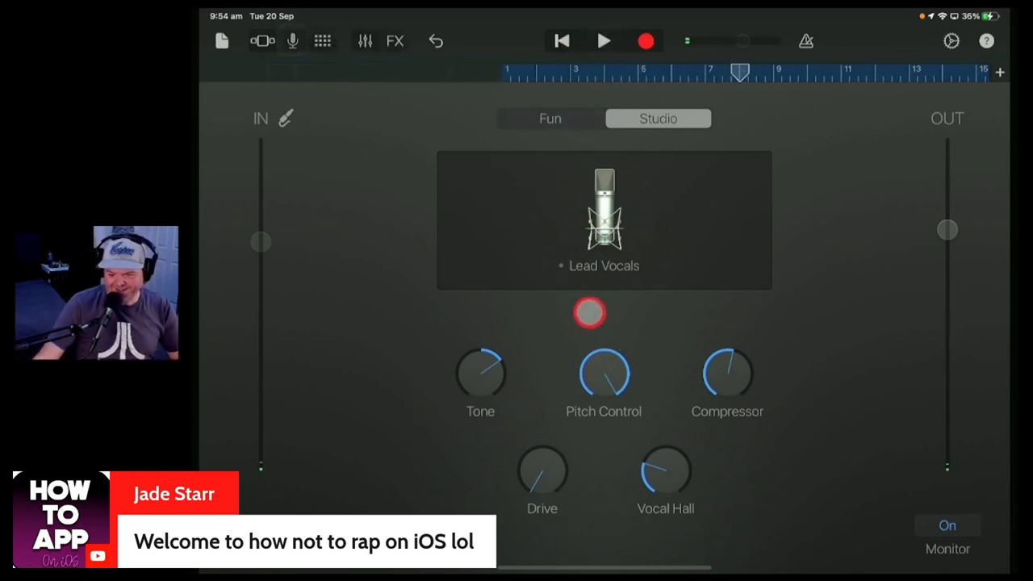
pyautogui.click(322, 40)
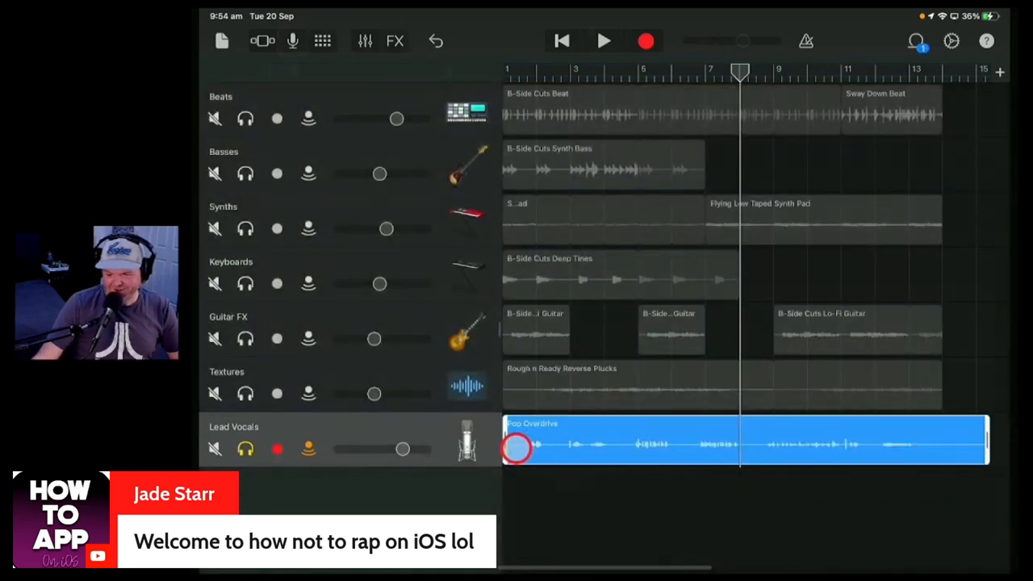
# Shift the vocal region to bar 4, audition it, and start recording a take near bar 9
pyautogui.moveTo(517, 448); pyautogui.dragTo(634, 460)
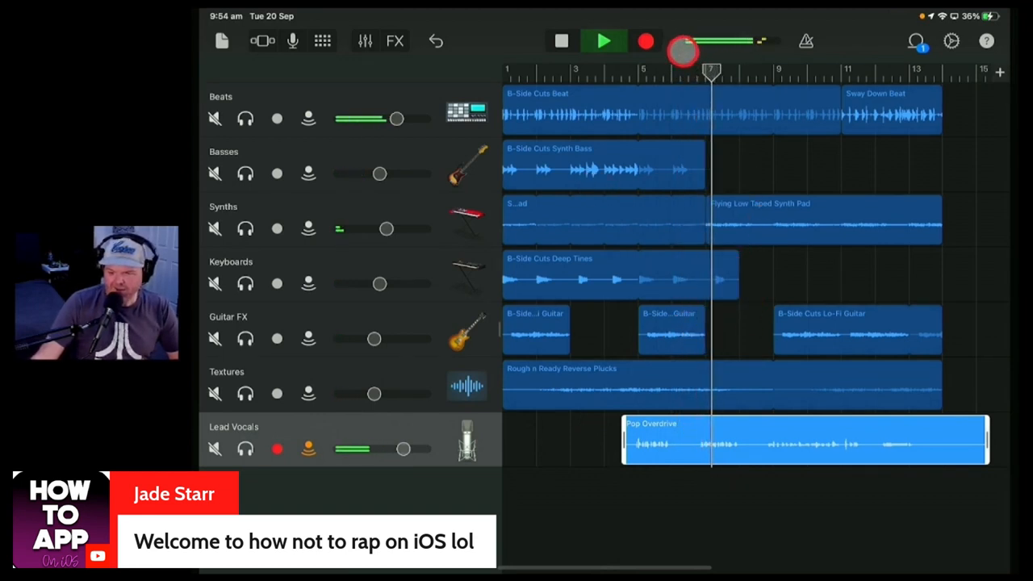
pyautogui.click(604, 41)
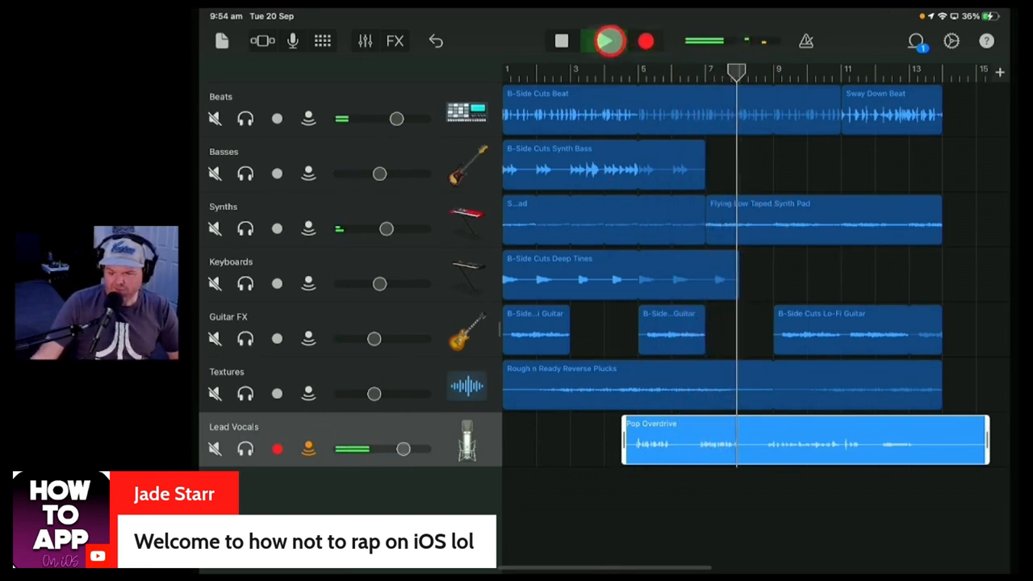
pyautogui.click(608, 40)
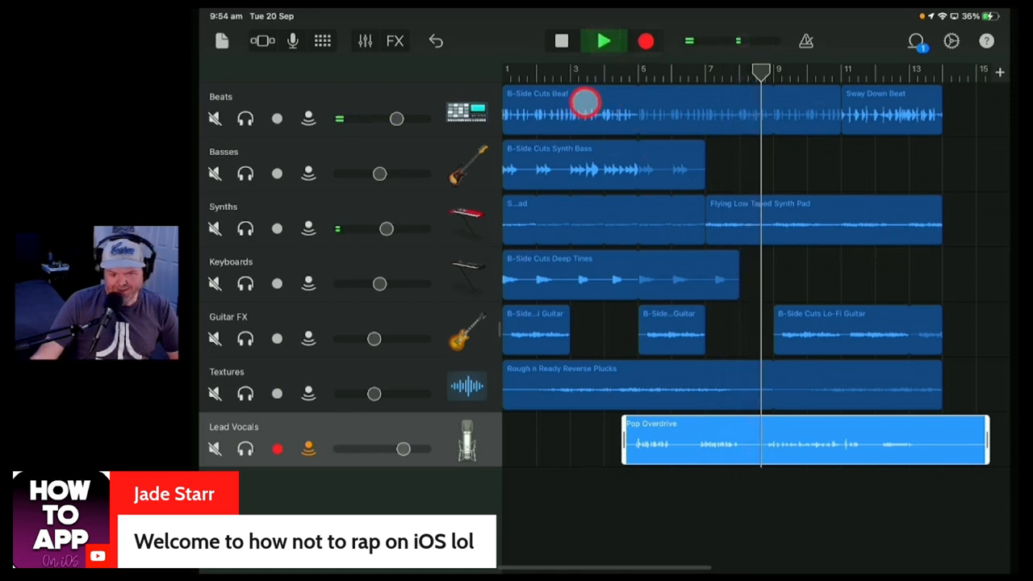
pyautogui.click(604, 41)
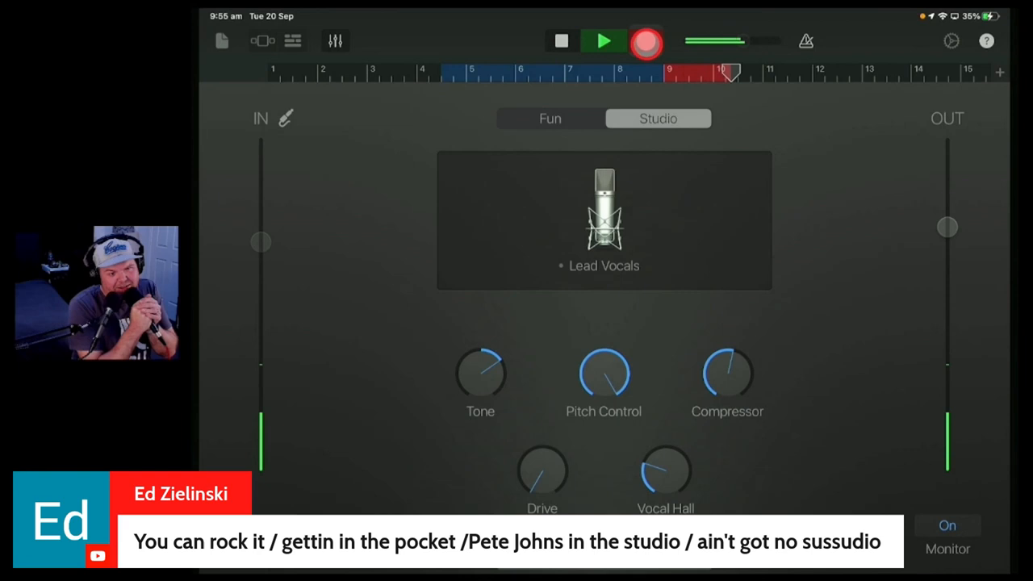
# Stop recording the second Lead Vocals take, spanning bar 9 to about bar 13
pyautogui.click(646, 41)
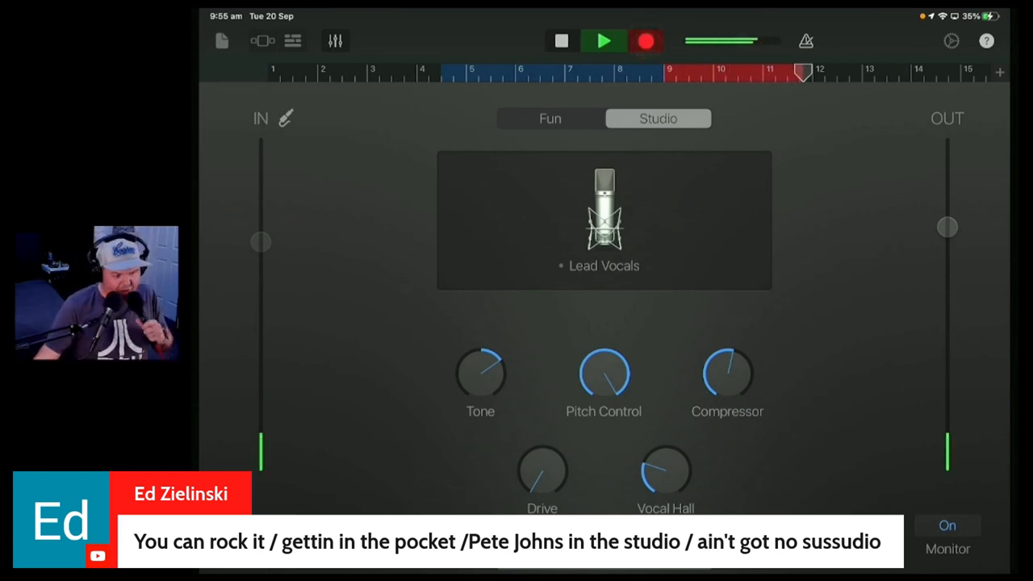
pyautogui.click(604, 40)
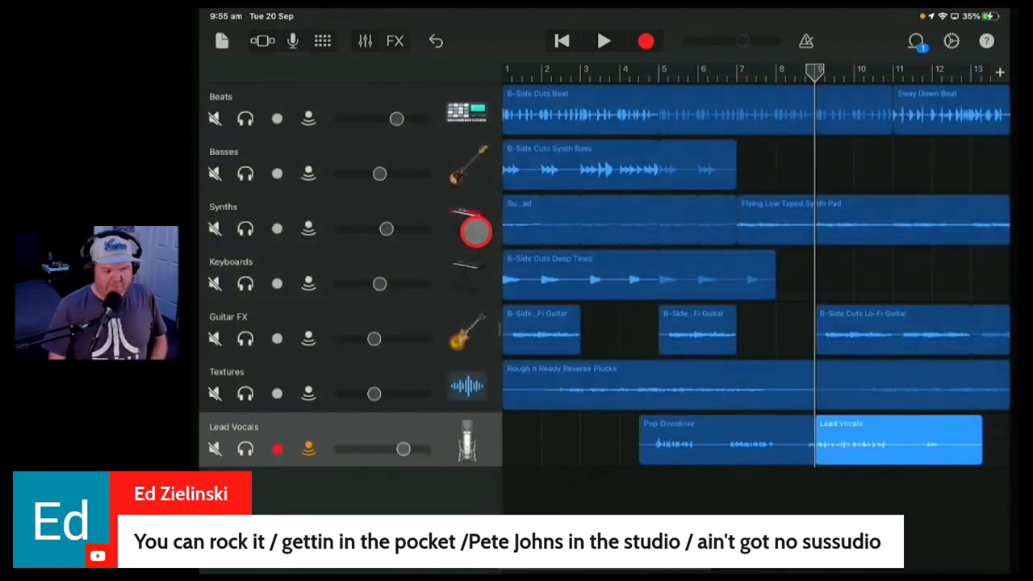
# Turn off input monitoring on Lead Vocals and add a Beat Sequencer track
pyautogui.click(308, 450)
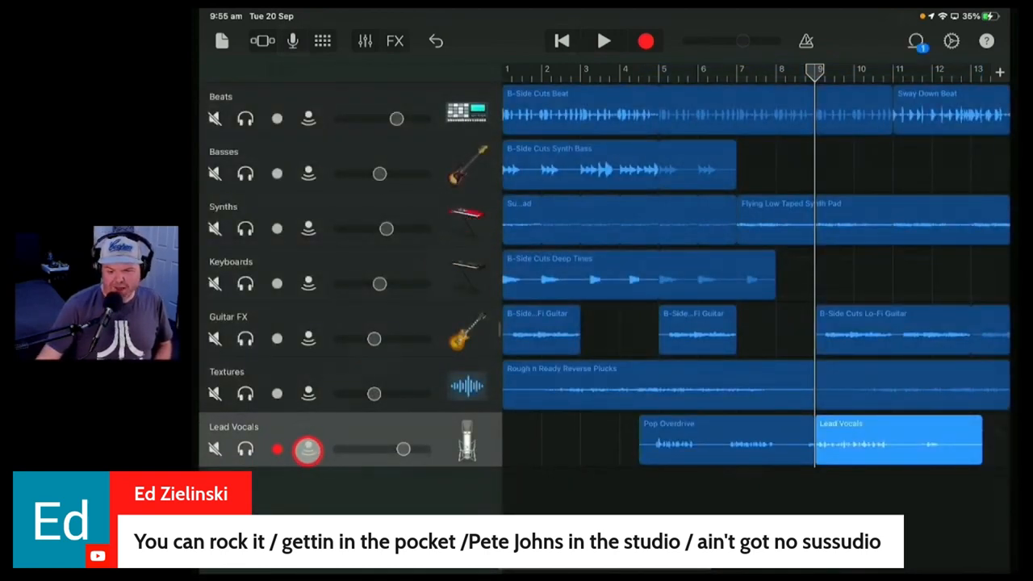
pyautogui.click(309, 450)
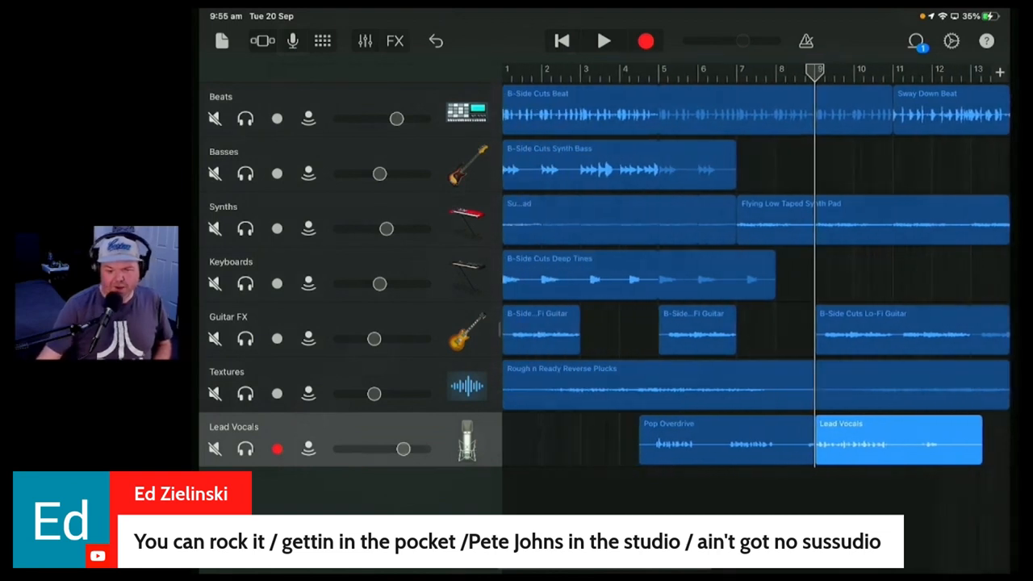
pyautogui.click(605, 287)
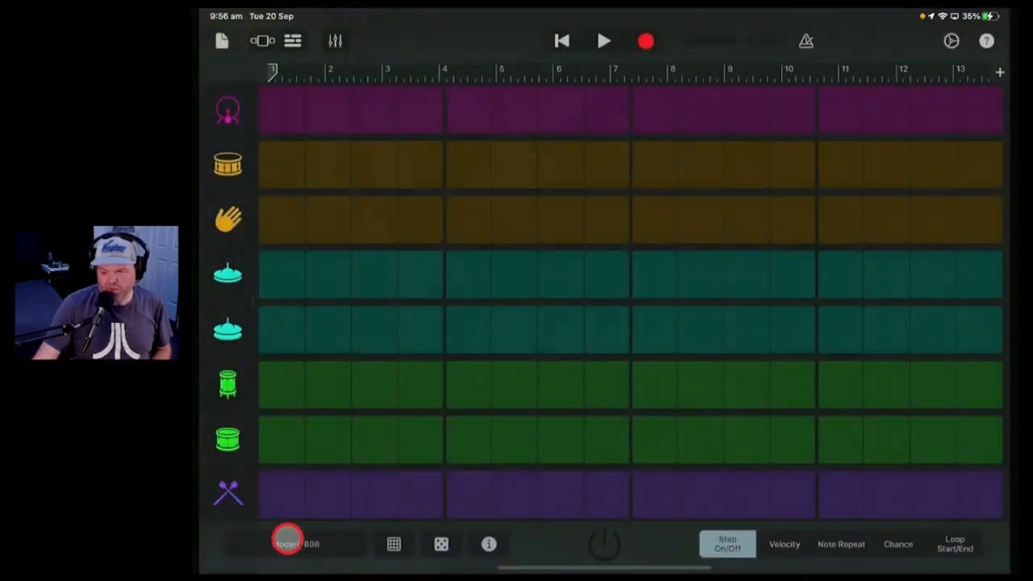
# Load the Beat Tape 'Spaced Out' kit into the Beat Sequencer and preview its pattern
pyautogui.click(297, 543)
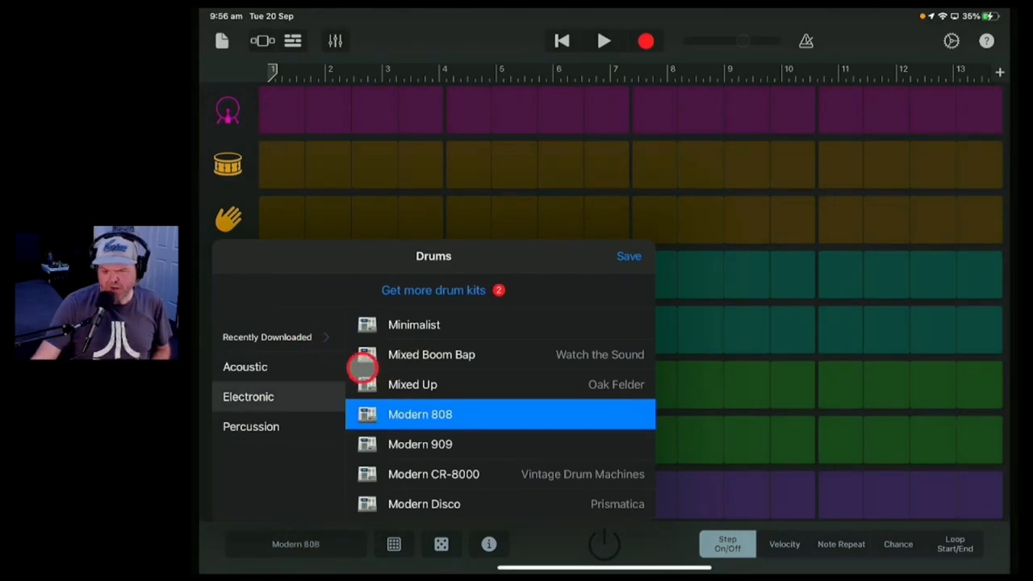
pyautogui.click(266, 337)
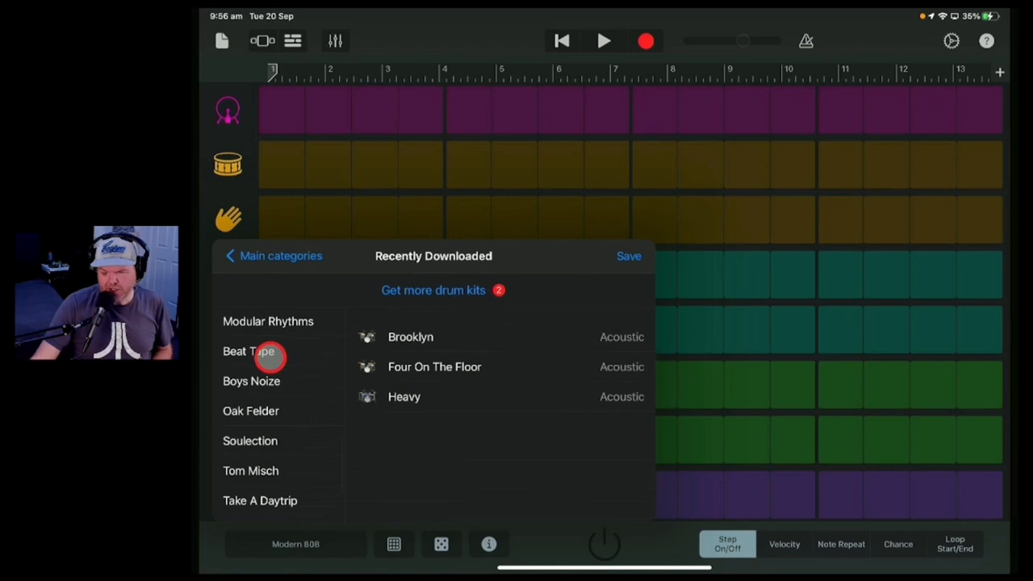
pyautogui.click(249, 351)
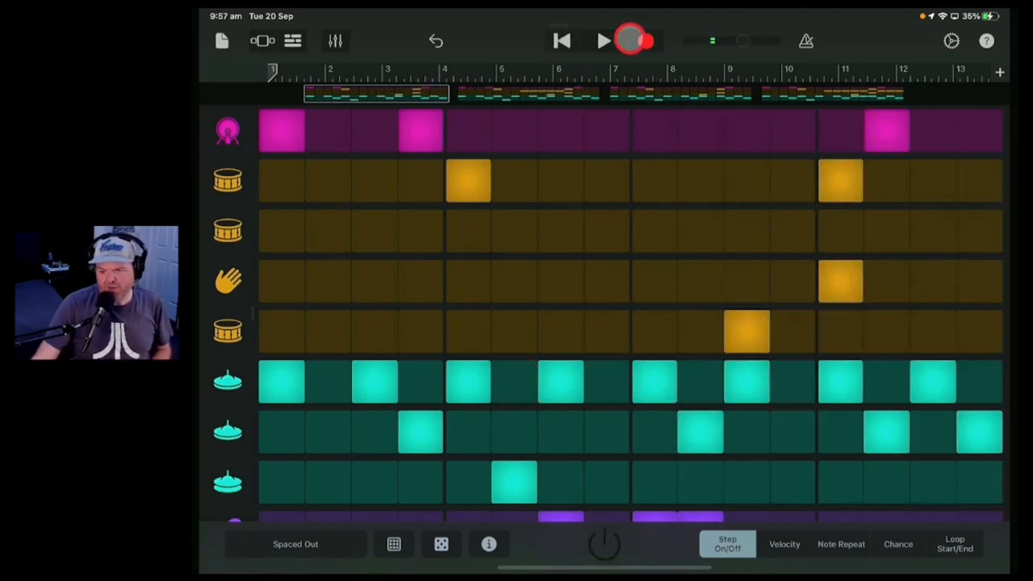
pyautogui.click(604, 42)
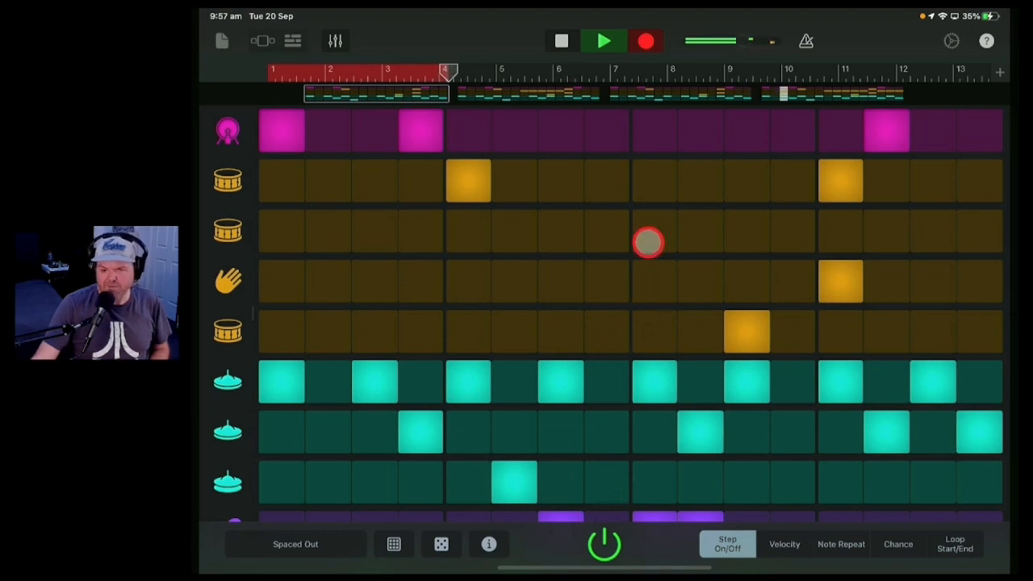
pyautogui.click(604, 40)
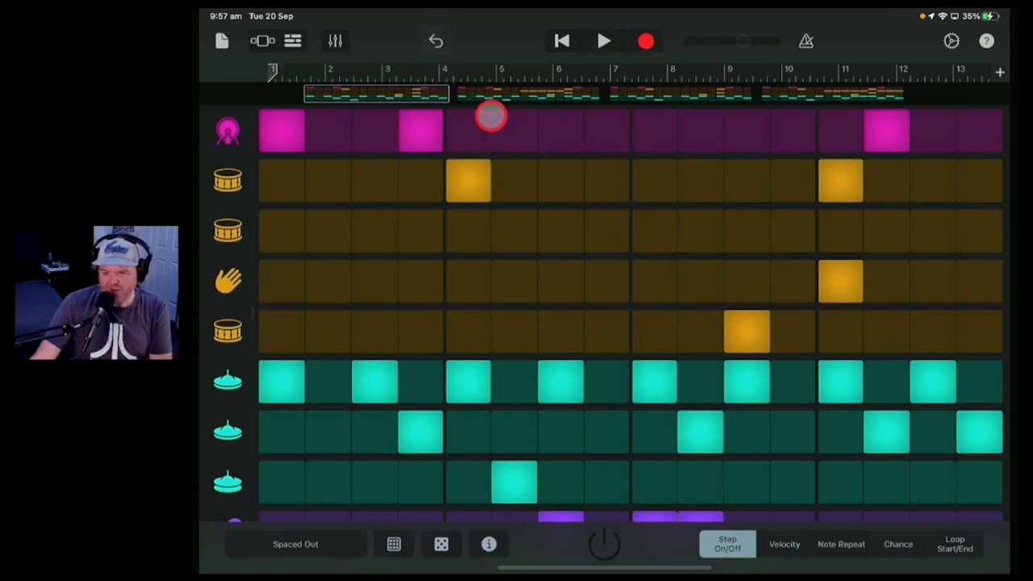
# Replace the sequencer's current step pattern with a fresh one
pyautogui.scroll(-3)
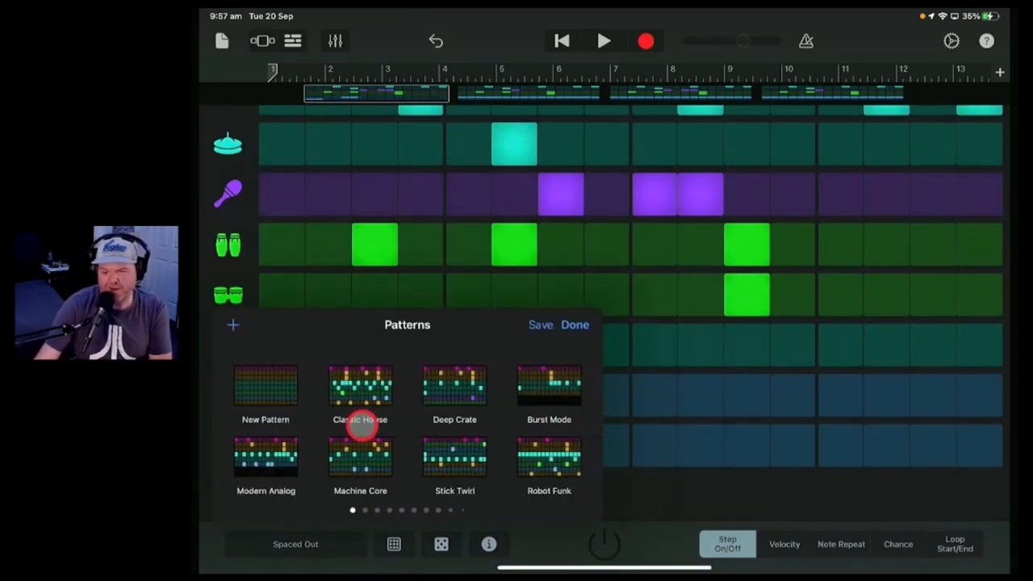
pyautogui.click(265, 392)
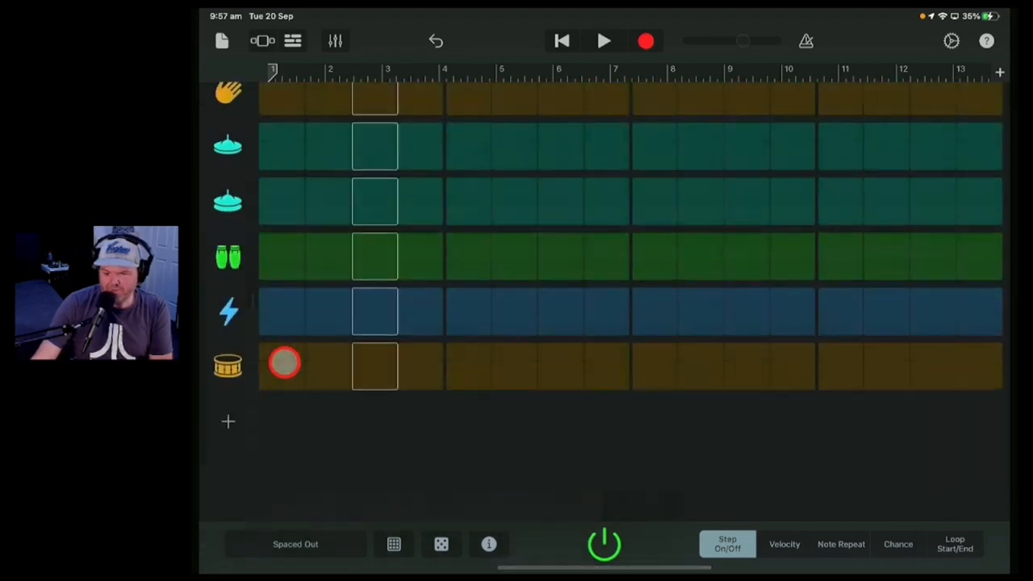
pyautogui.scroll(-3)
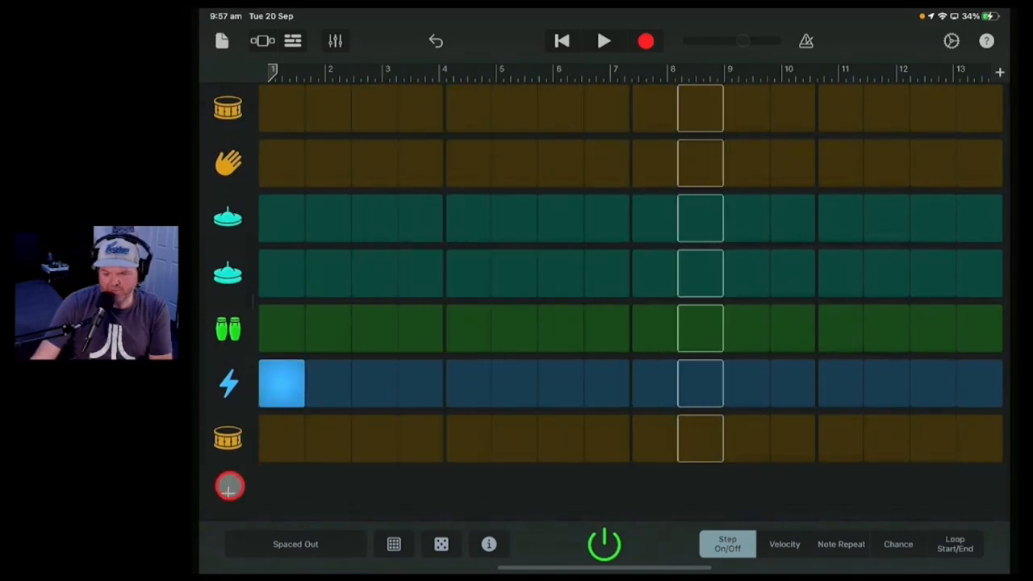
# Add an extra instrument row to the sequencer and move the playhead
pyautogui.click(230, 486)
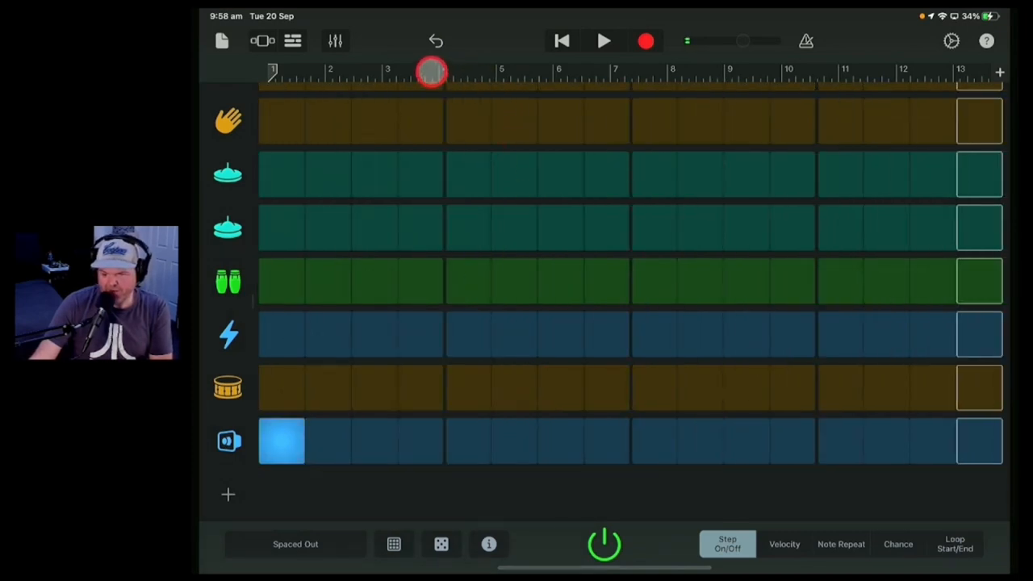
pyautogui.click(603, 544)
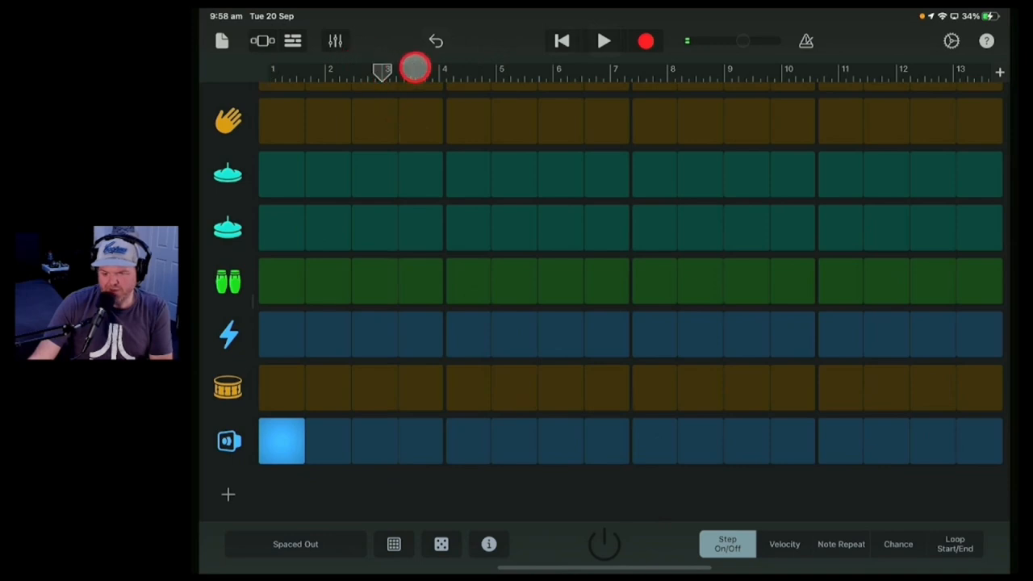
pyautogui.click(603, 42)
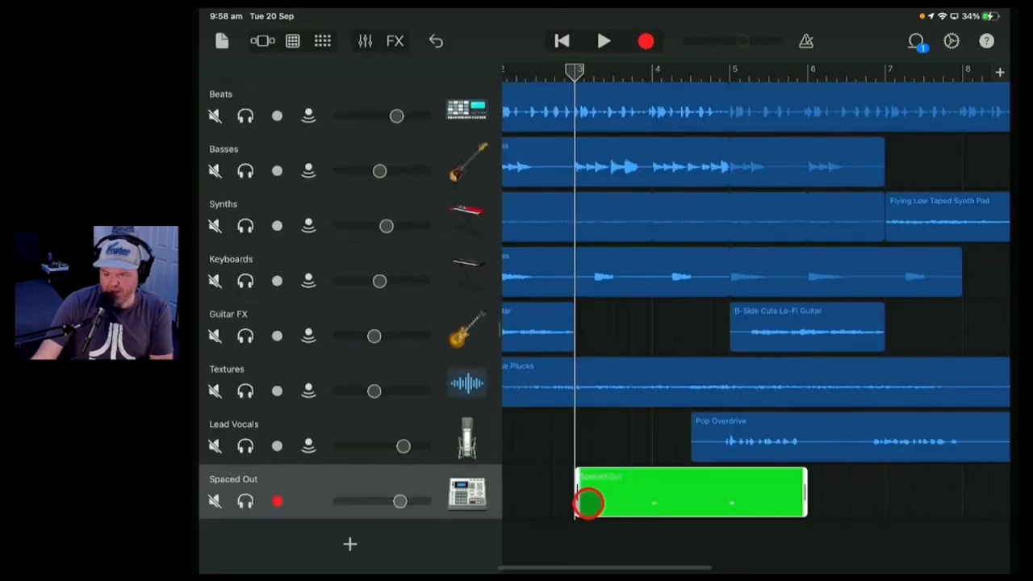
# Trim the Spaced Out region to about one bar near bar 4 and play it
pyautogui.moveTo(590, 503); pyautogui.dragTo(719, 503)
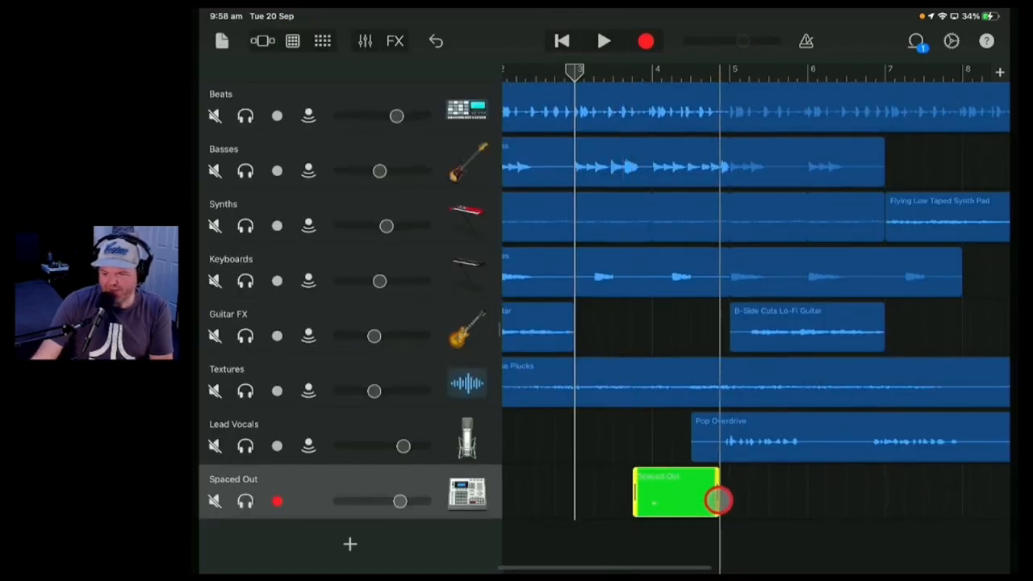
pyautogui.click(605, 40)
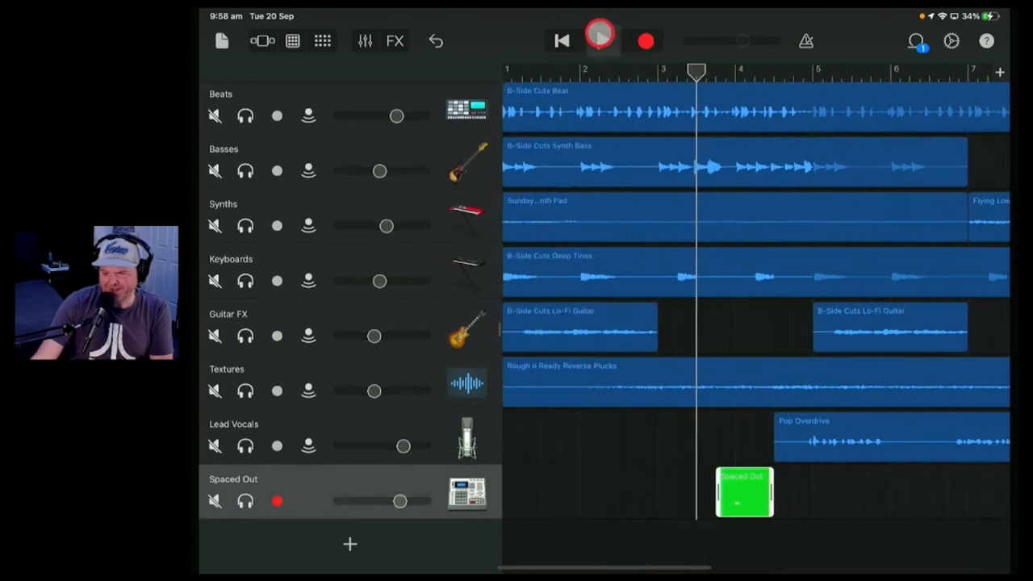
pyautogui.click(600, 40)
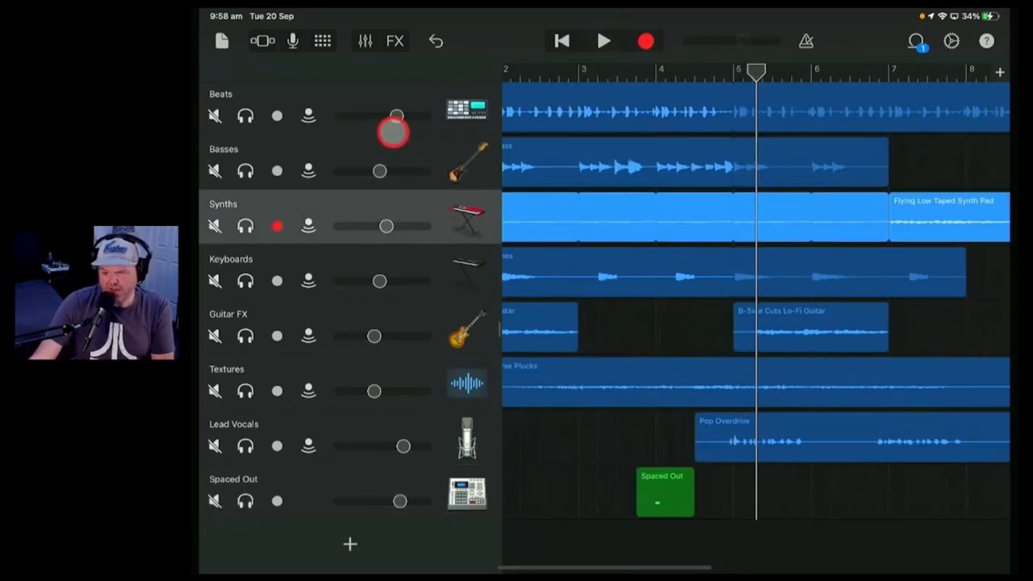
# Pan Synths left and Keyboards right, and show a Guitar FX plug-in slot's effects
pyautogui.click(364, 41)
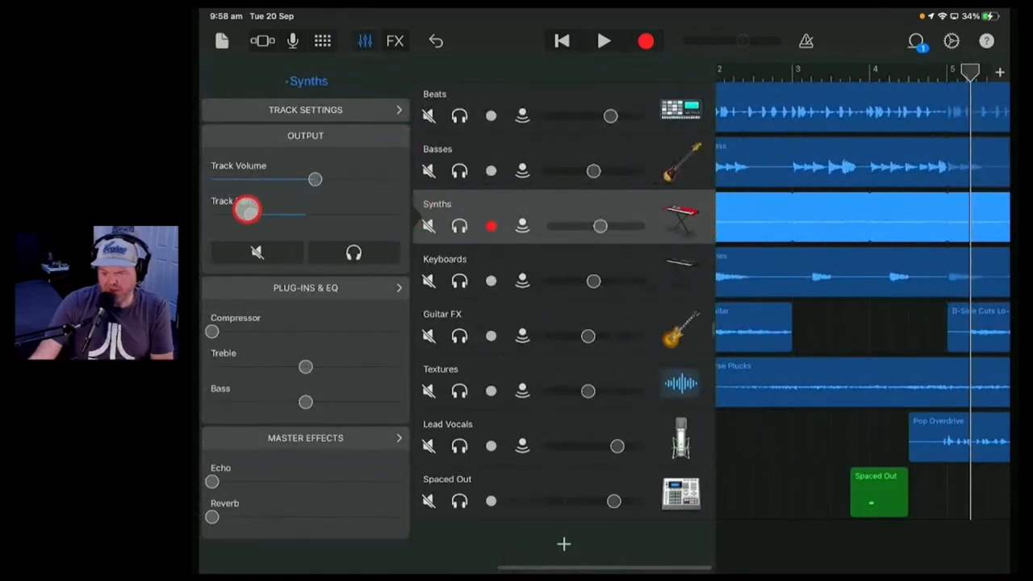
pyautogui.click(445, 258)
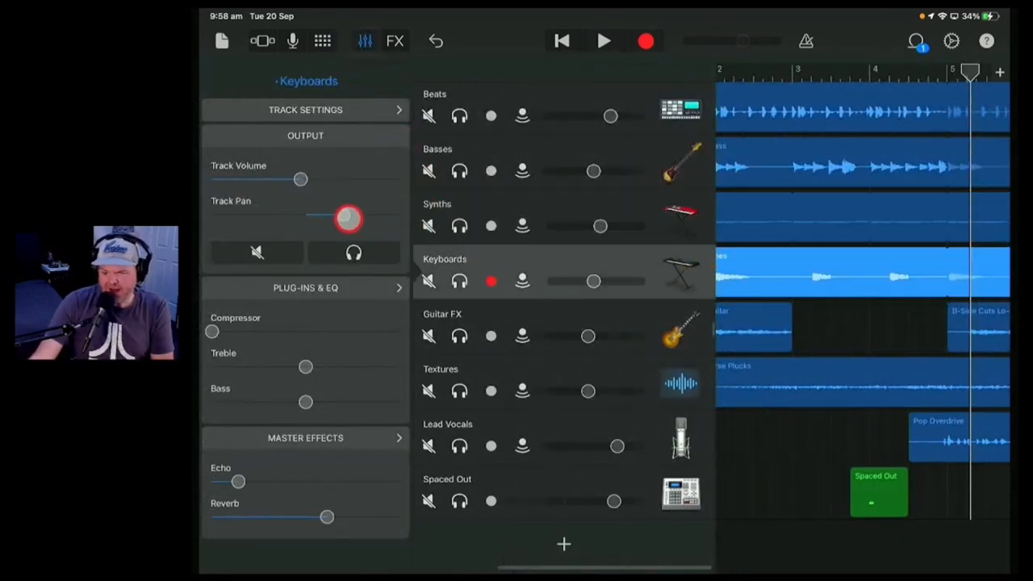
pyautogui.click(680, 336)
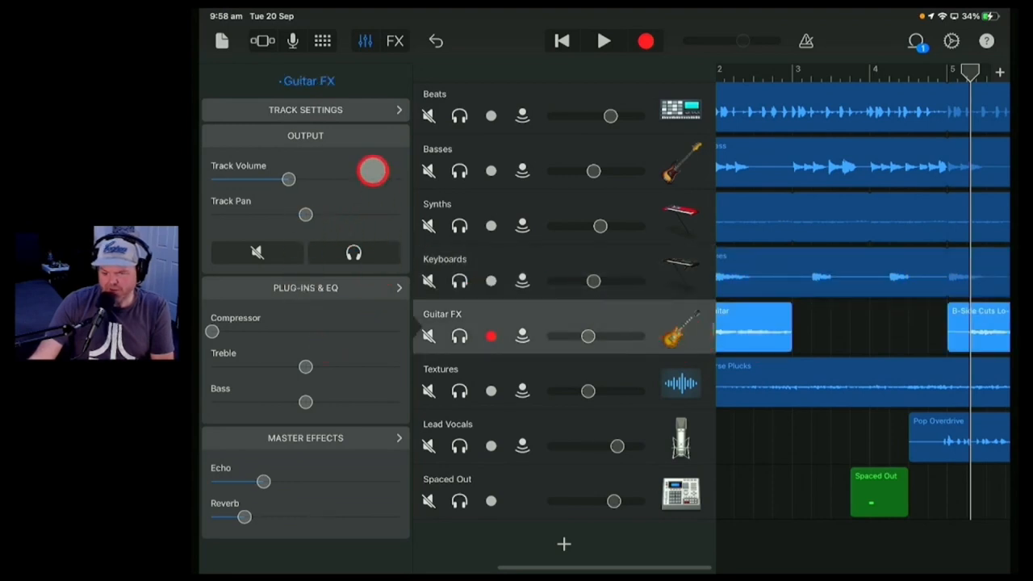
pyautogui.click(646, 40)
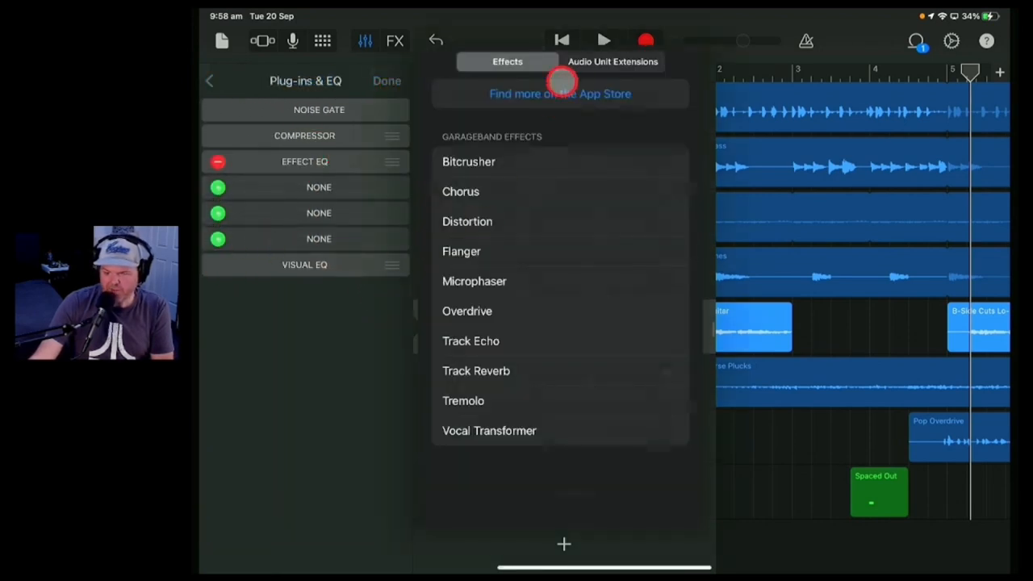
# Insert the Wider audio unit on Guitar FX at 50% width and close it
pyautogui.click(612, 62)
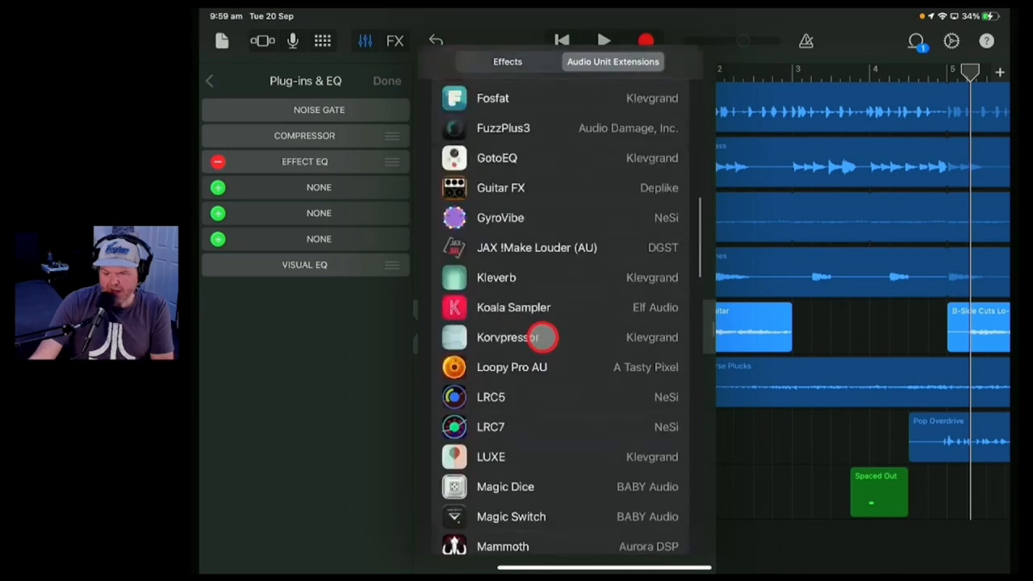
pyautogui.scroll(-3)
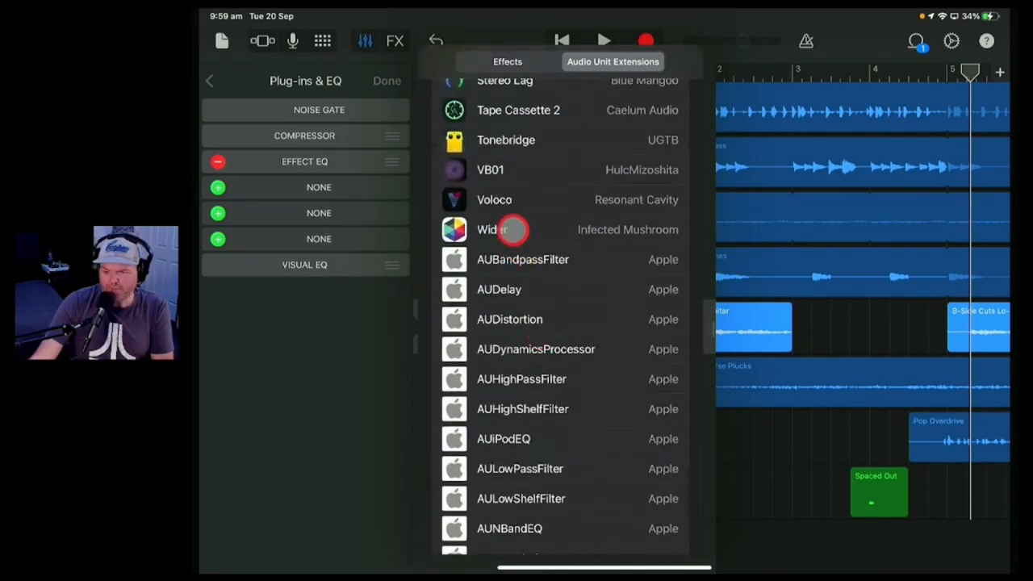
pyautogui.click(387, 80)
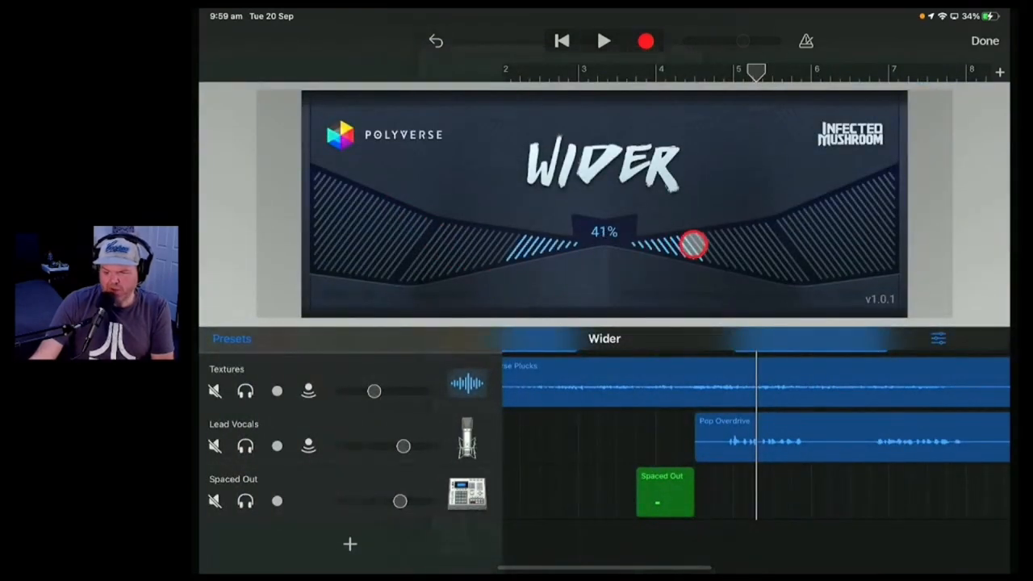
pyautogui.moveTo(694, 246); pyautogui.dragTo(709, 249)
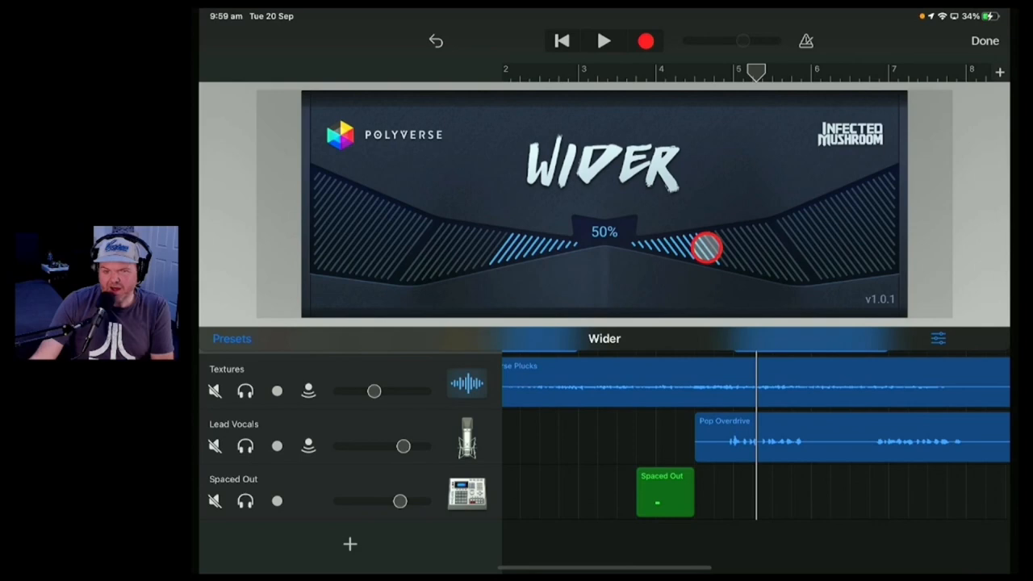
pyautogui.click(984, 41)
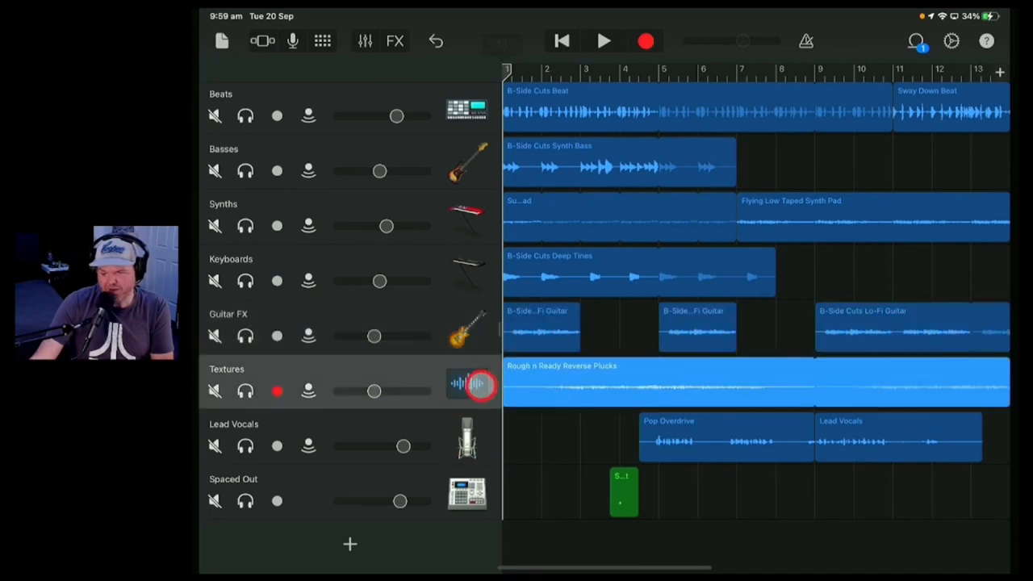
# Stop playback, duplicate the Textures track, and show volume automation lanes
pyautogui.click(605, 41)
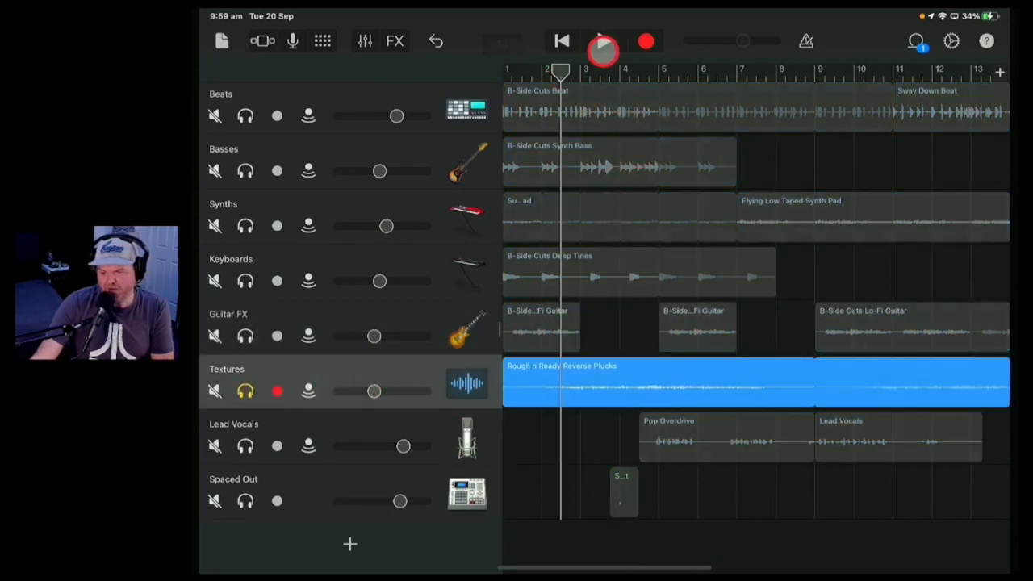
pyautogui.click(603, 41)
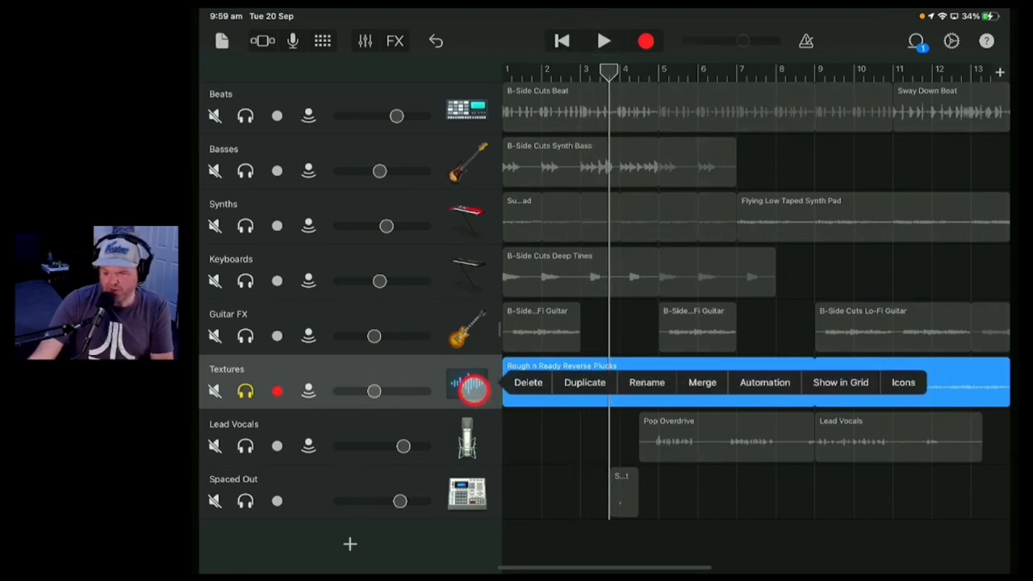
pyautogui.click(584, 382)
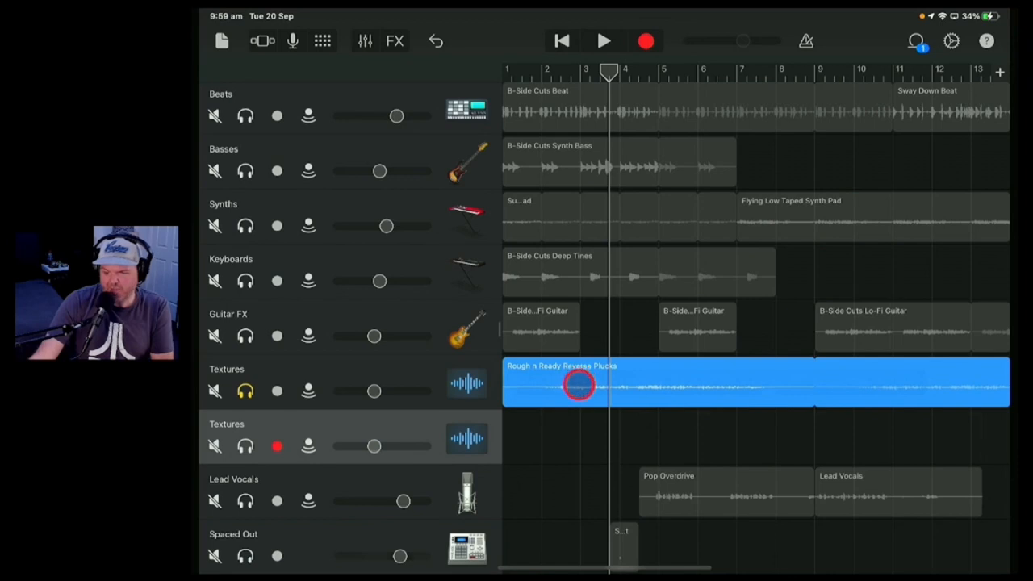
pyautogui.click(578, 385)
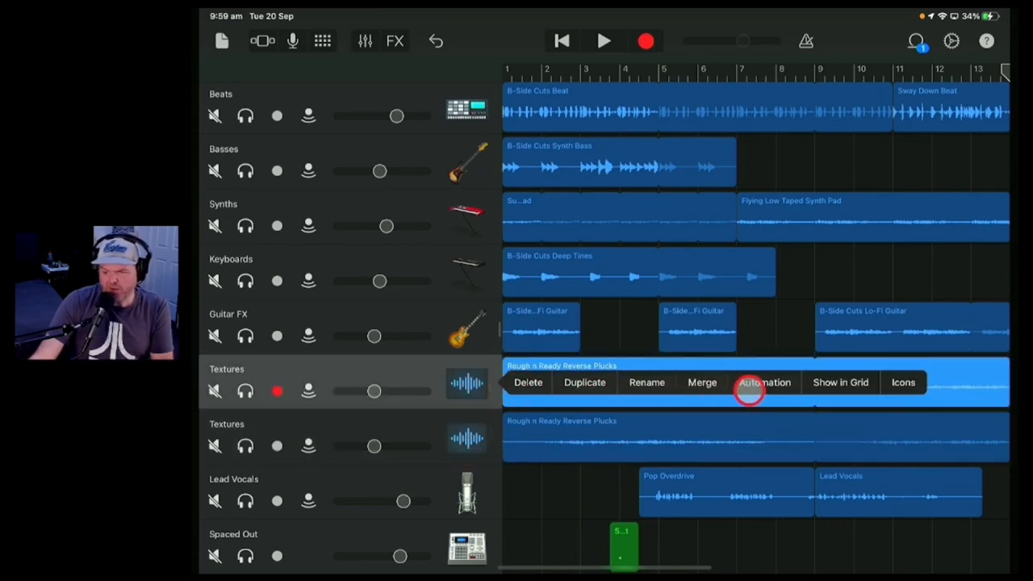
pyautogui.click(763, 382)
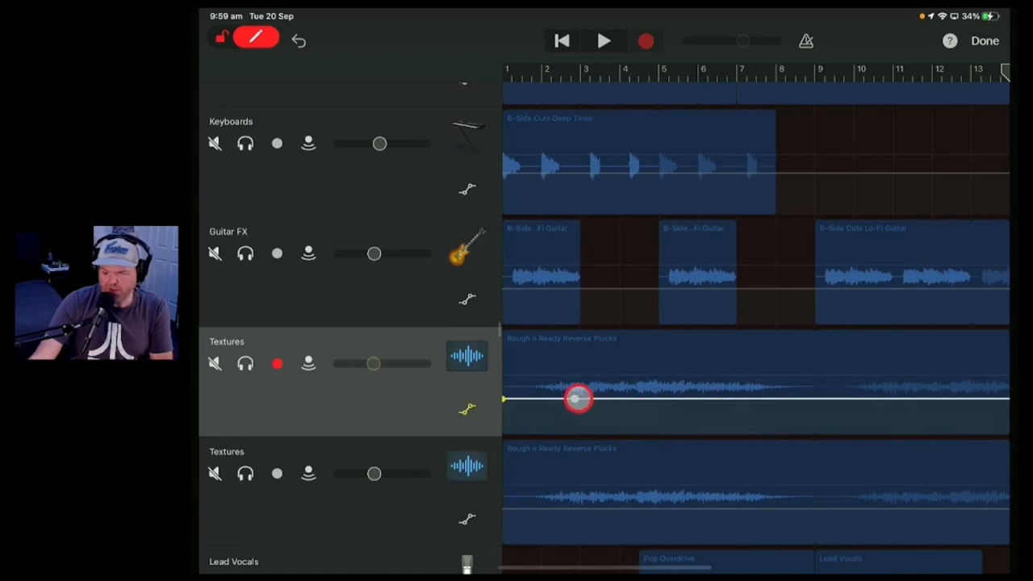
# Dip the original Textures volume toward bar 3 while ramping the copy up
pyautogui.moveTo(579, 399); pyautogui.dragTo(583, 431)
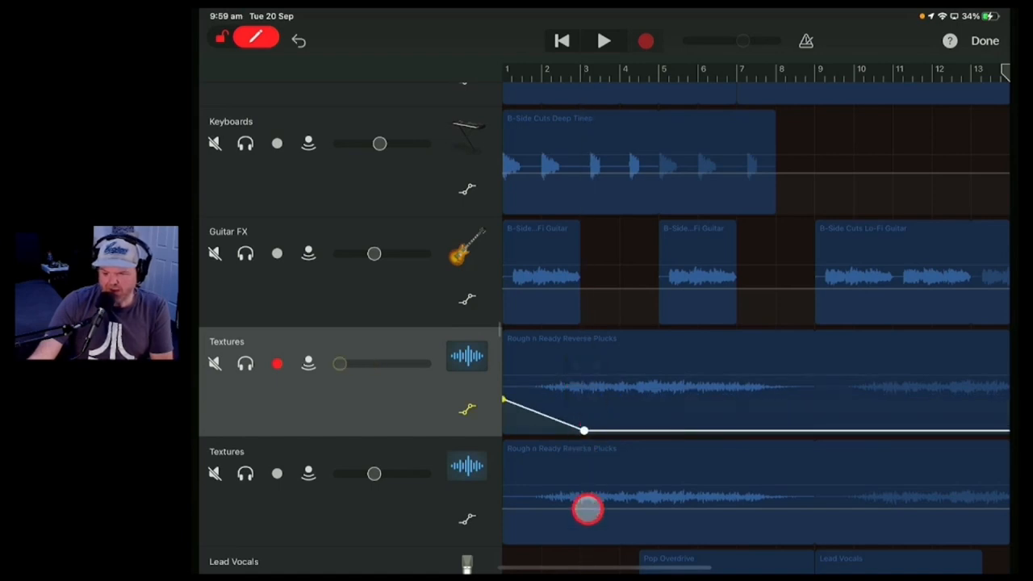
pyautogui.moveTo(588, 509); pyautogui.dragTo(588, 508)
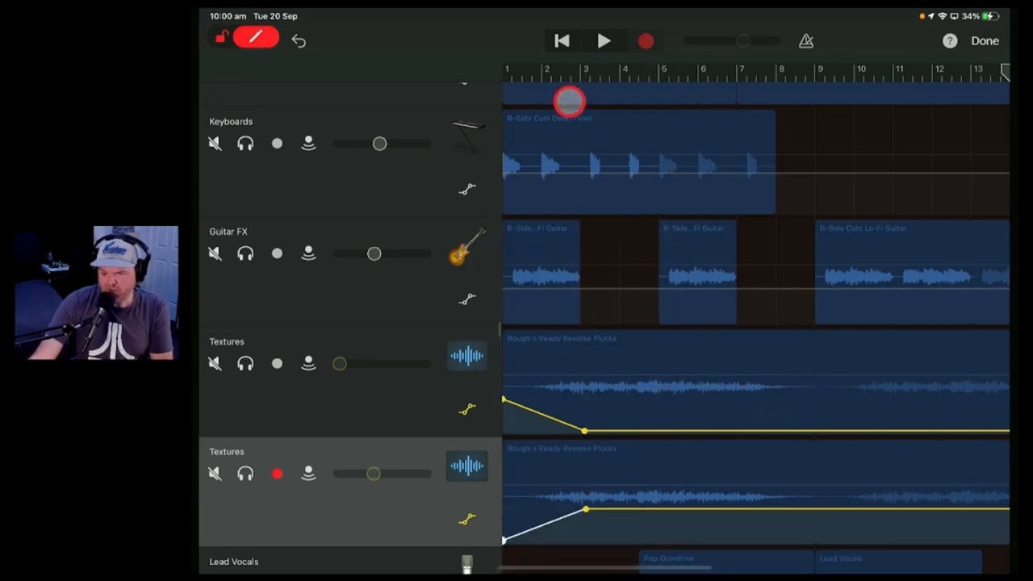
pyautogui.scroll(-3)
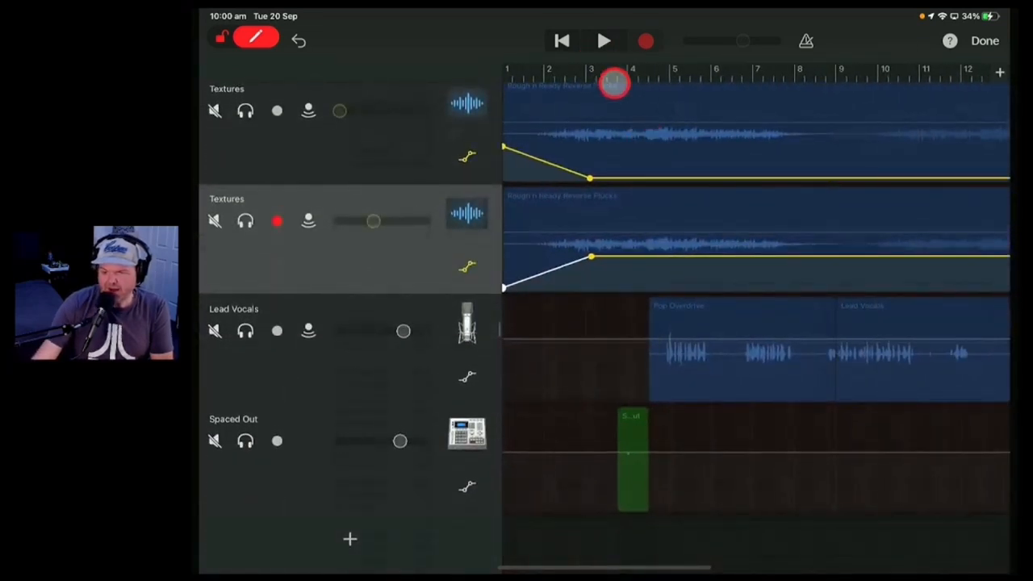
pyautogui.moveTo(613, 83); pyautogui.dragTo(590, 179)
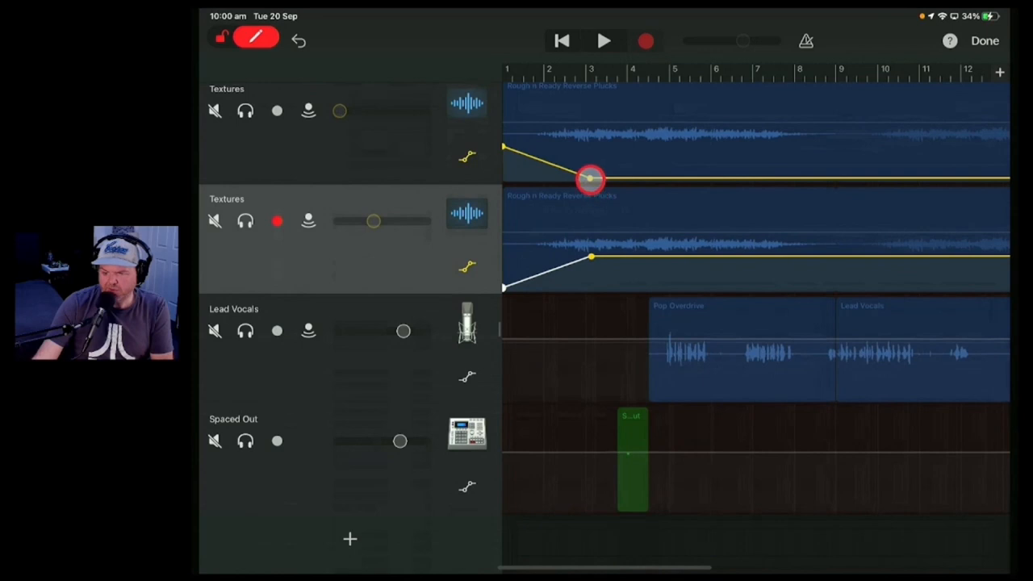
# Move the original's low point to bar 4, restore it by bar 8, and fade the copy out
pyautogui.moveTo(591, 179); pyautogui.dragTo(610, 258)
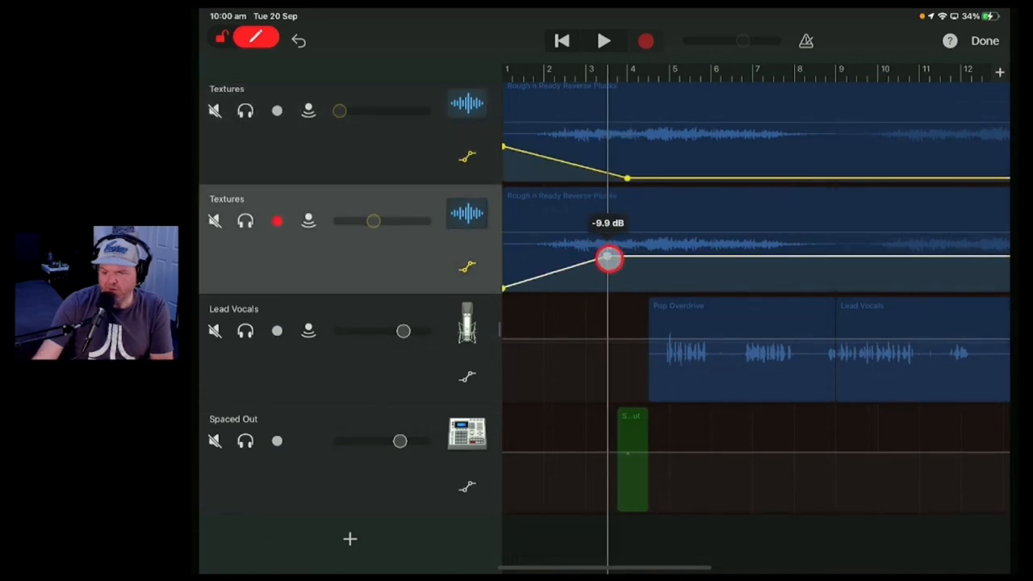
pyautogui.moveTo(610, 259); pyautogui.dragTo(813, 161)
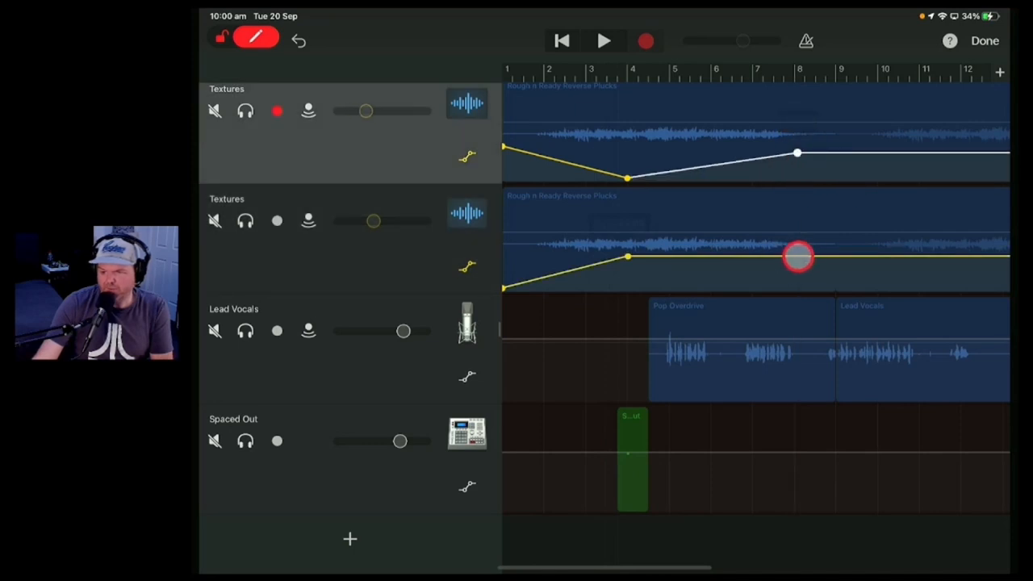
pyautogui.moveTo(798, 257); pyautogui.dragTo(797, 292)
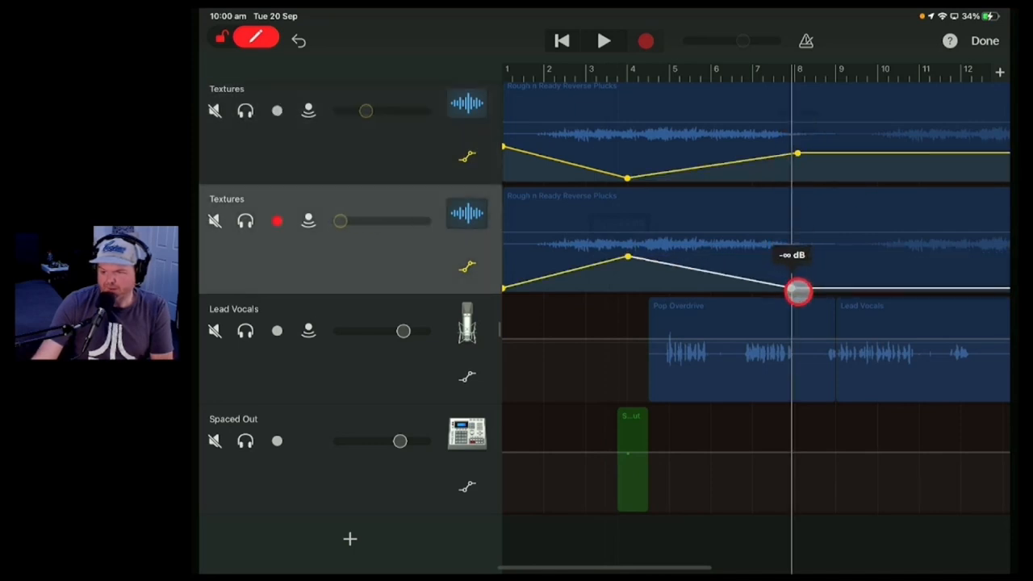
pyautogui.moveTo(799, 292); pyautogui.dragTo(767, 266)
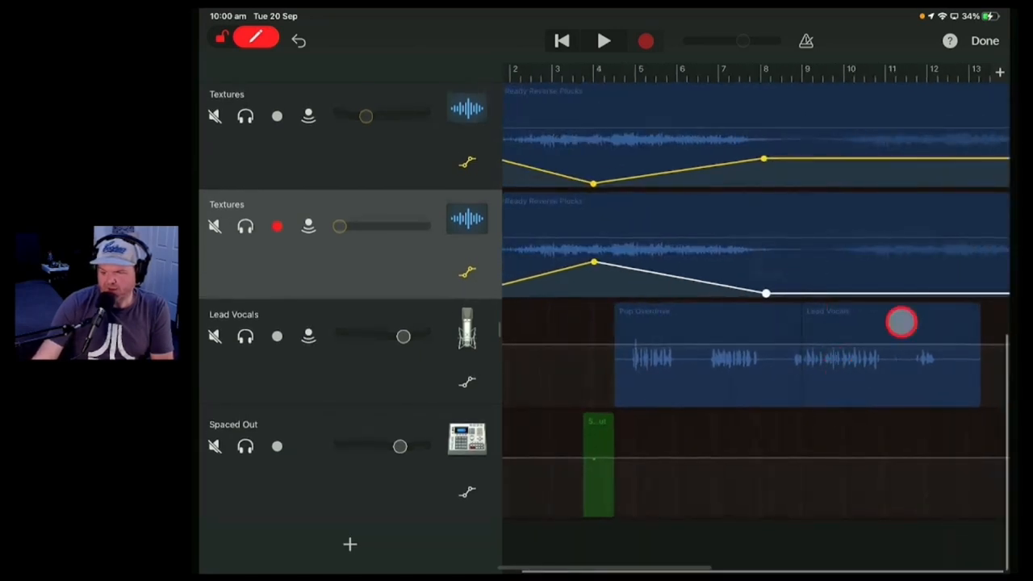
pyautogui.moveTo(902, 323); pyautogui.dragTo(941, 156)
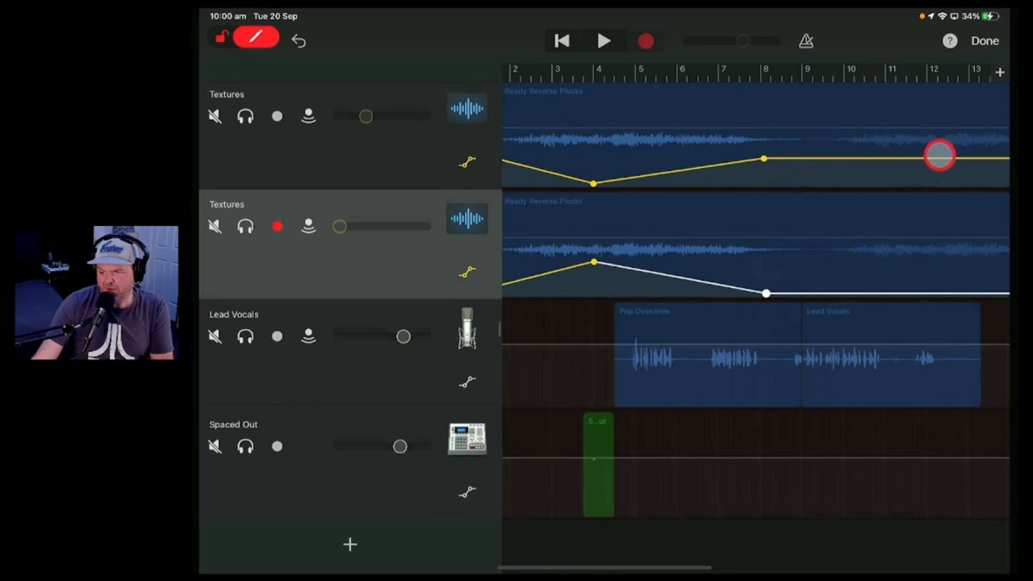
pyautogui.moveTo(941, 157); pyautogui.dragTo(937, 190)
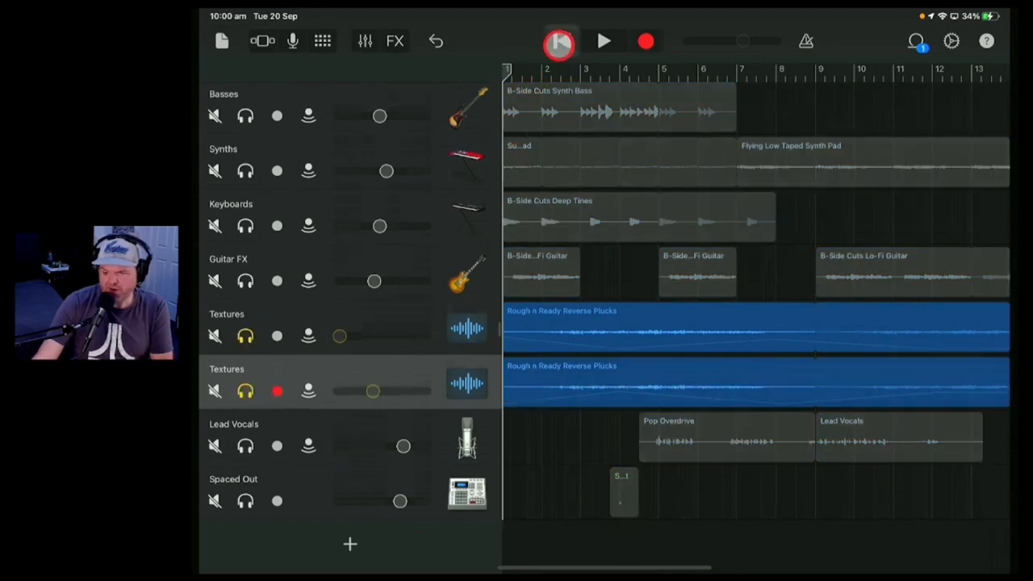
# Return to the song start and show the duplicate Textures track's controls
pyautogui.click(605, 41)
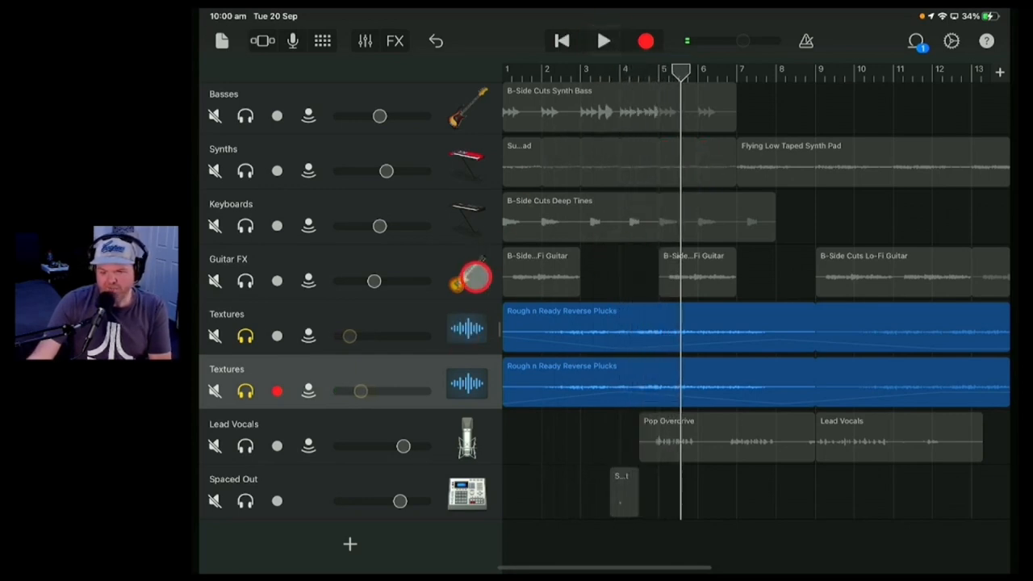
pyautogui.click(365, 40)
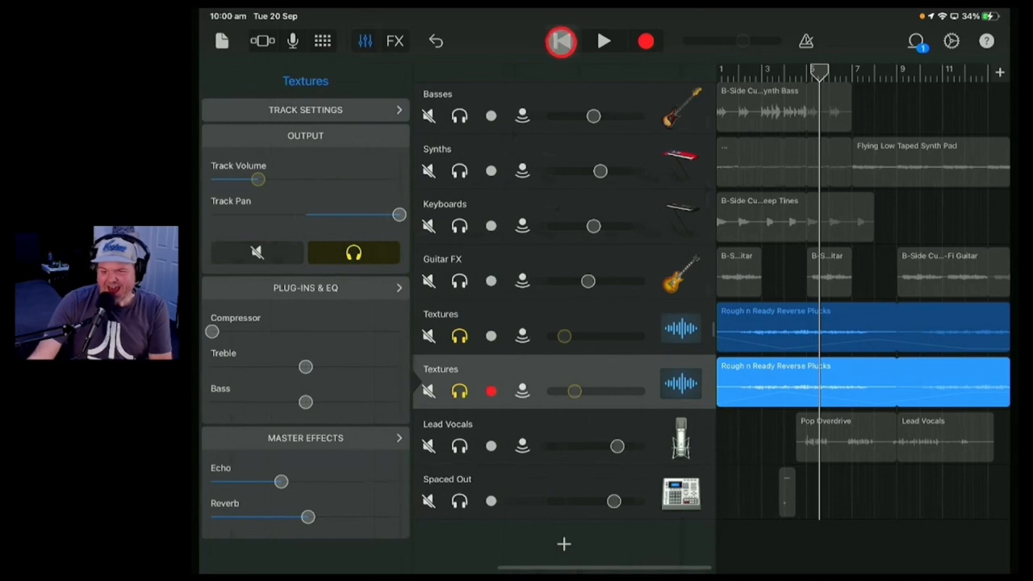
# Jump to the beginning and play the song from the start
pyautogui.click(604, 41)
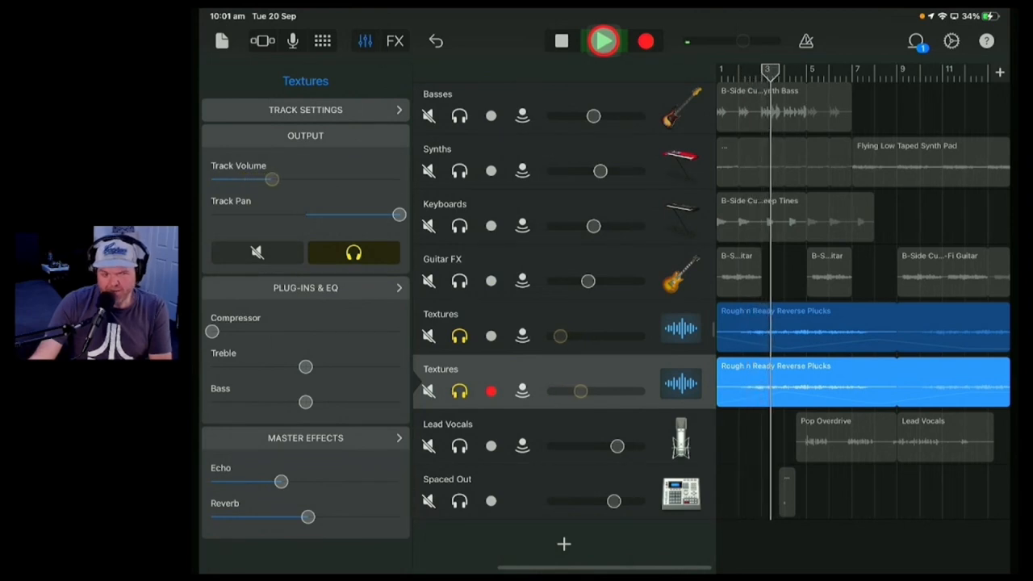
pyautogui.click(603, 41)
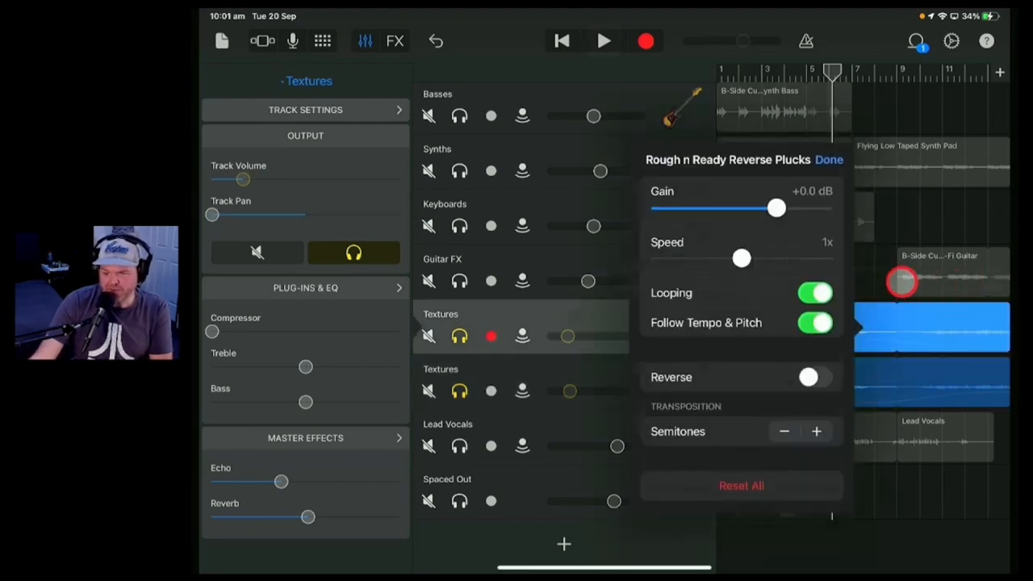
# Boost the copy's Reverse Plucks region gain to +8.1 dB
pyautogui.moveTo(775, 208); pyautogui.dragTo(809, 217)
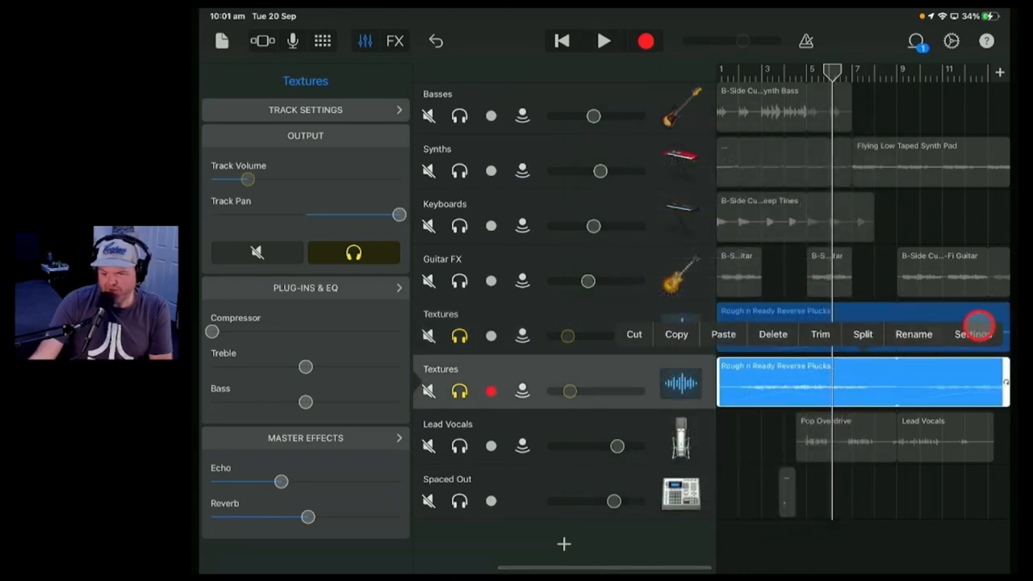
pyautogui.click(973, 333)
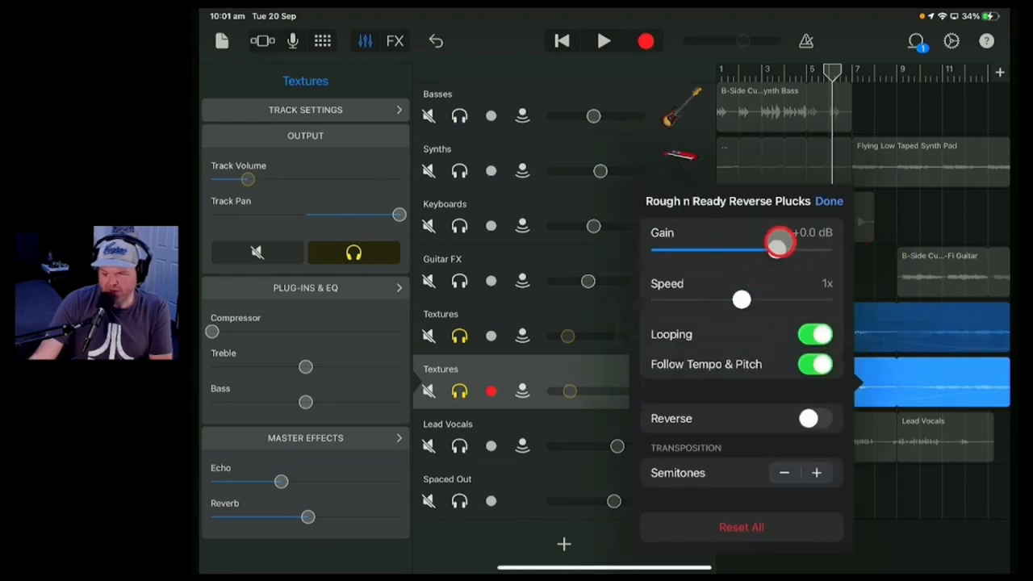
pyautogui.moveTo(777, 246); pyautogui.dragTo(813, 257)
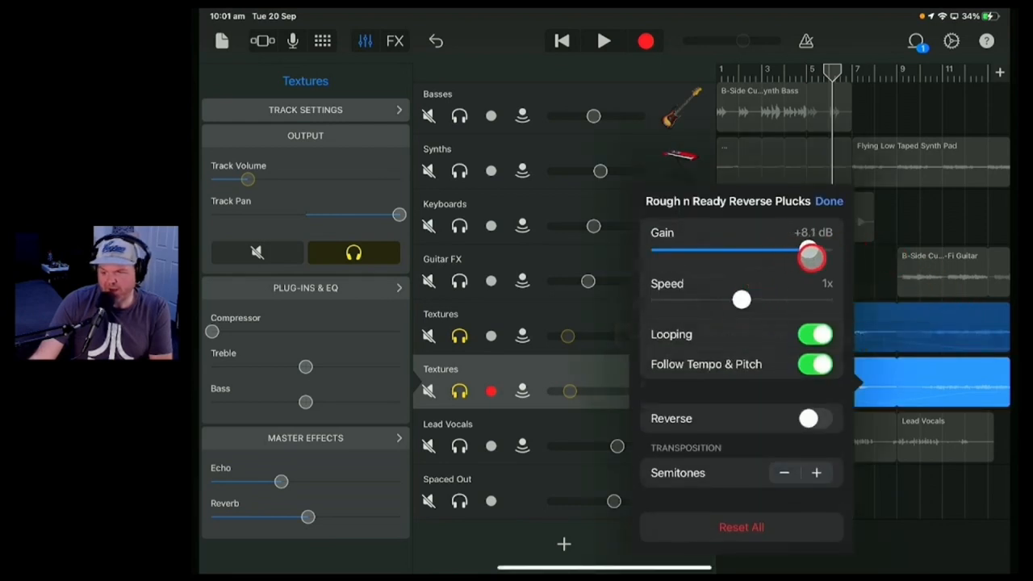
pyautogui.click(828, 201)
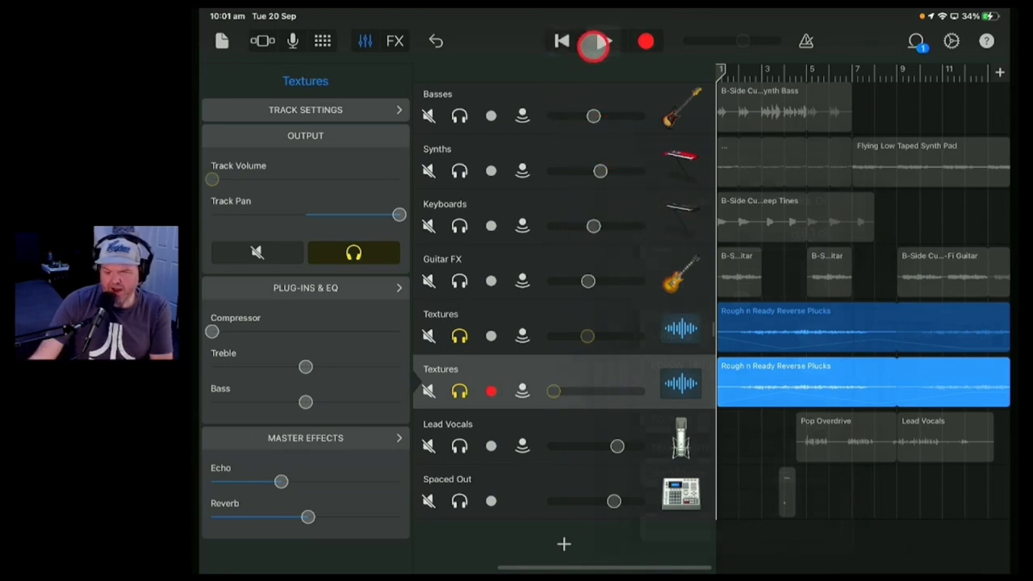
# Play the song from the beginning, then stop playback
pyautogui.click(593, 42)
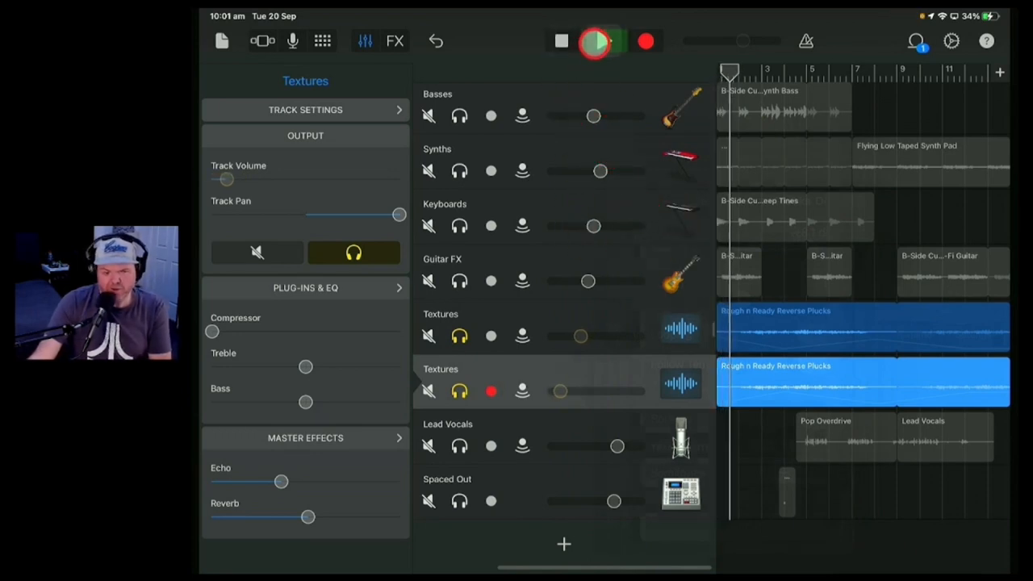
pyautogui.click(601, 41)
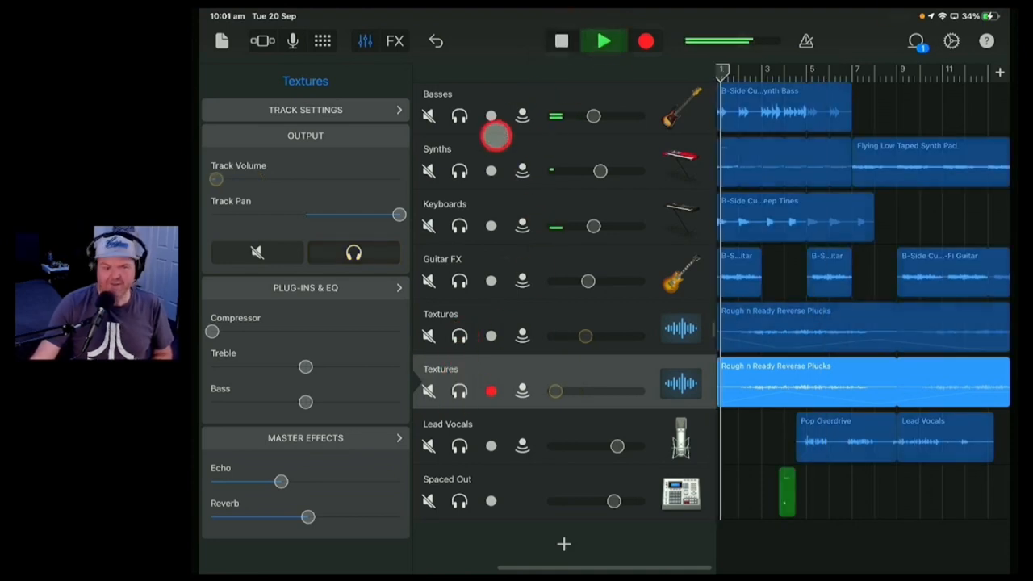
pyautogui.click(604, 40)
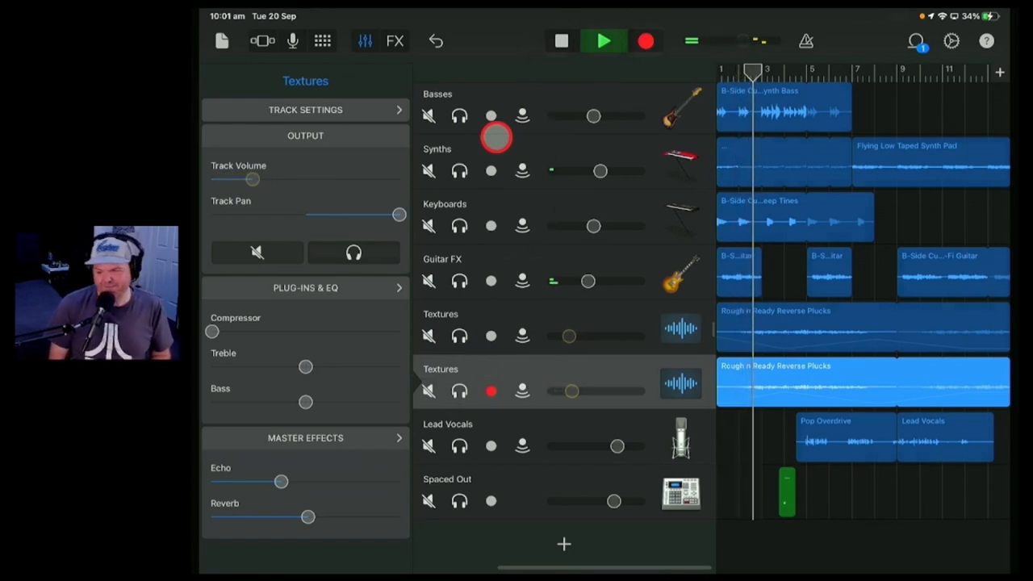
pyautogui.click(604, 40)
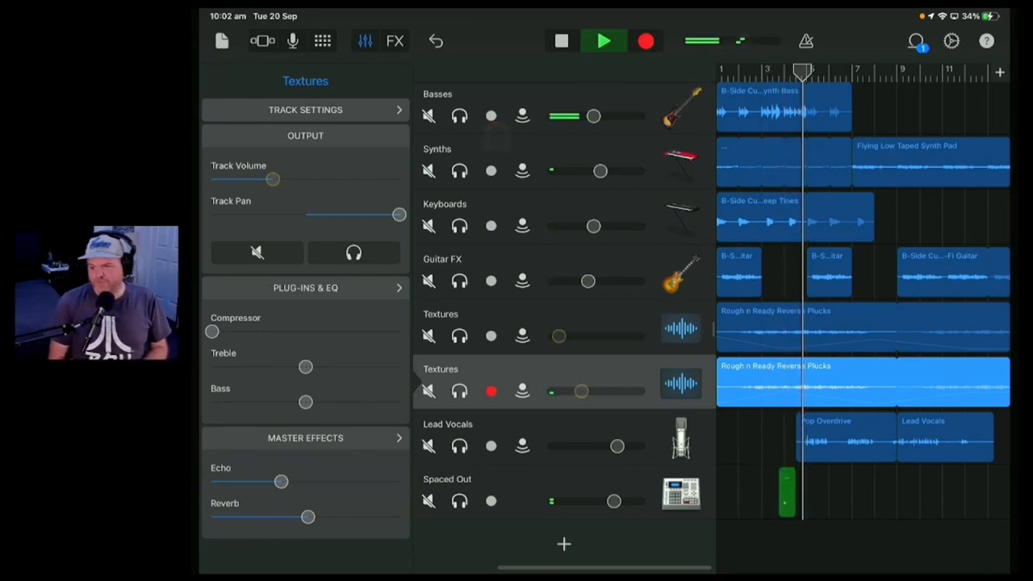
pyautogui.click(429, 115)
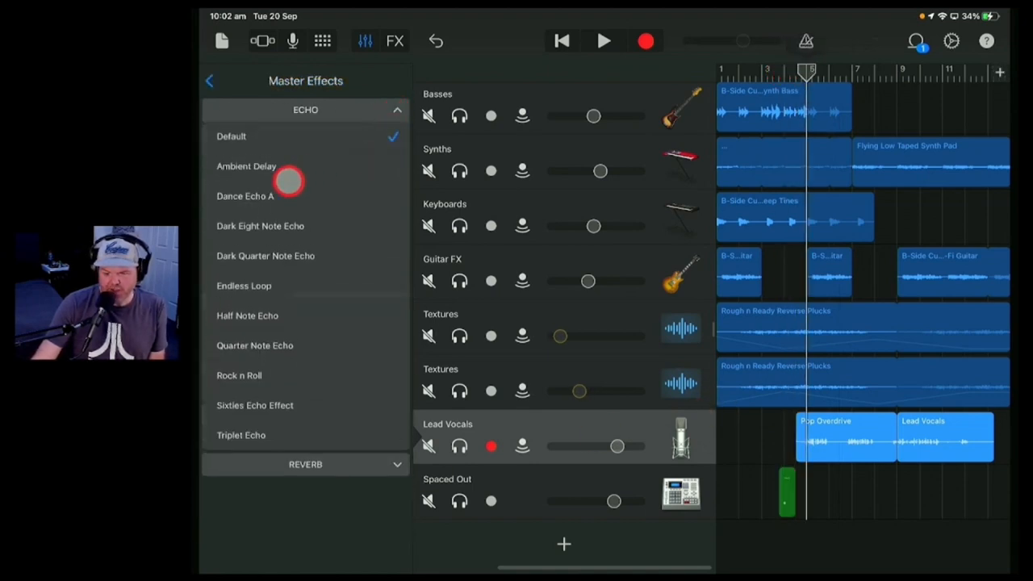
# Choose the Ambient Delay echo for Lead Vocals and set the playhead position
pyautogui.click(209, 81)
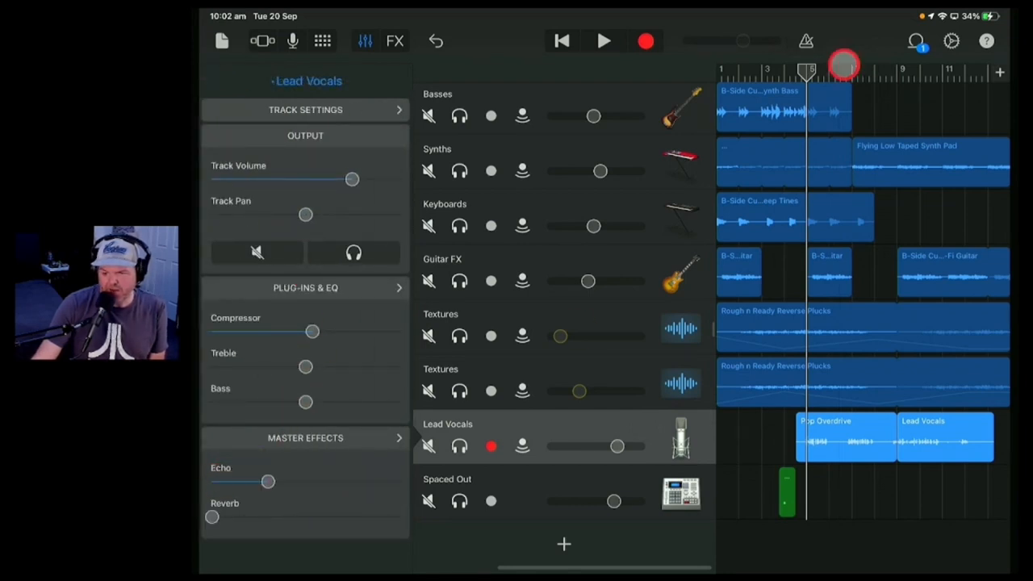
pyautogui.click(604, 41)
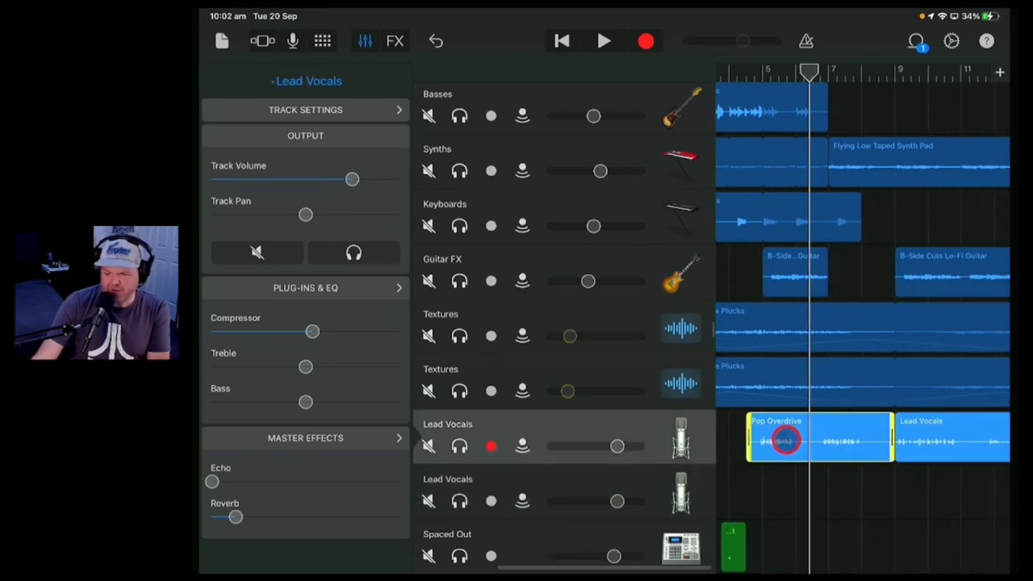
# Select the Pop Overdrive vocal region and move the playhead back before the vocal
pyautogui.click(783, 440)
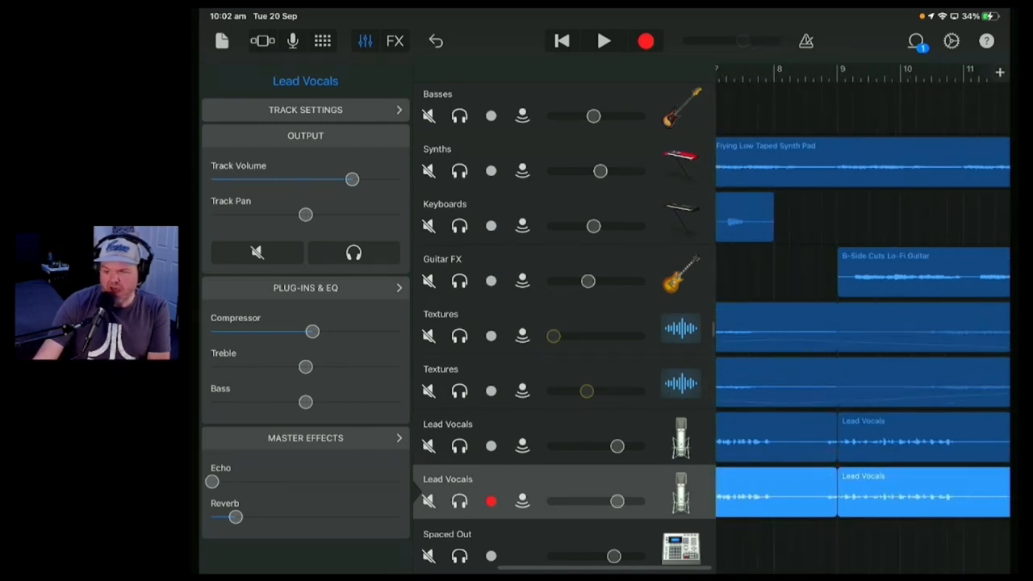
pyautogui.scroll(-3)
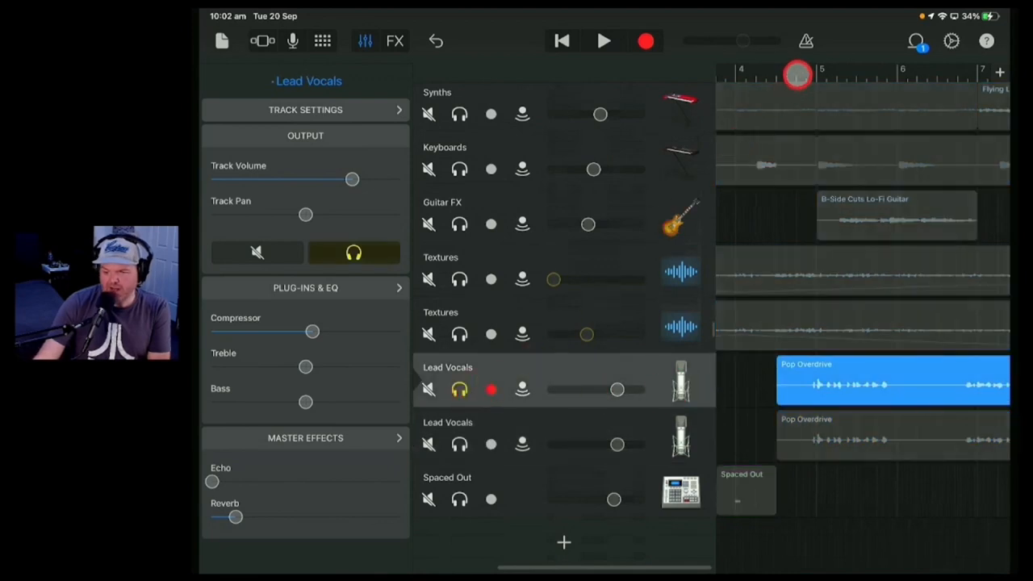
pyautogui.click(604, 41)
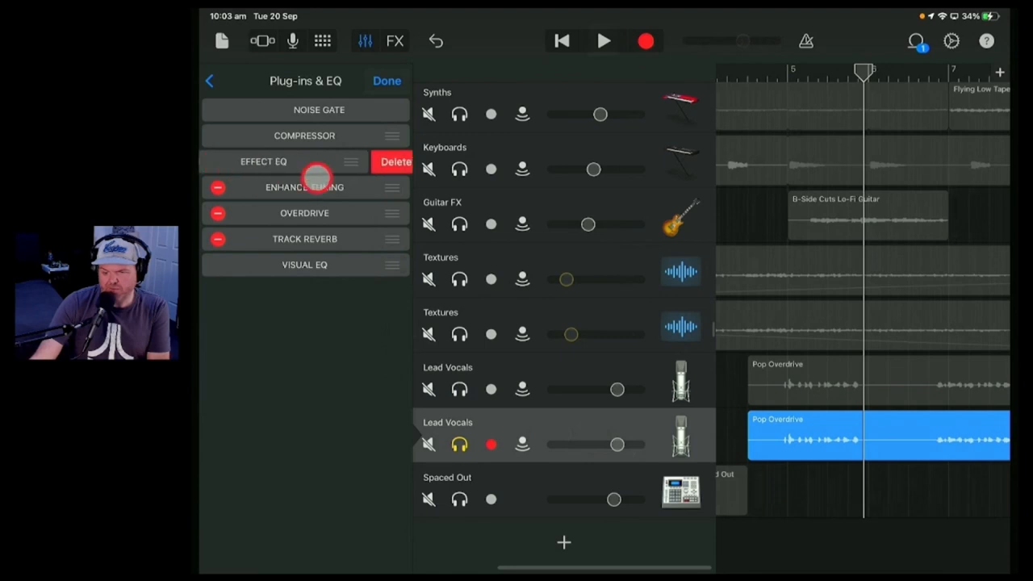
# Remove Effect EQ from the duplicate vocal and drag the echo's Wet level to 100%
pyautogui.click(304, 161)
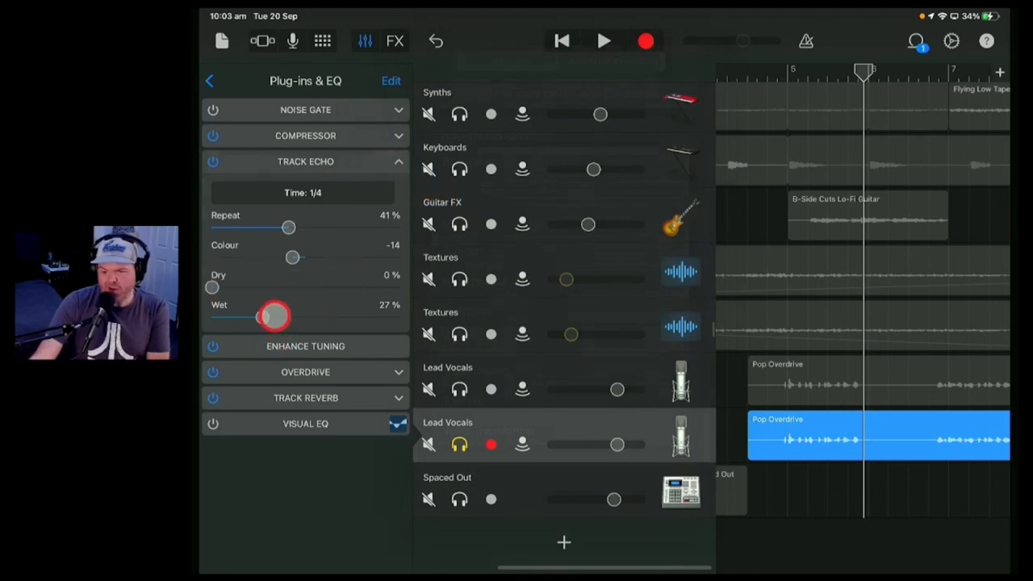
pyautogui.moveTo(270, 317); pyautogui.dragTo(402, 324)
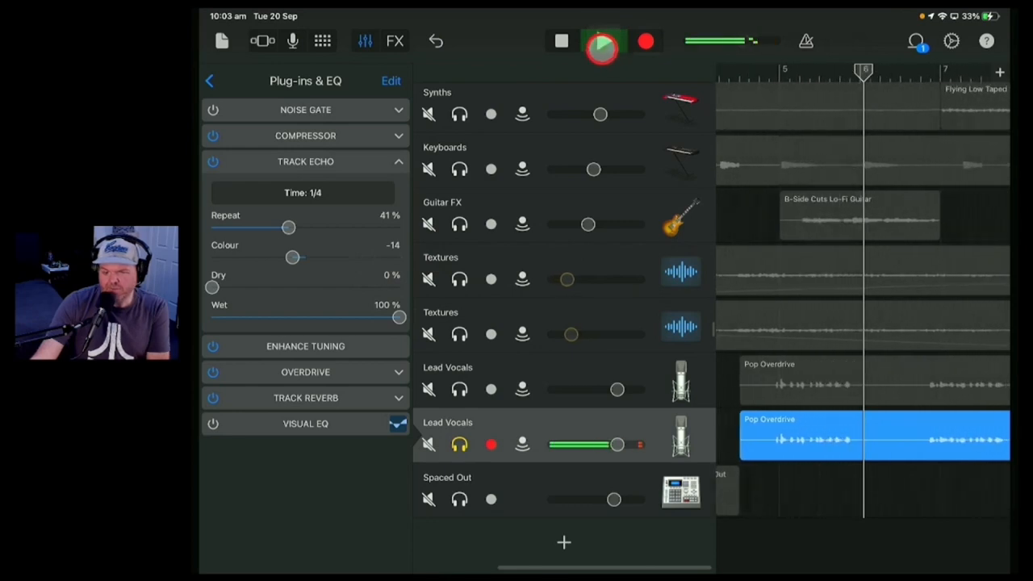
# Audition the duplicate vocal's Track Echo from the start of the vocal
pyautogui.click(601, 42)
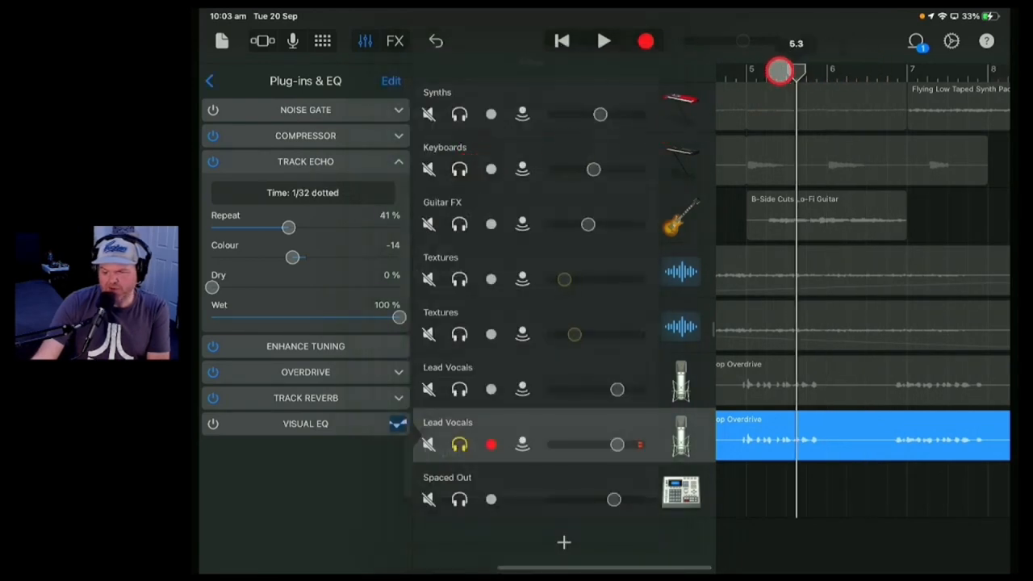
pyautogui.click(605, 42)
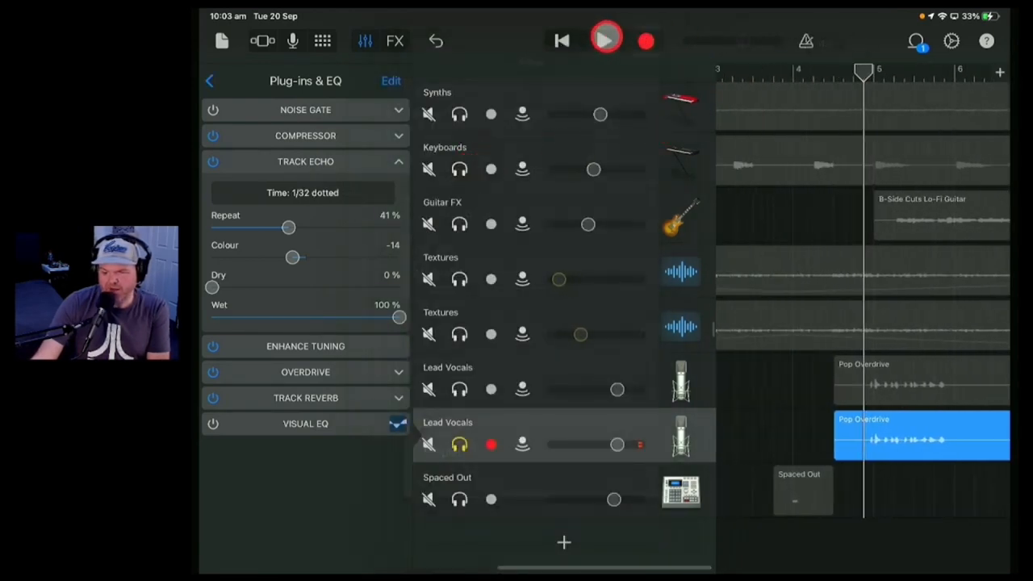
pyautogui.click(606, 40)
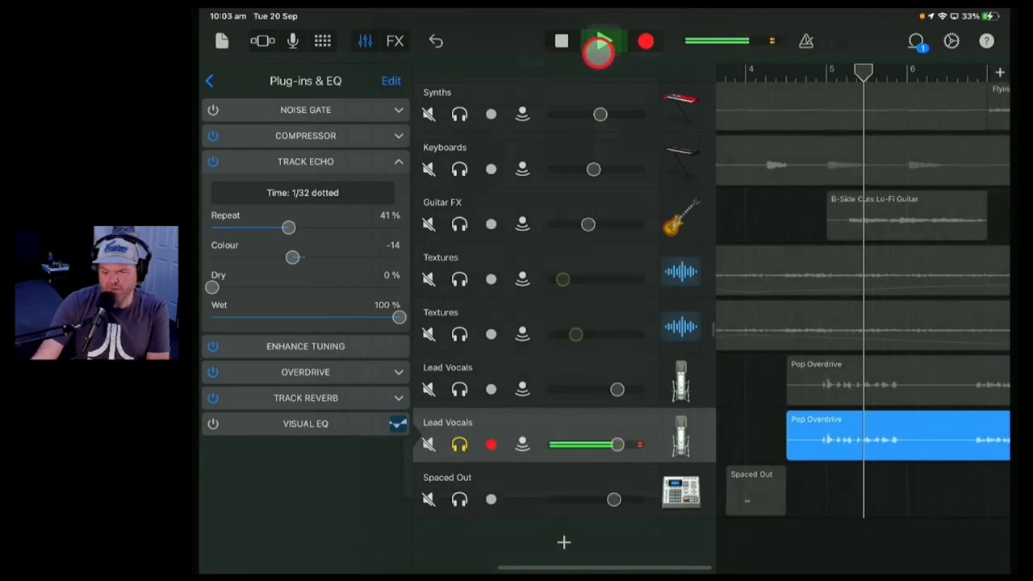
pyautogui.click(602, 42)
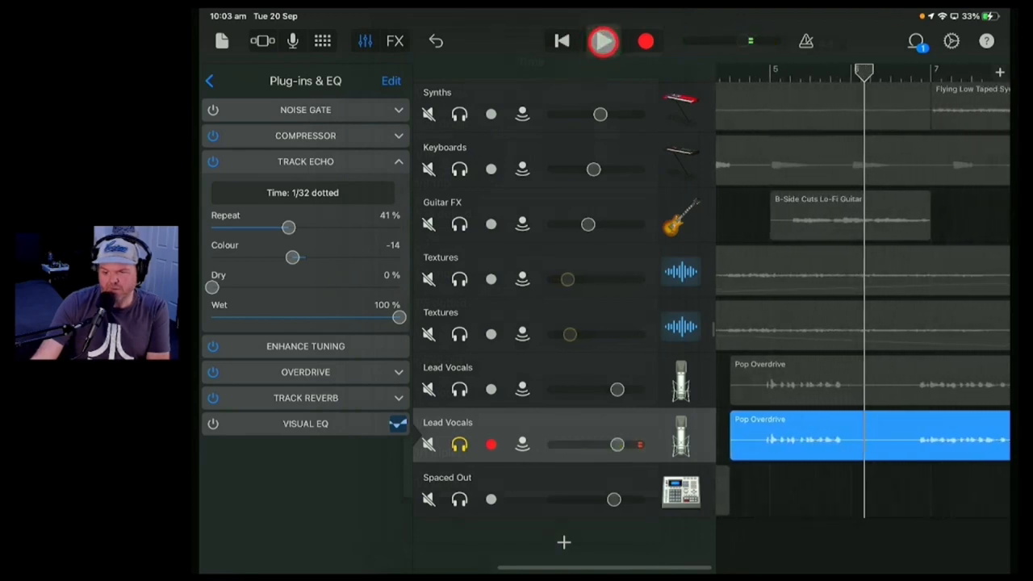
# Set the echo time to 1/16 triplet and replay the vocal
pyautogui.click(301, 192)
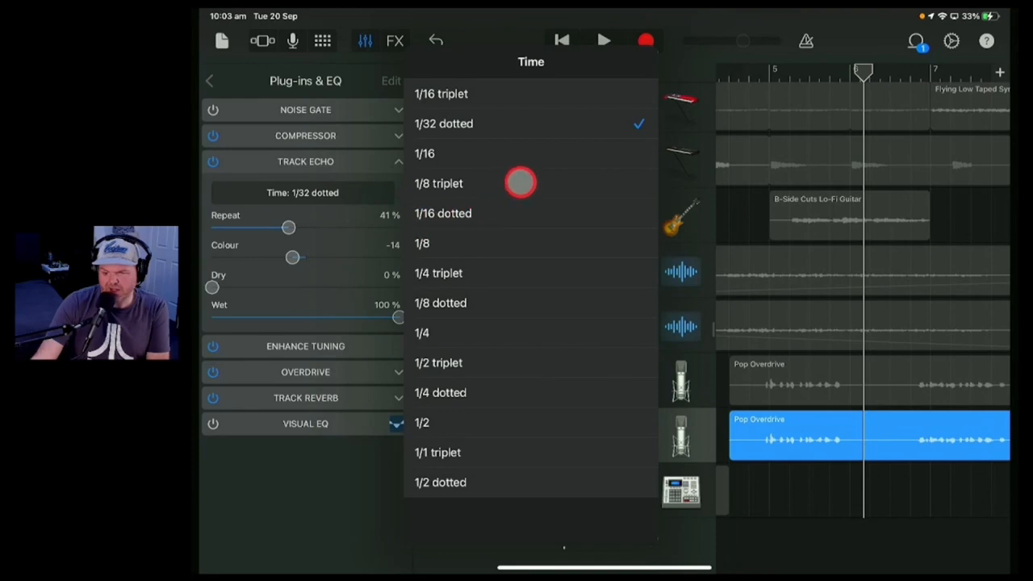
pyautogui.click(442, 93)
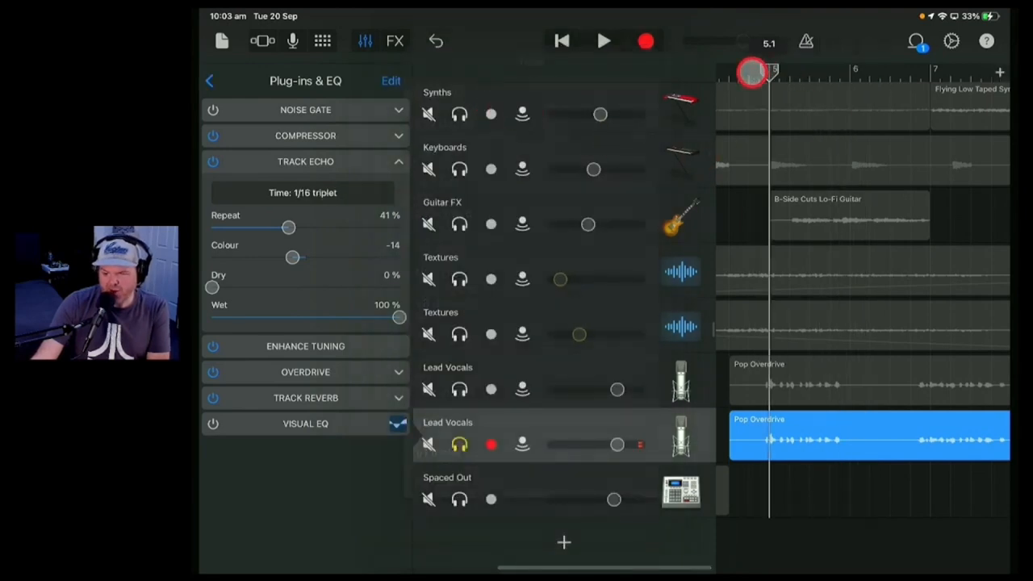
pyautogui.click(603, 41)
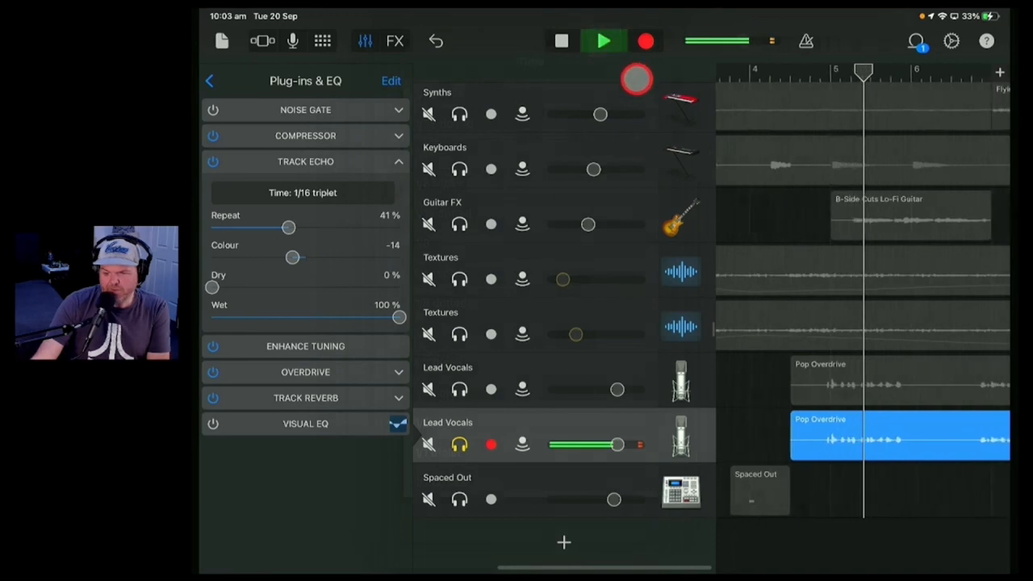
pyautogui.click(604, 40)
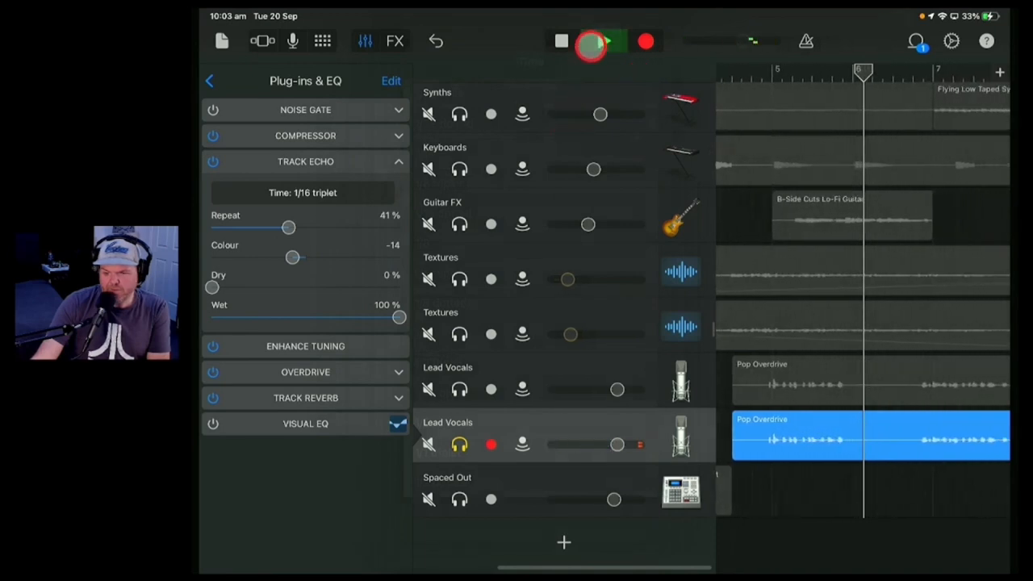
pyautogui.click(302, 192)
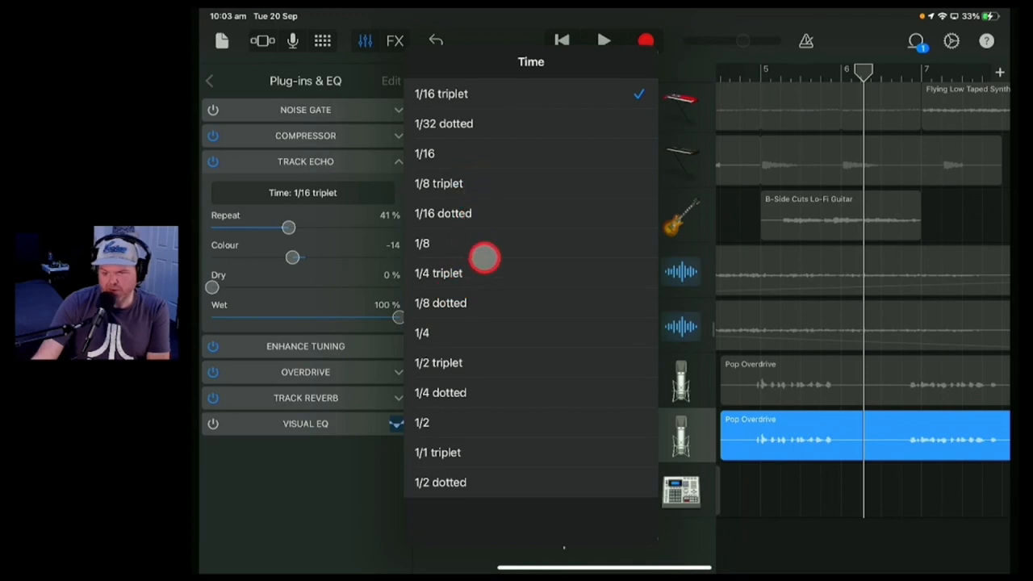
# Switch the echo time to 1/8 and replay the vocal to check it
pyautogui.click(421, 243)
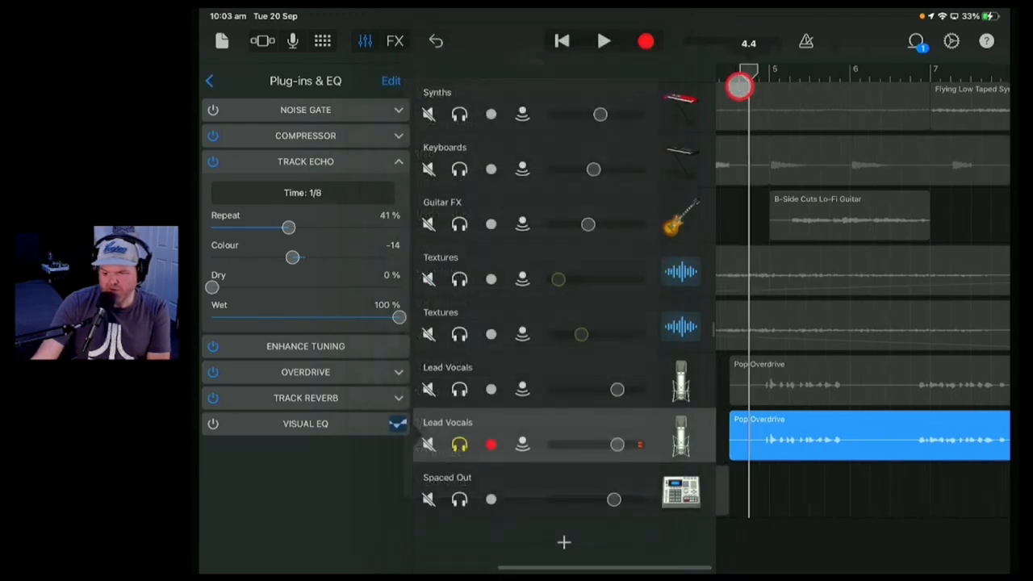
pyautogui.click(605, 41)
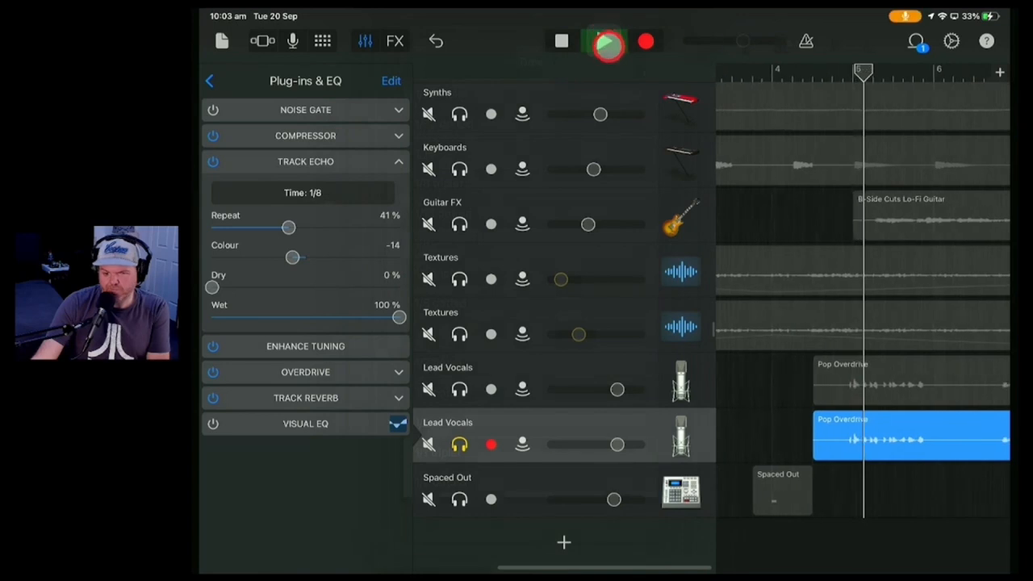
pyautogui.click(604, 41)
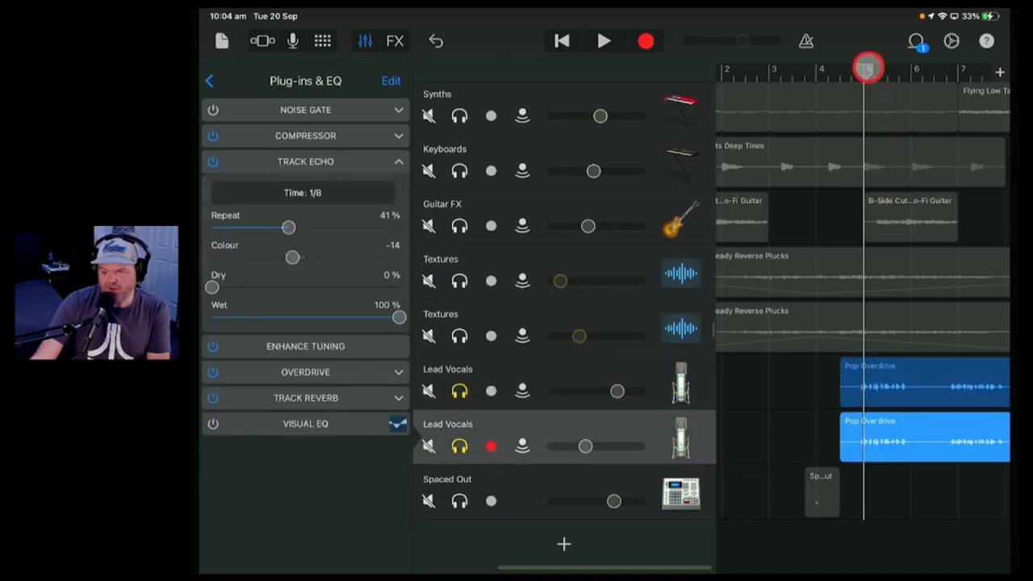
pyautogui.click(605, 41)
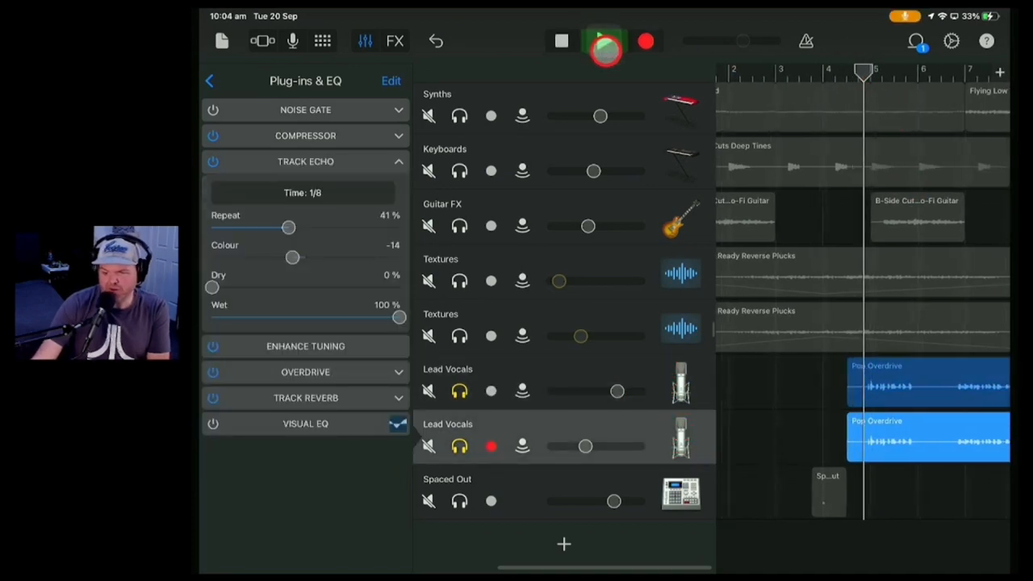
pyautogui.click(604, 40)
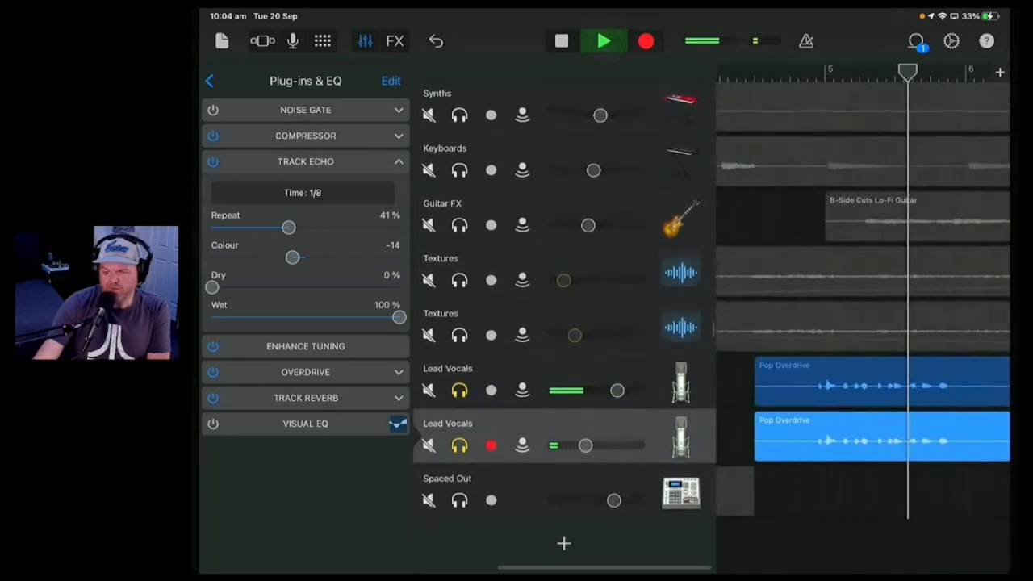
pyautogui.click(603, 40)
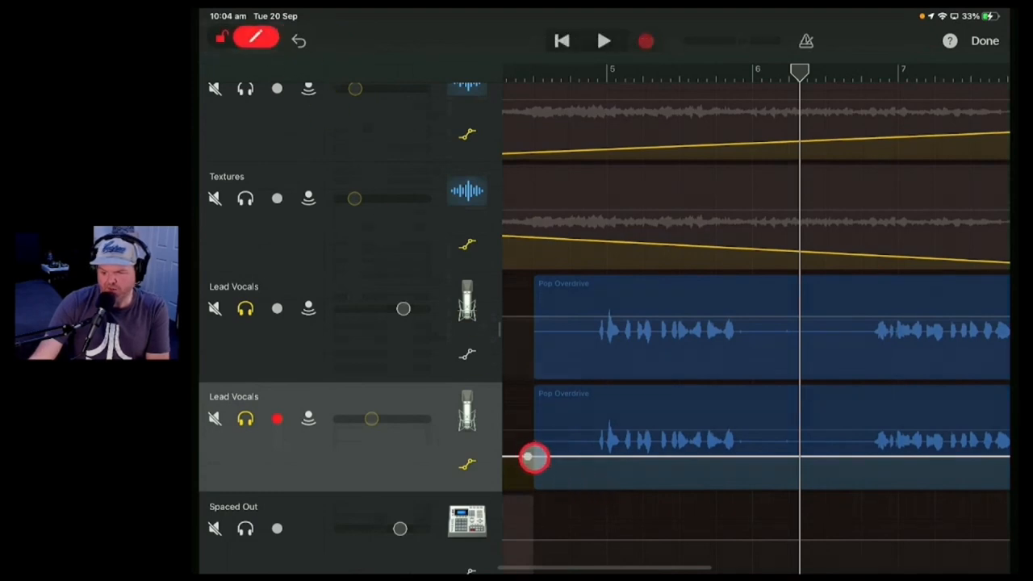
# Pull the echo volume to silence, ramp it up into the last line, then fade out
pyautogui.moveTo(534, 458); pyautogui.dragTo(720, 485)
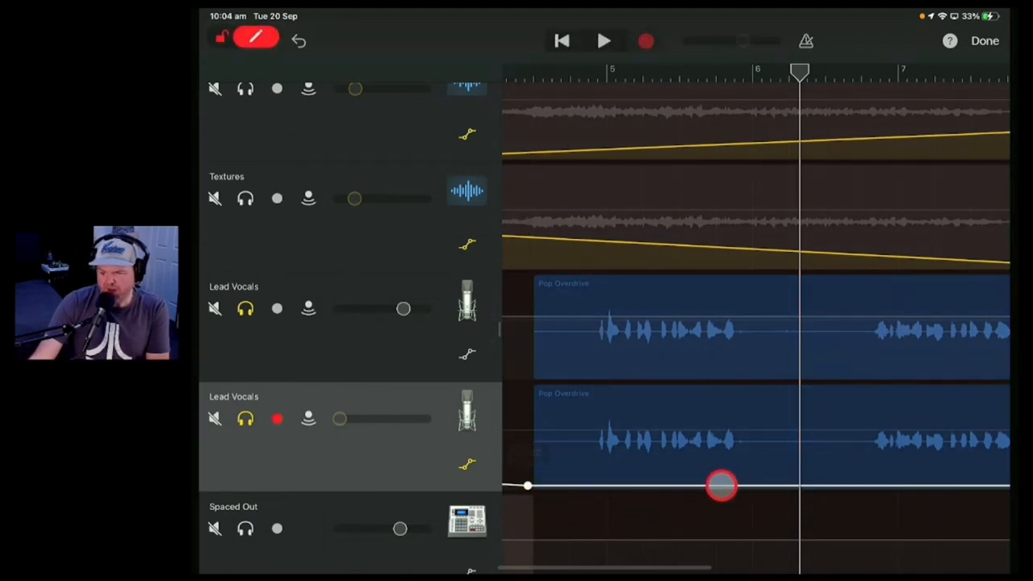
pyautogui.moveTo(722, 486); pyautogui.dragTo(741, 486)
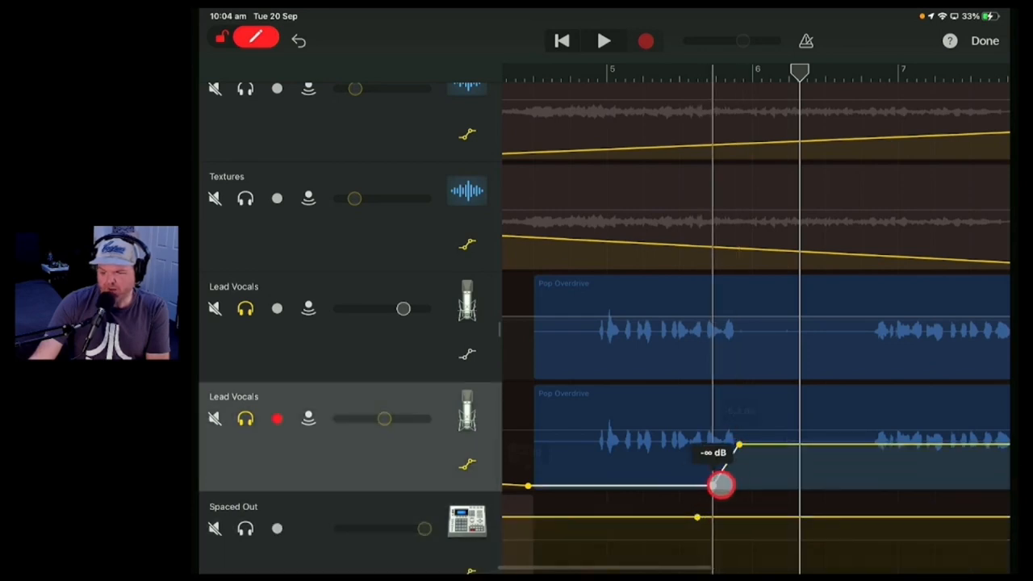
pyautogui.moveTo(721, 485); pyautogui.dragTo(737, 444)
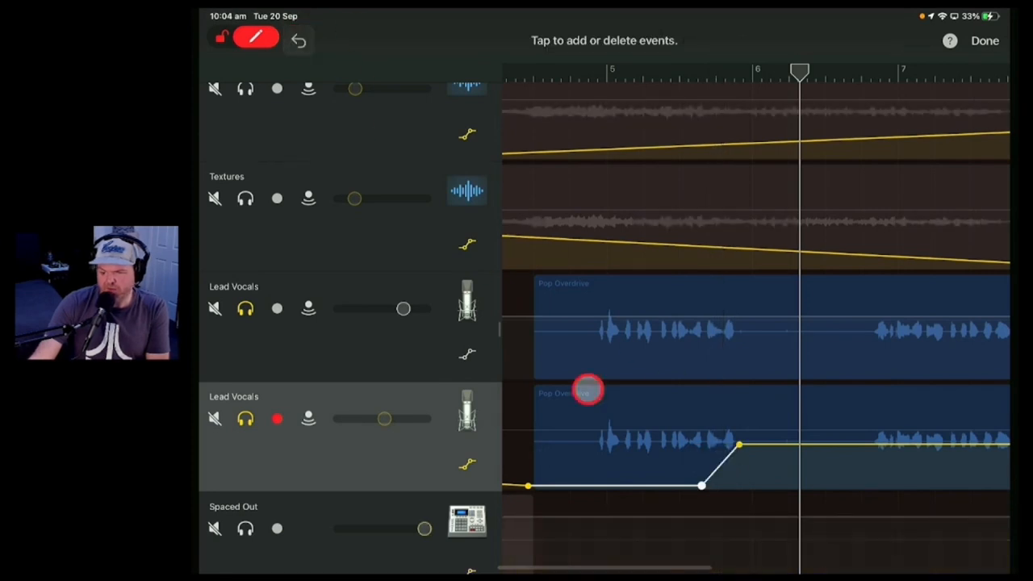
pyautogui.moveTo(587, 390); pyautogui.dragTo(771, 445)
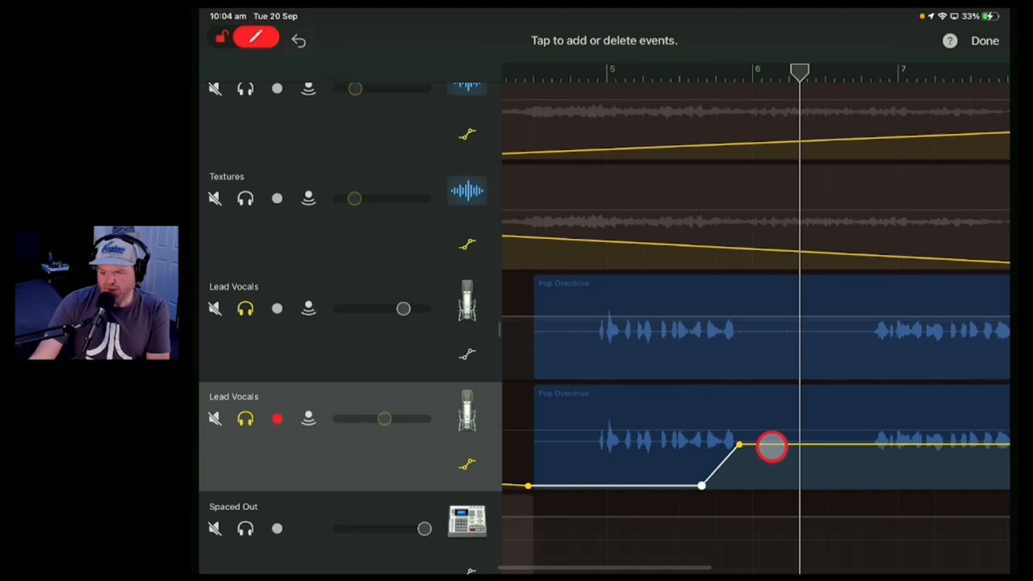
pyautogui.moveTo(771, 448); pyautogui.dragTo(824, 492)
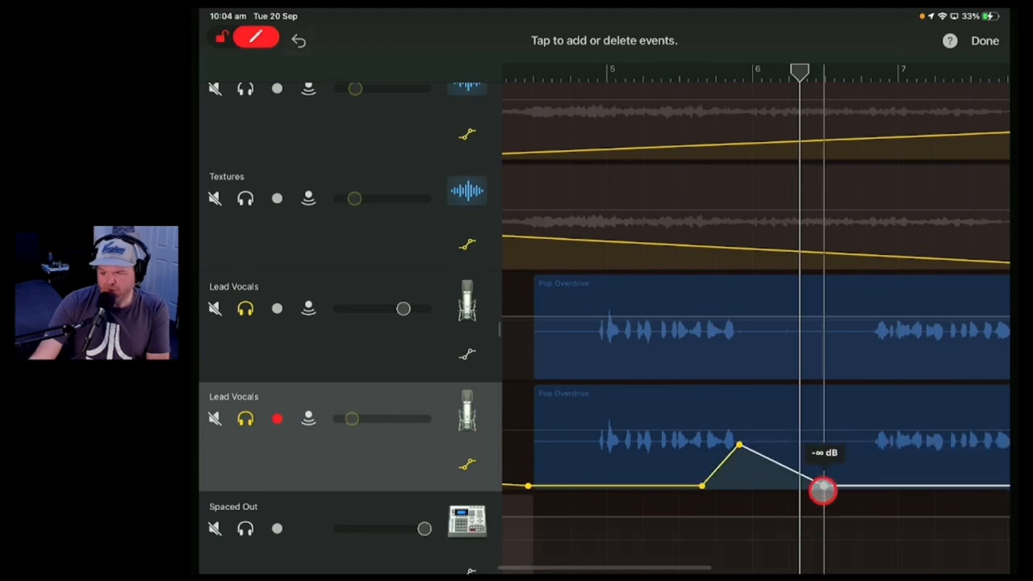
pyautogui.moveTo(823, 491); pyautogui.dragTo(800, 463)
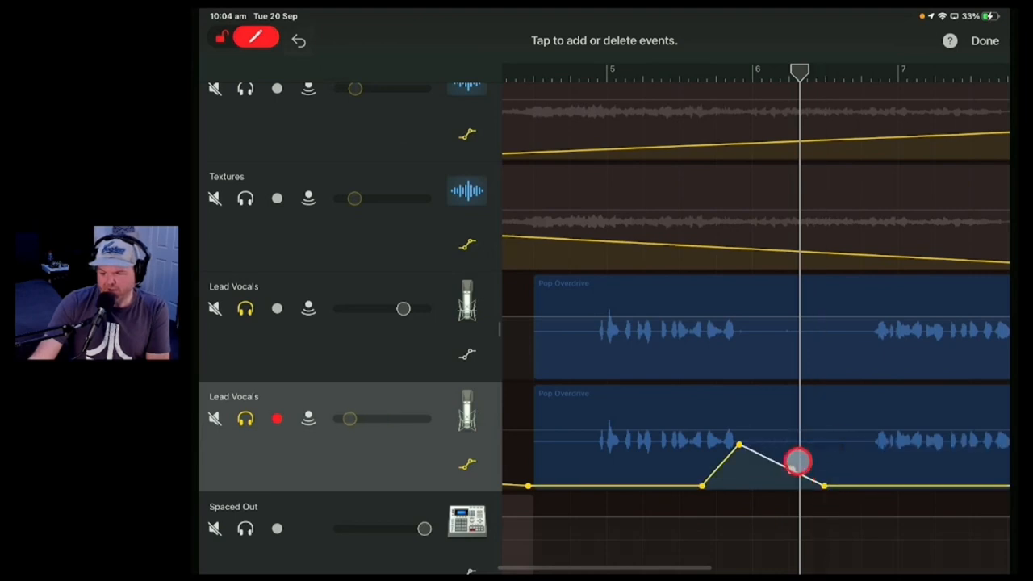
pyautogui.moveTo(799, 462); pyautogui.dragTo(789, 448)
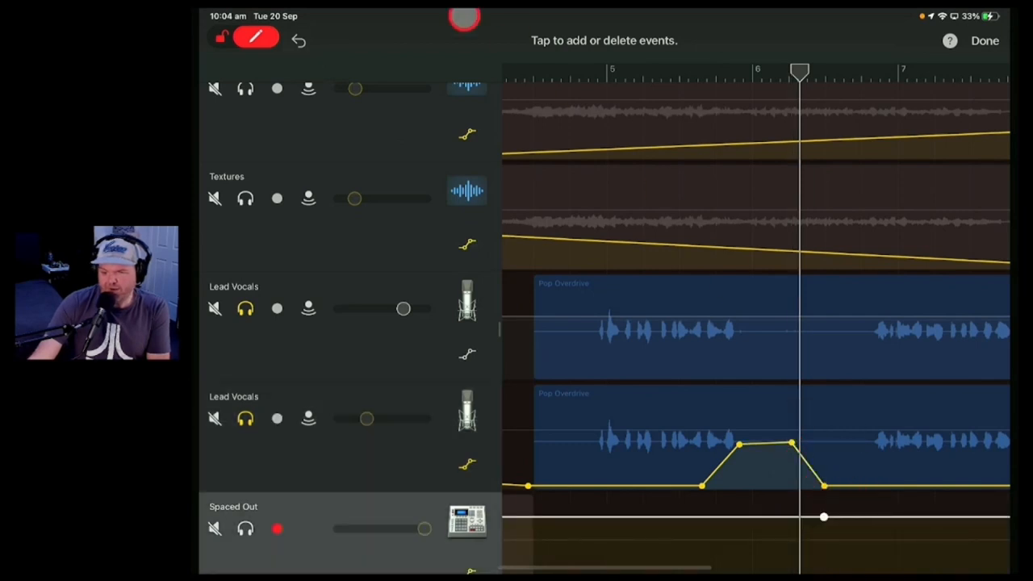
# Add later volume points rising to -6.2 dB, then dropping at the phrase end
pyautogui.click(879, 494)
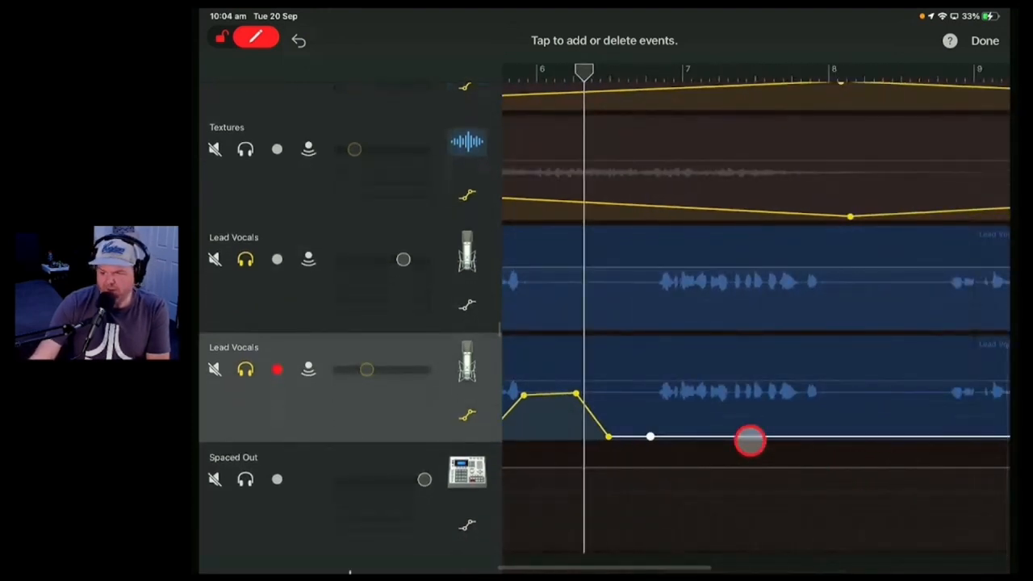
pyautogui.moveTo(751, 442); pyautogui.dragTo(863, 434)
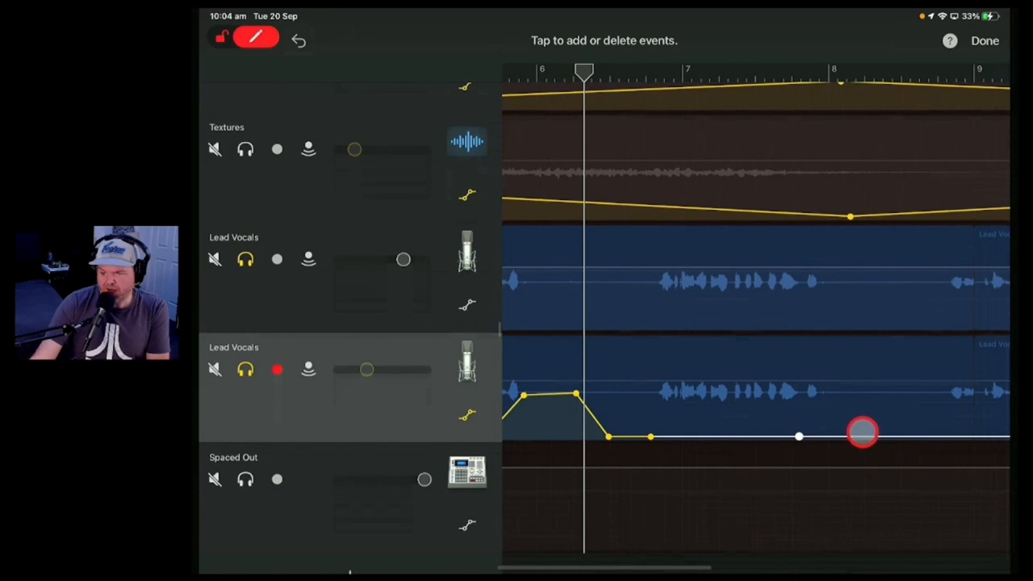
pyautogui.moveTo(862, 434); pyautogui.dragTo(852, 396)
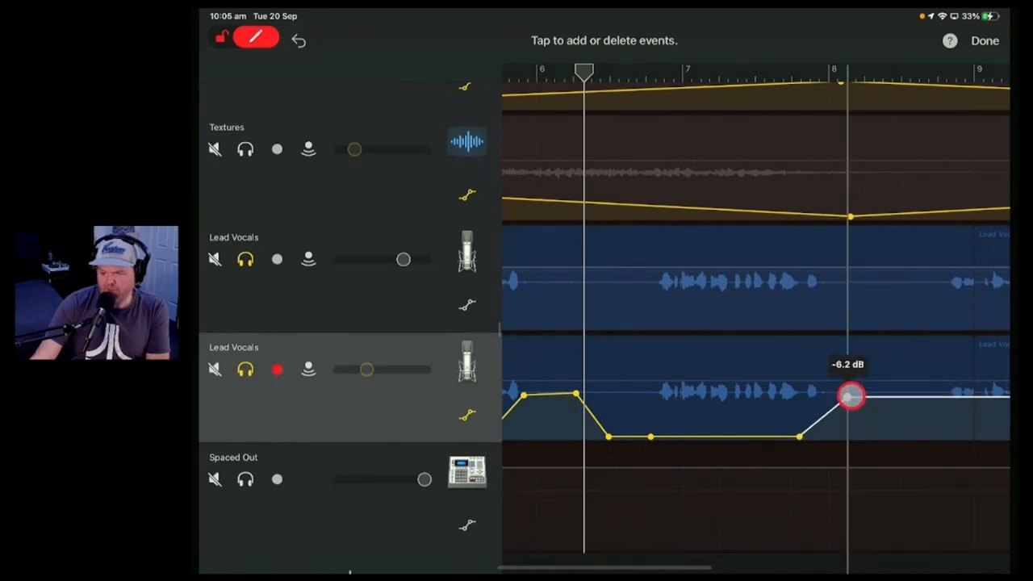
pyautogui.moveTo(851, 395); pyautogui.dragTo(961, 400)
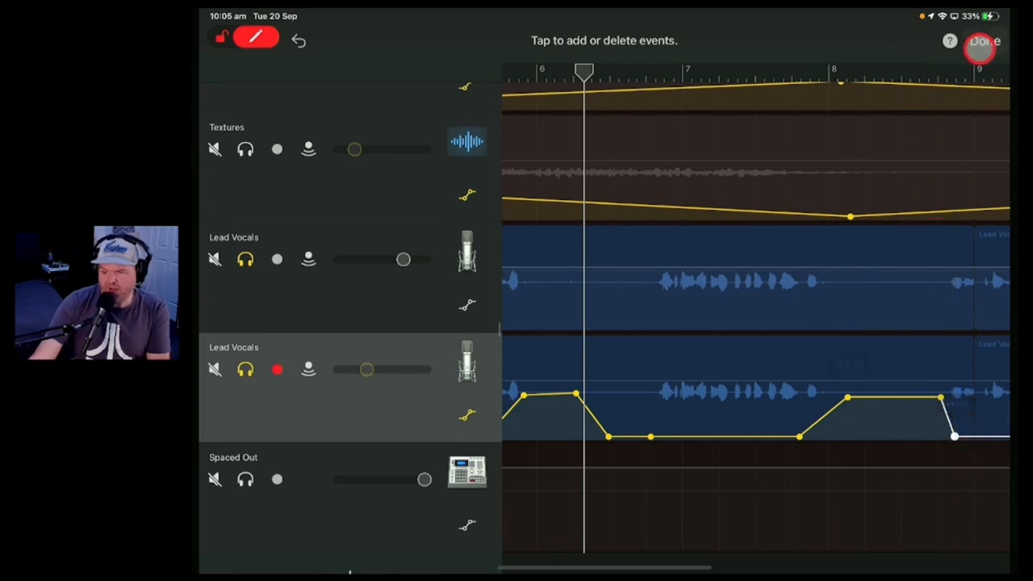
pyautogui.click(983, 40)
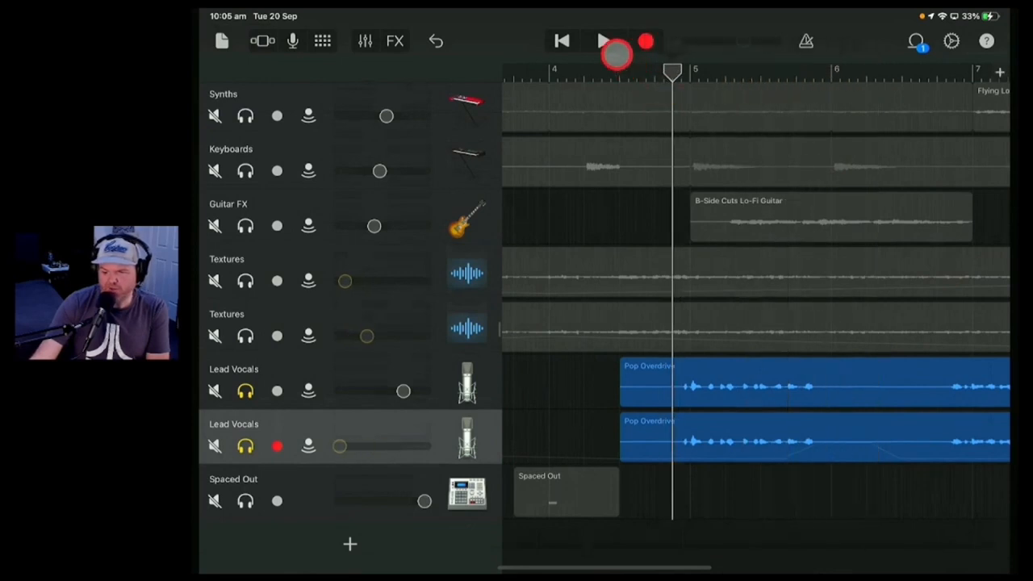
pyautogui.click(603, 41)
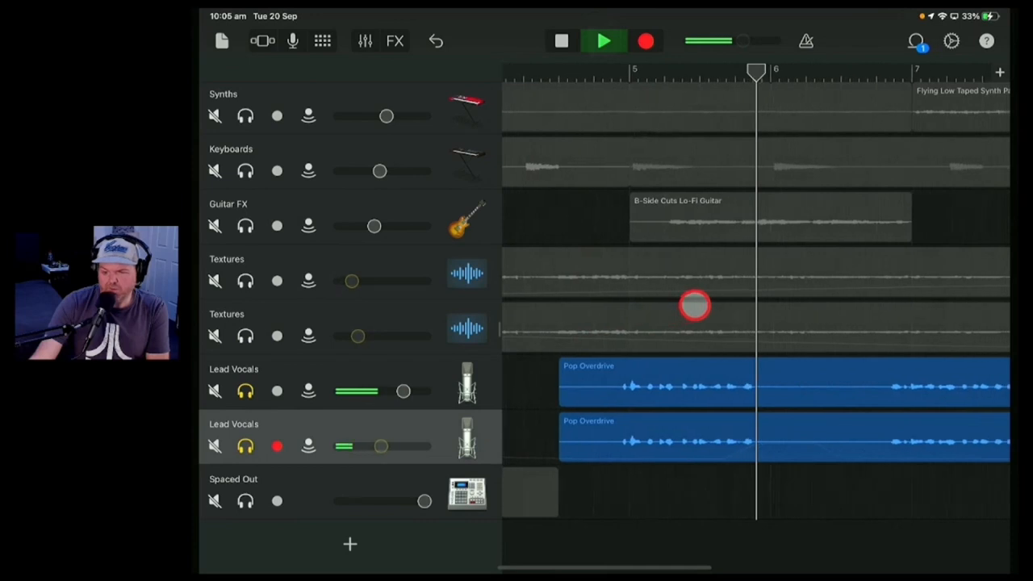
pyautogui.click(603, 41)
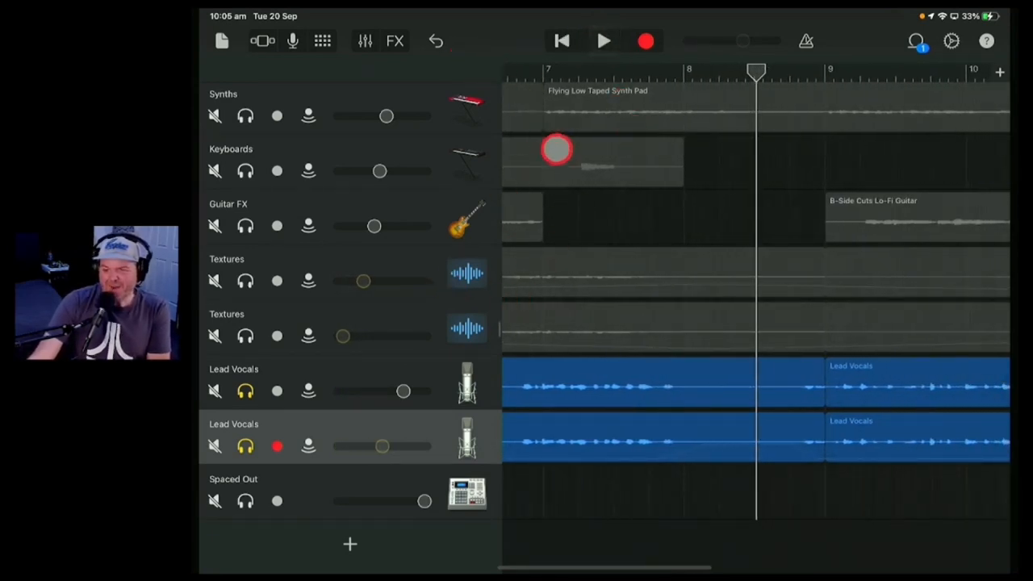
pyautogui.click(245, 447)
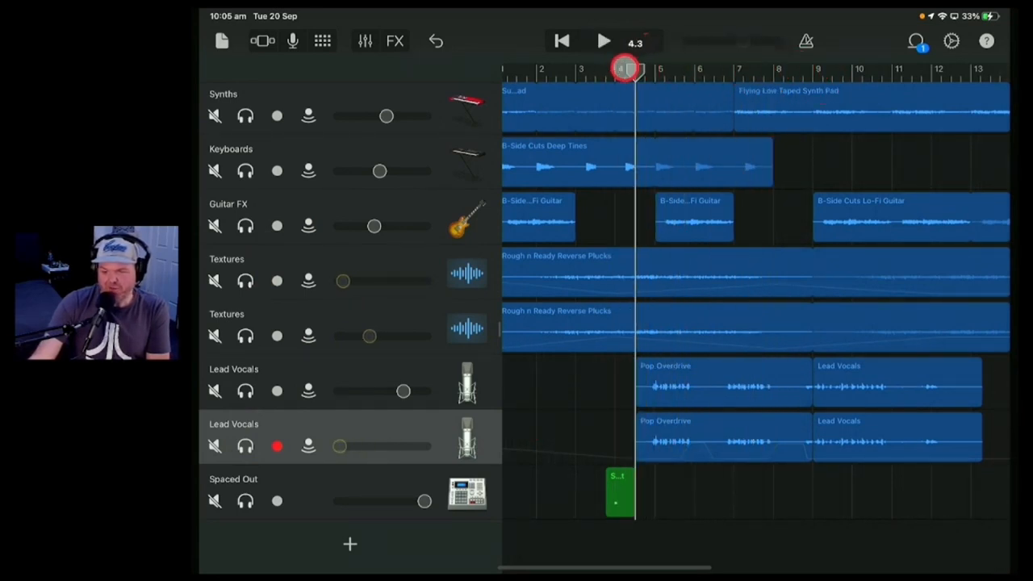
pyautogui.click(604, 41)
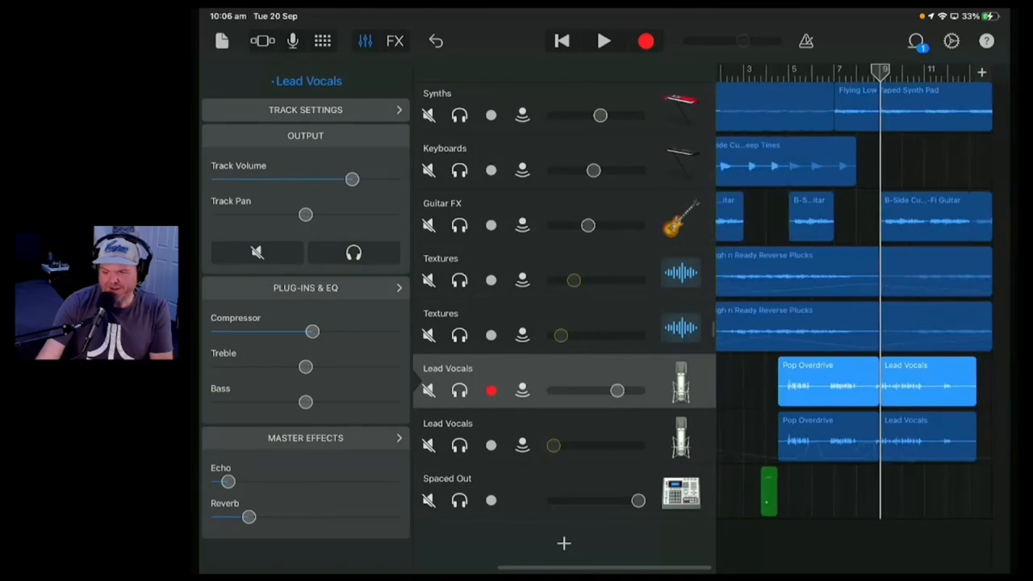
# Open the Loop Browser's Apple Loops and browse to Bungalow Below Taped Synth Horns
pyautogui.scroll(-3)
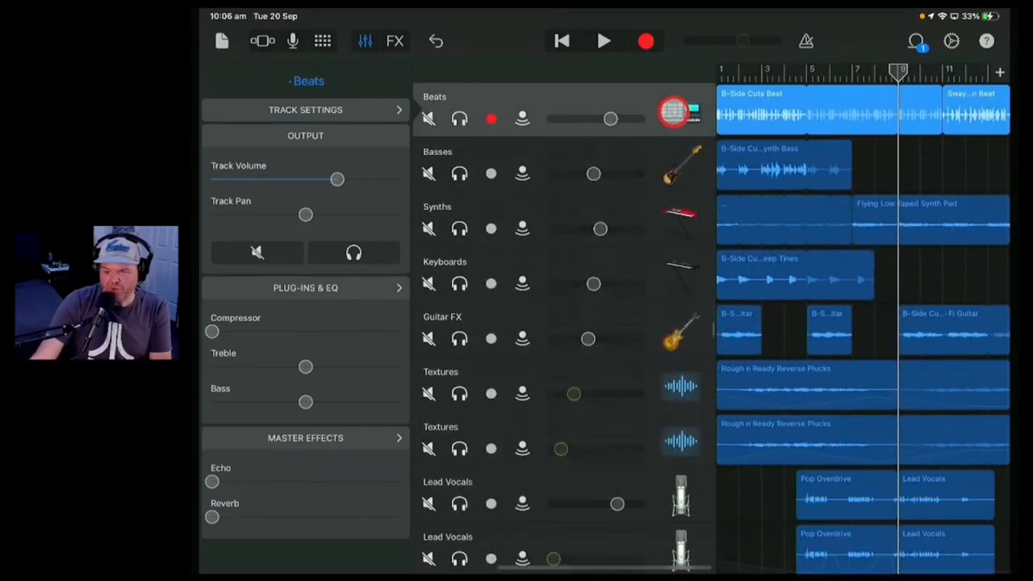
pyautogui.click(917, 40)
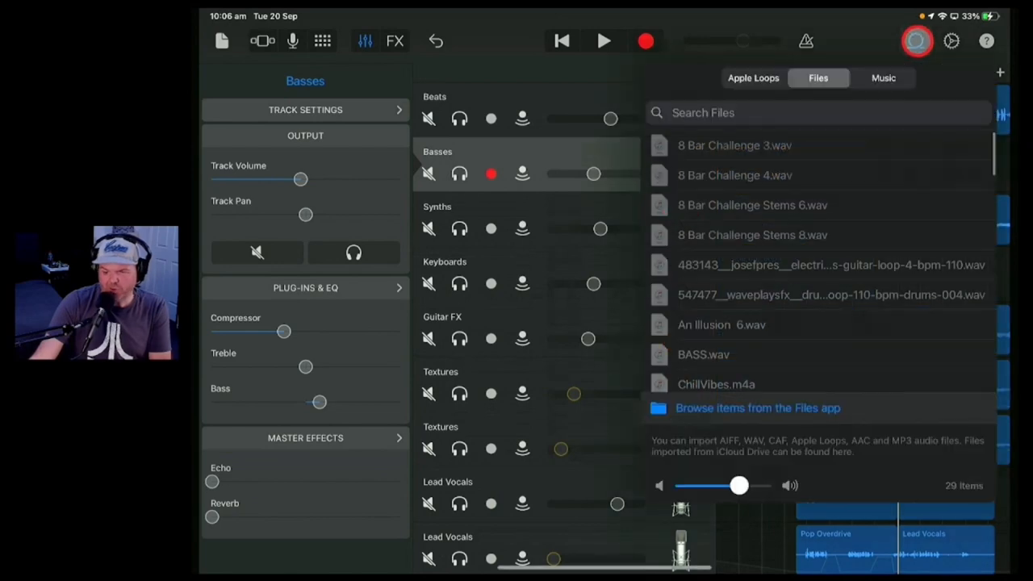
pyautogui.click(752, 77)
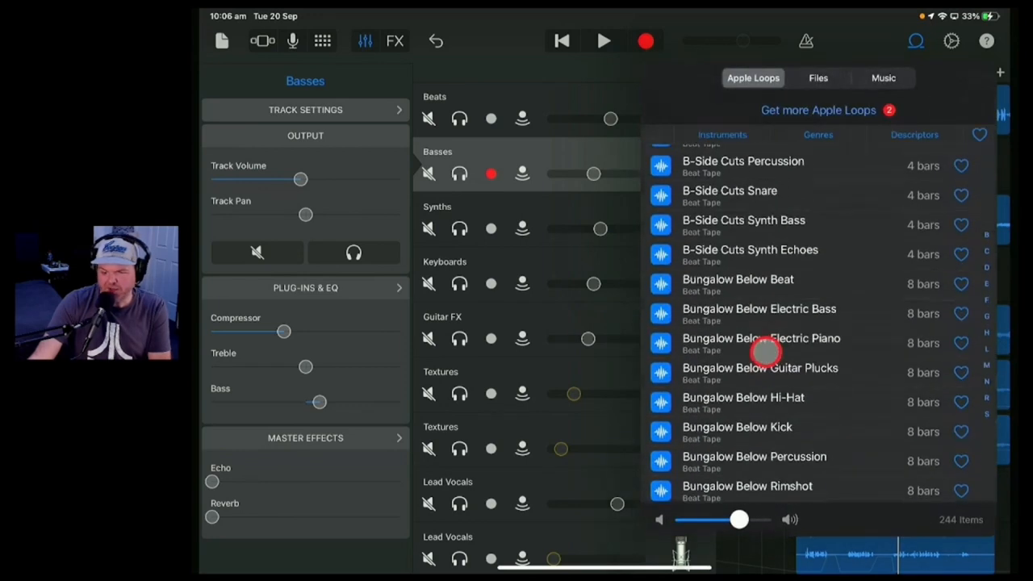
pyautogui.scroll(-3)
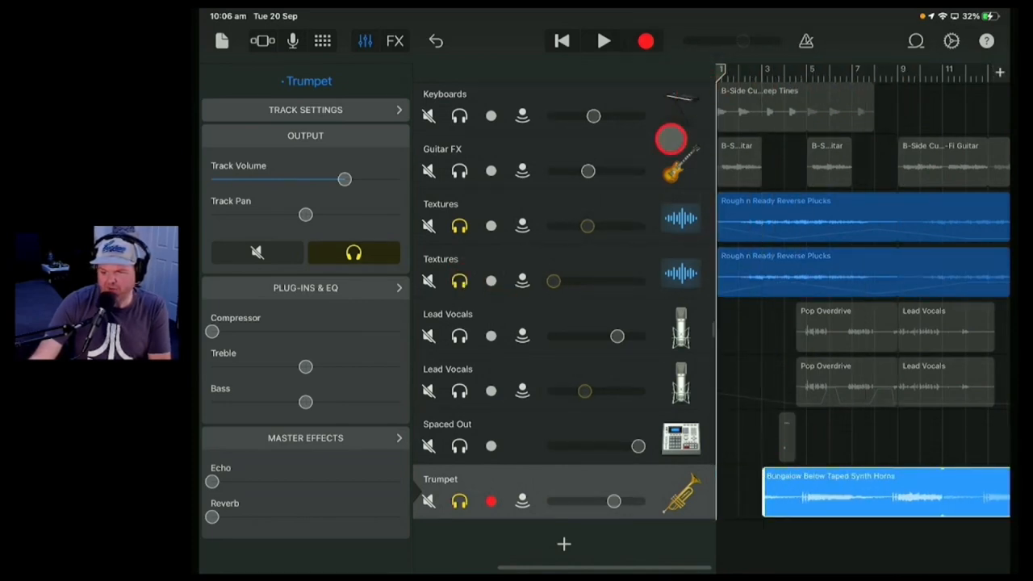
# Play the soloed tracks with the horns loop, stop, and delete the Taped Synth Horns region
pyautogui.click(604, 40)
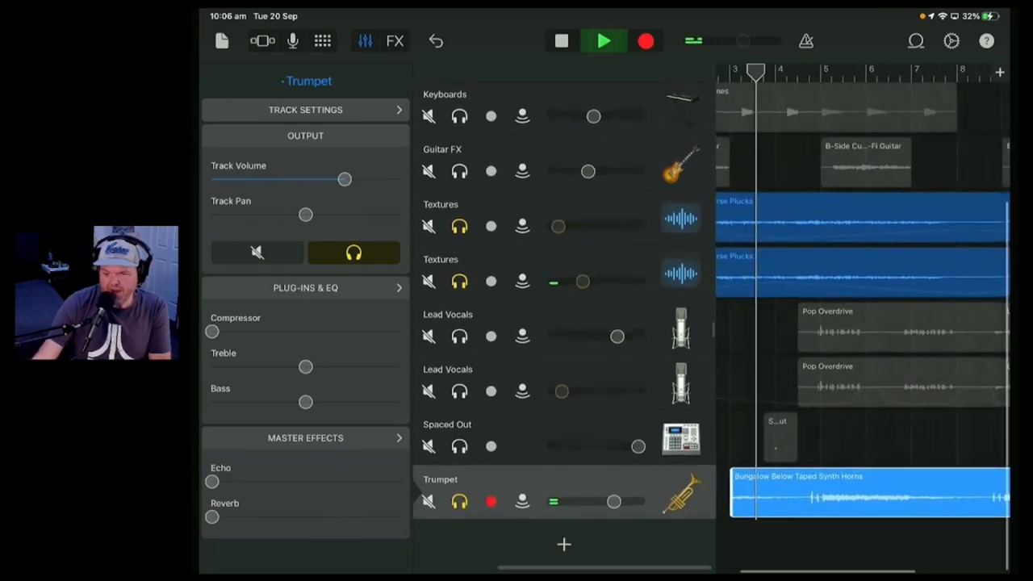
pyautogui.click(900, 372)
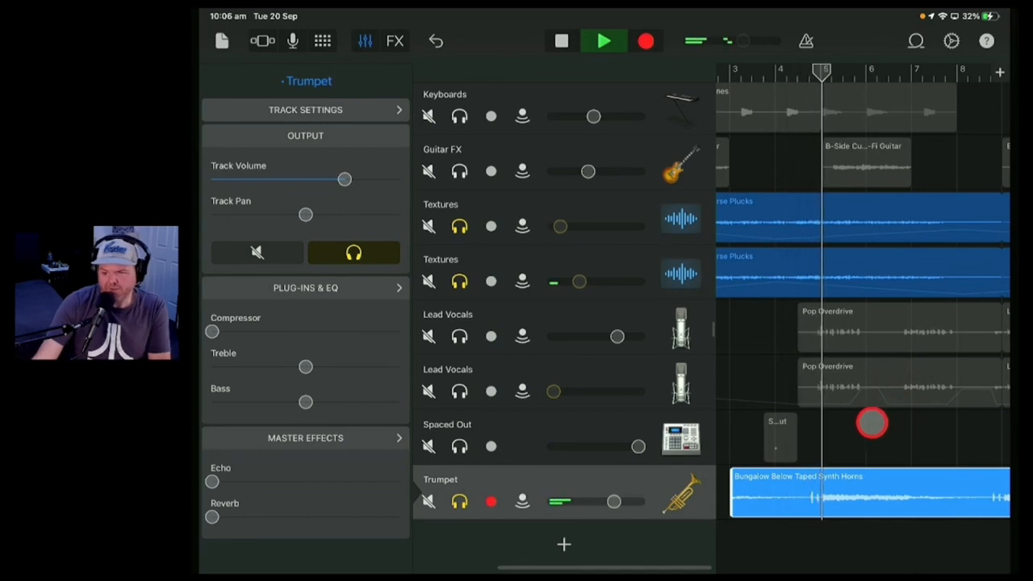
pyautogui.click(604, 41)
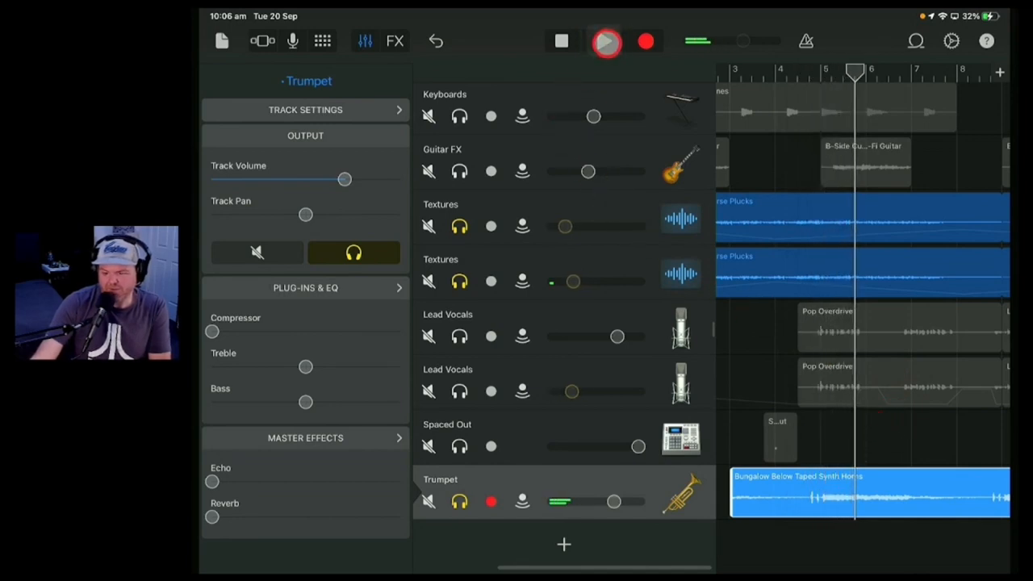
pyautogui.click(771, 461)
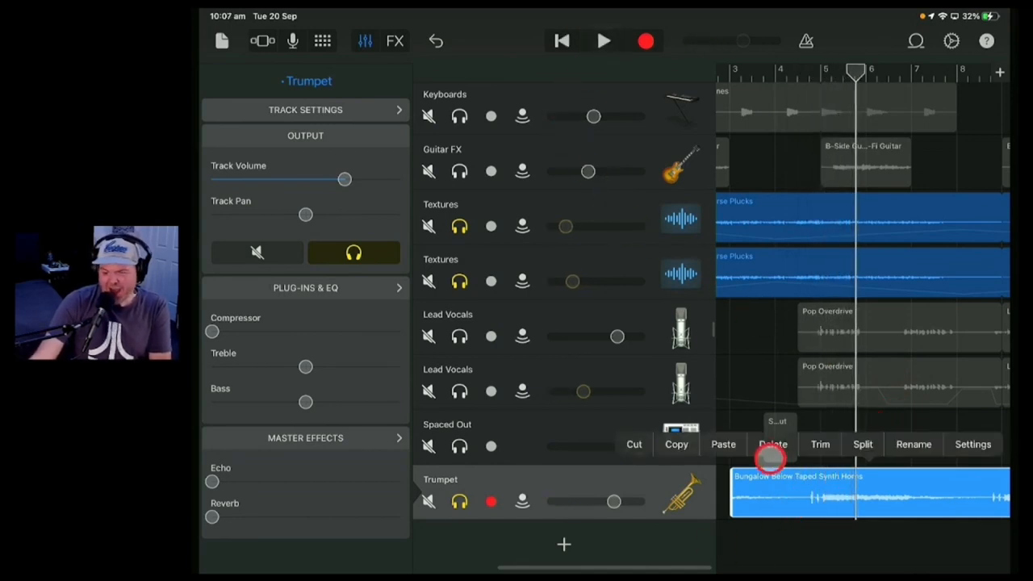
pyautogui.click(773, 444)
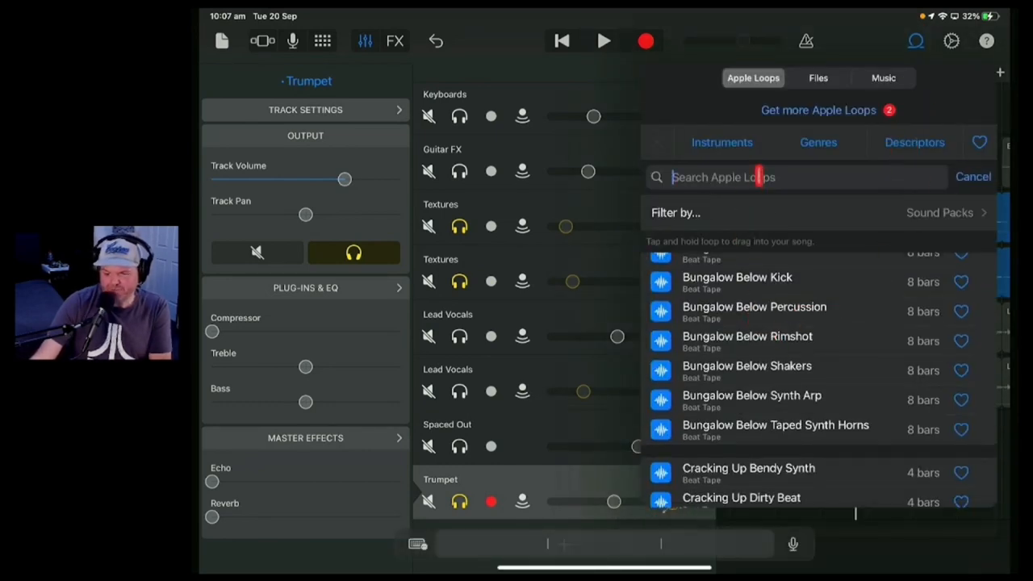
# Search loops for 'ha', add the B-Side Cuts Hi-Hat loop, and audition it
pyautogui.write('ha')
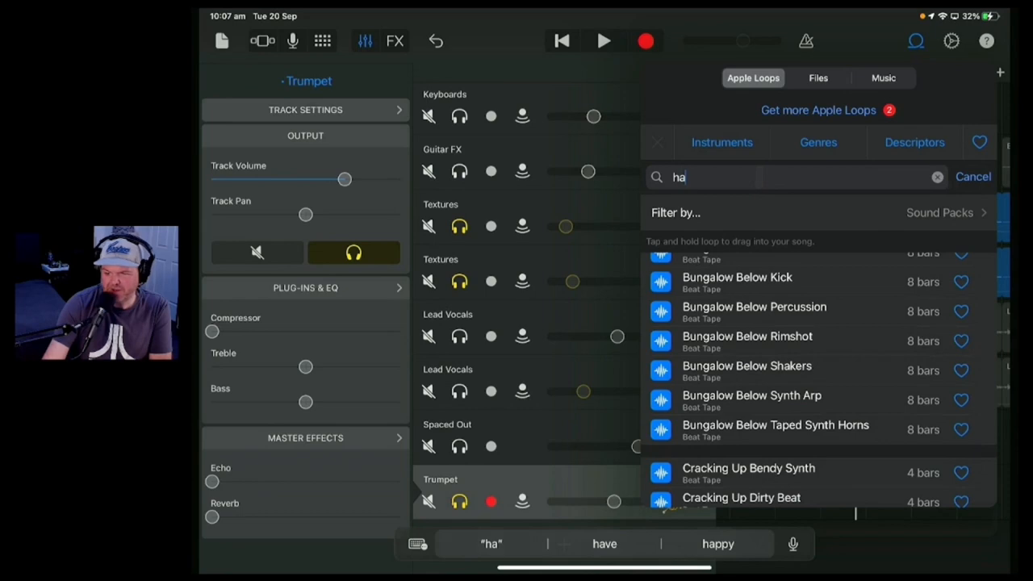
pyautogui.click(973, 177)
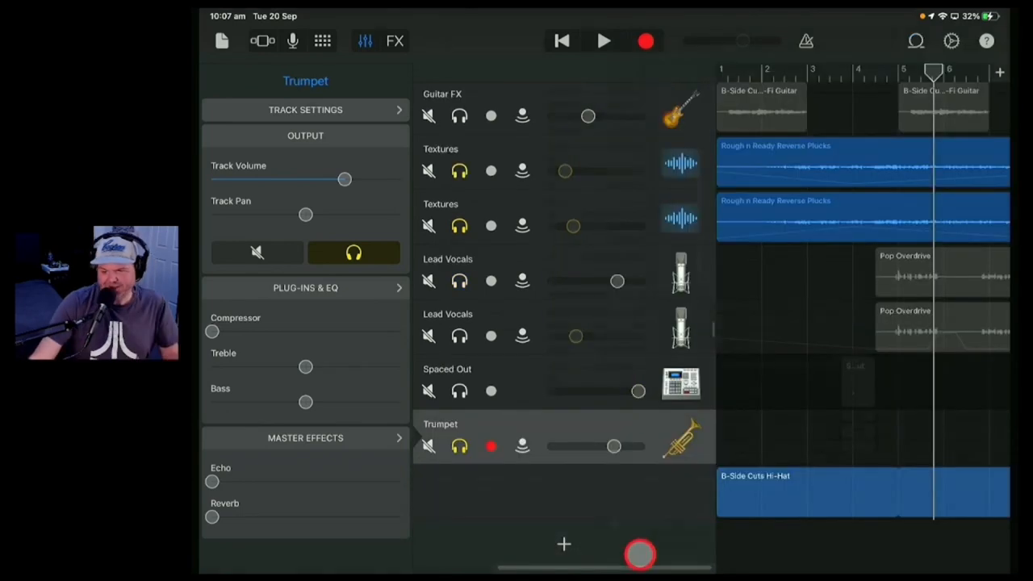
pyautogui.click(605, 41)
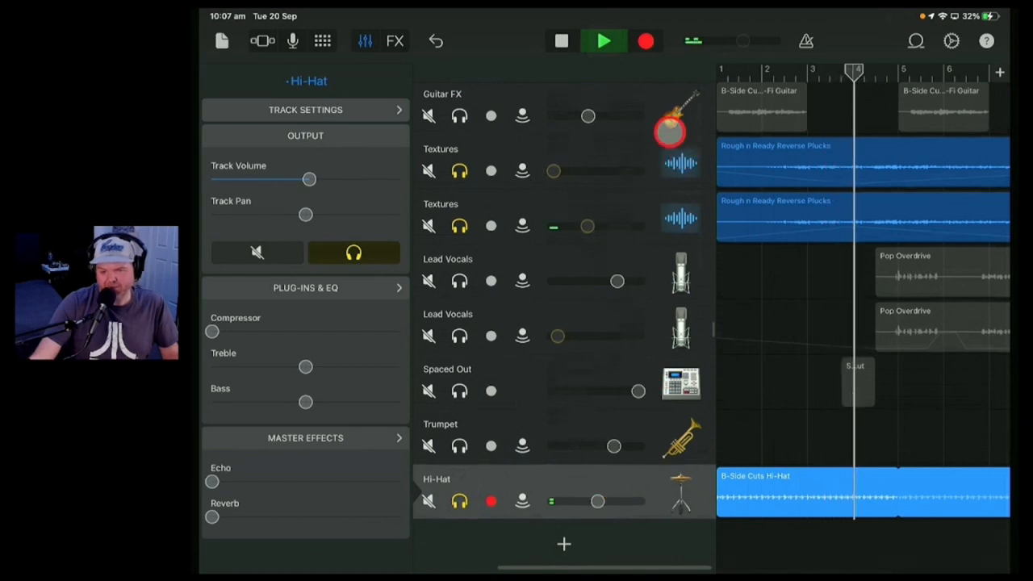
pyautogui.click(603, 40)
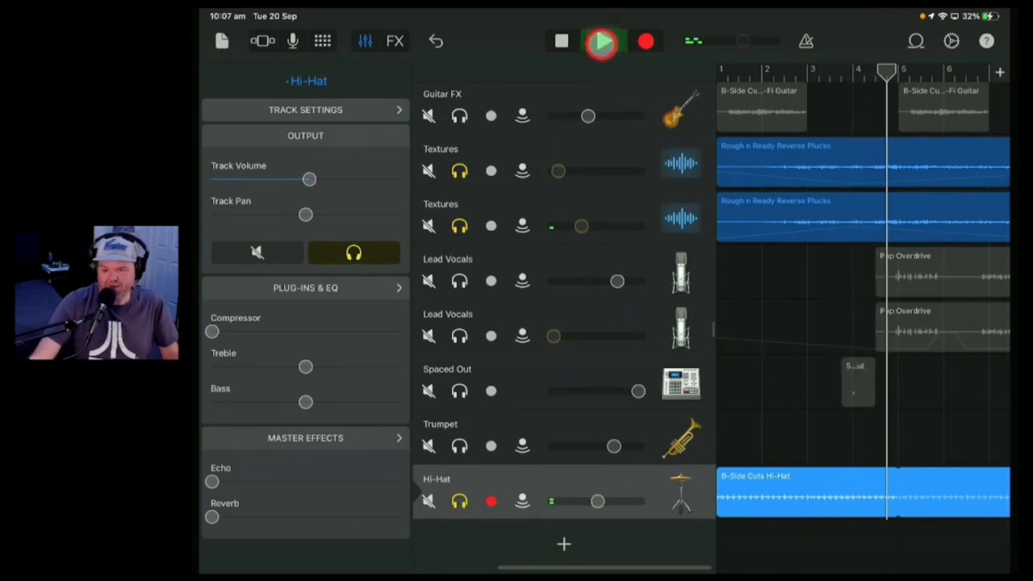
pyautogui.click(601, 41)
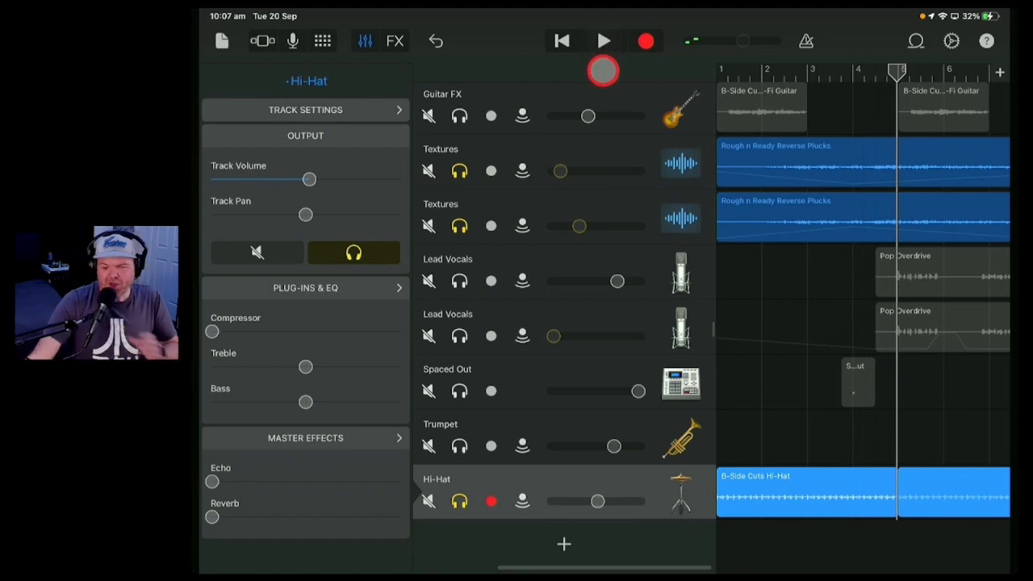